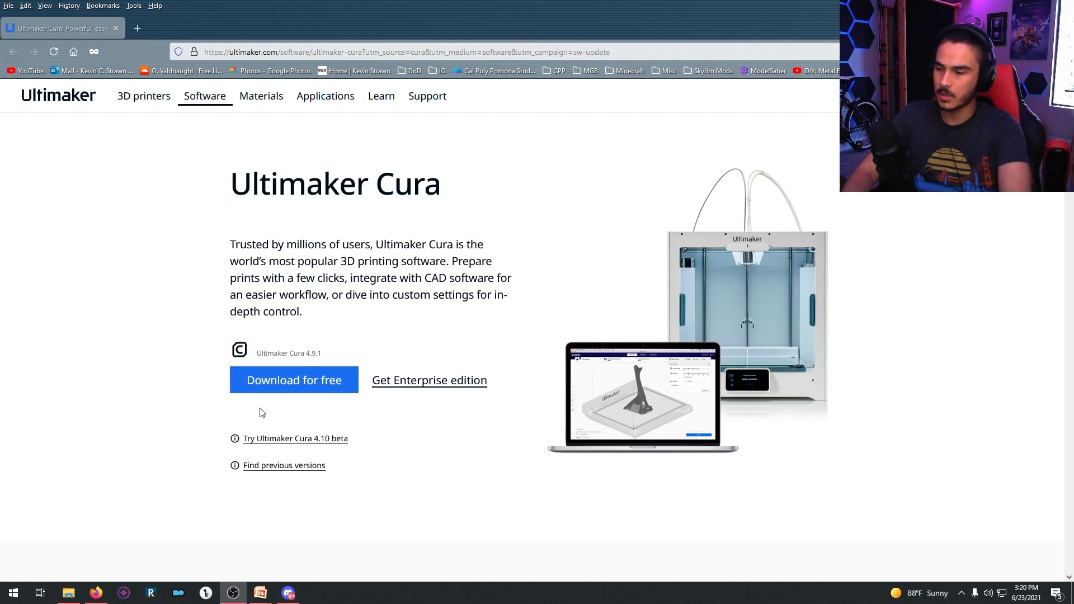
pyautogui.moveTo(208, 363)
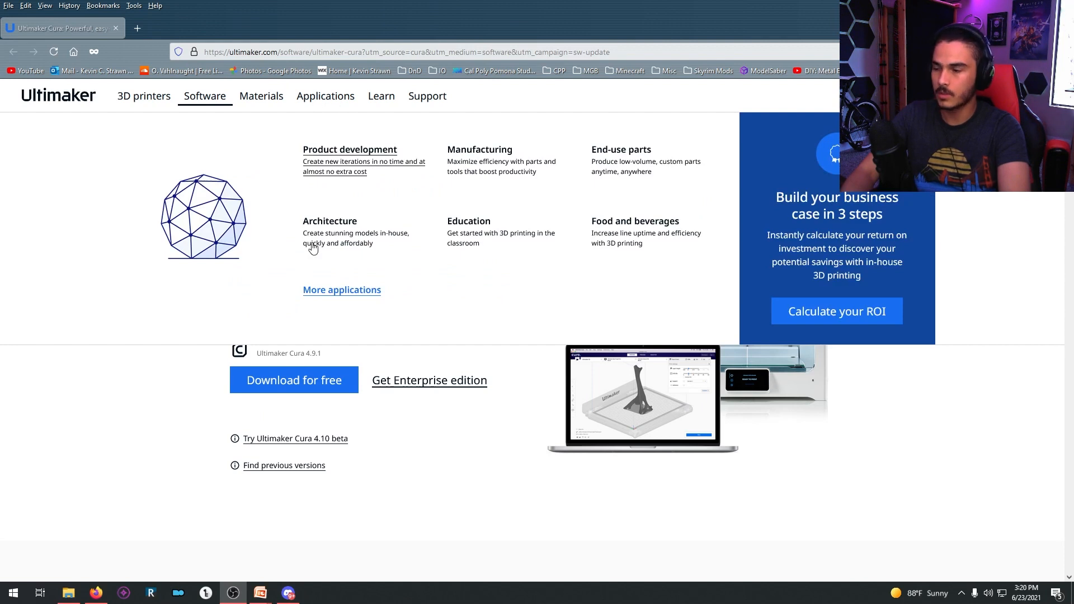
# Step: Download the Ultimaker Cura 4.9.1 Windows 64-bit installer and save it to Downloads
pyautogui.click(293, 380)
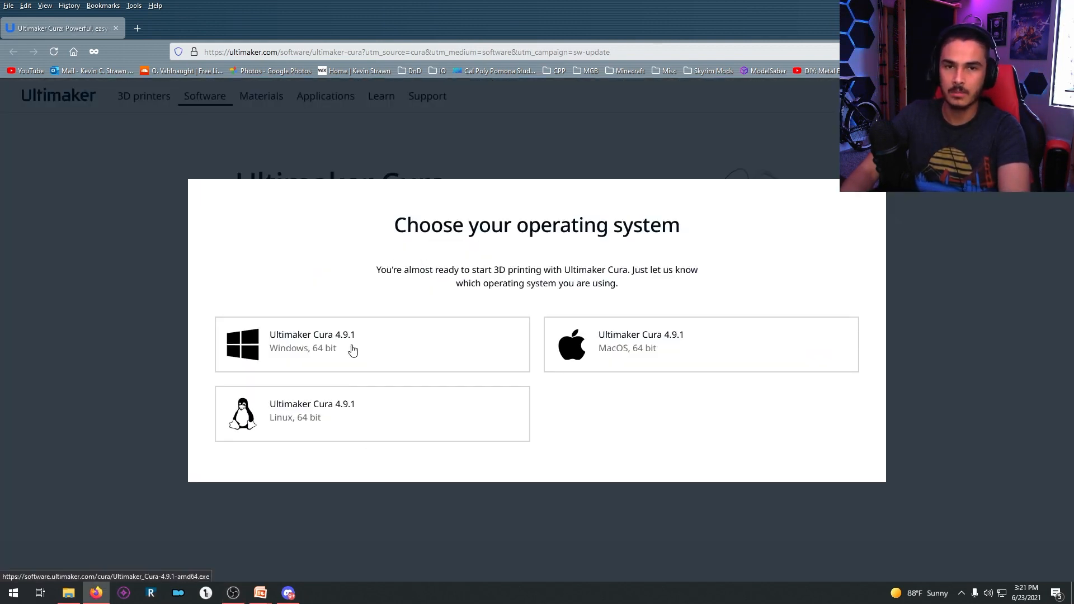
pyautogui.click(312, 342)
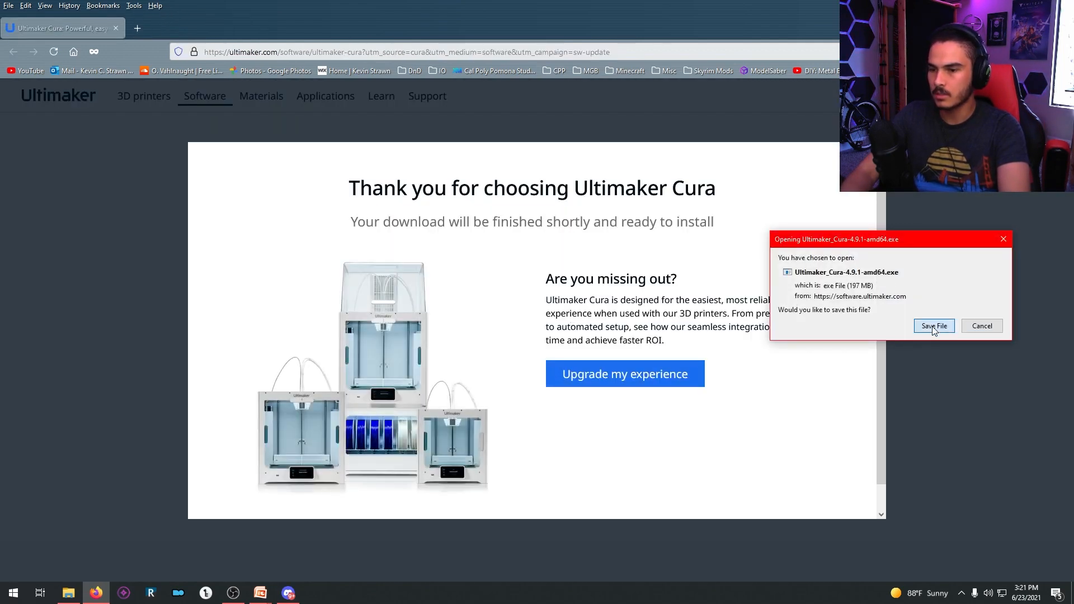
pyautogui.click(934, 326)
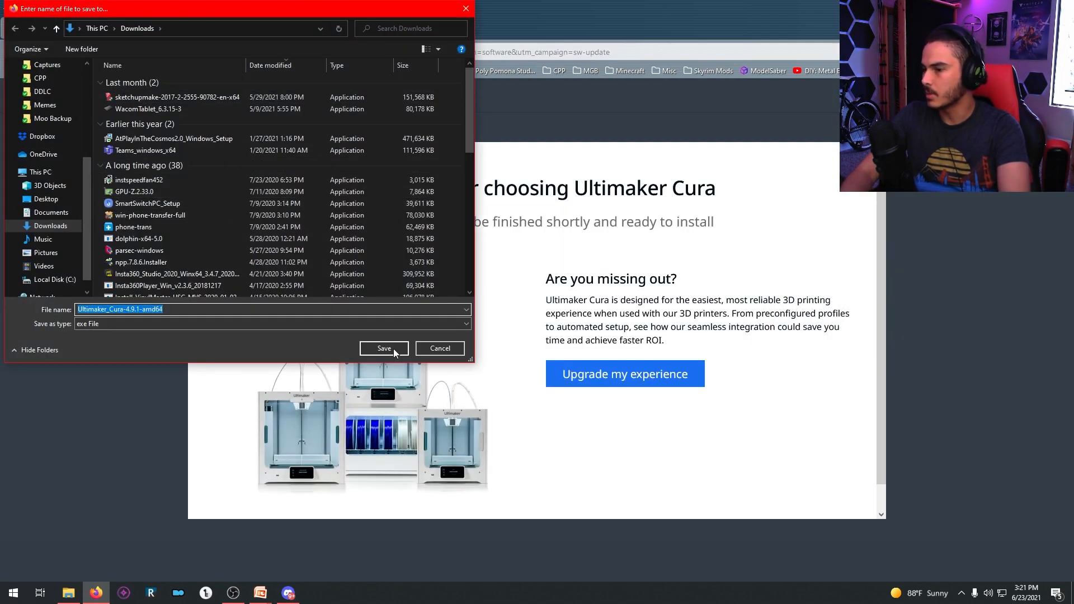
pyautogui.click(384, 349)
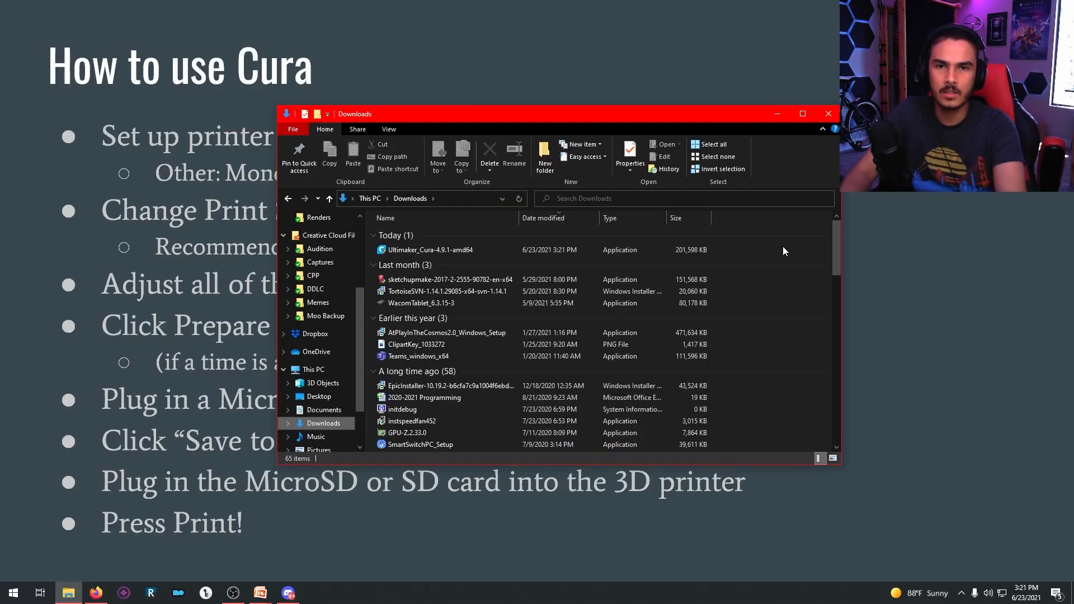
# Step: Run Ultimaker_Cura-4.9.1-amd64 from Downloads, accept the license and defaults, and finish with Cura launching
pyautogui.click(432, 249)
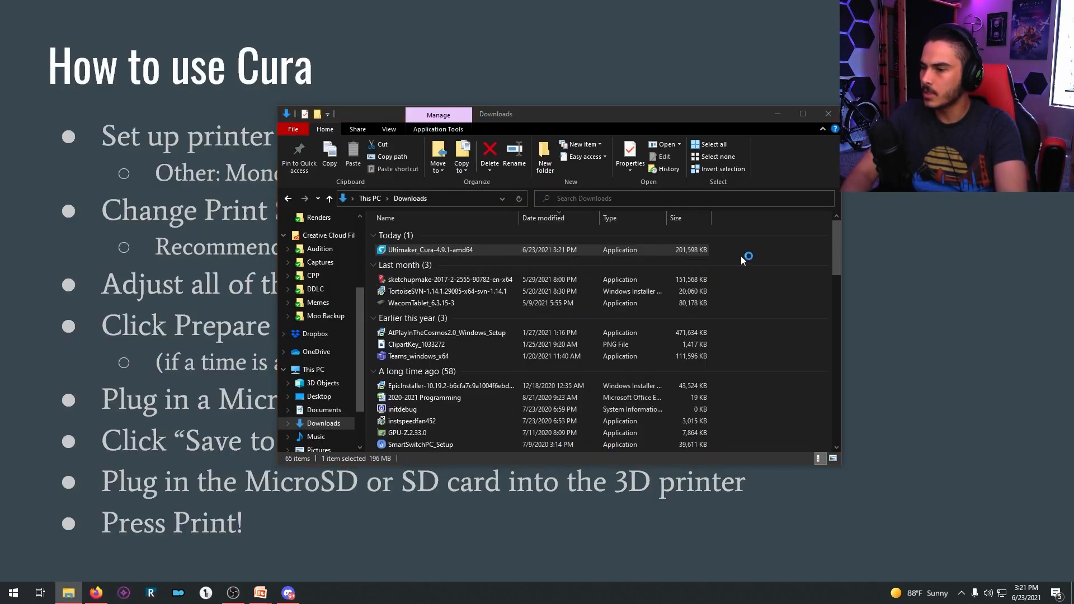
pyautogui.doubleClick(430, 249)
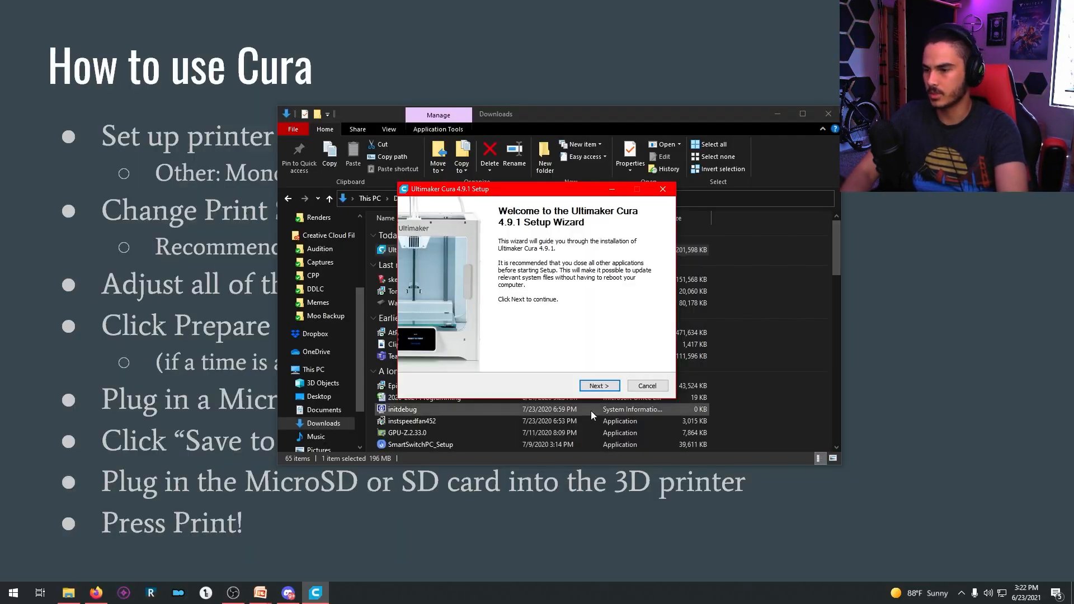
pyautogui.click(598, 385)
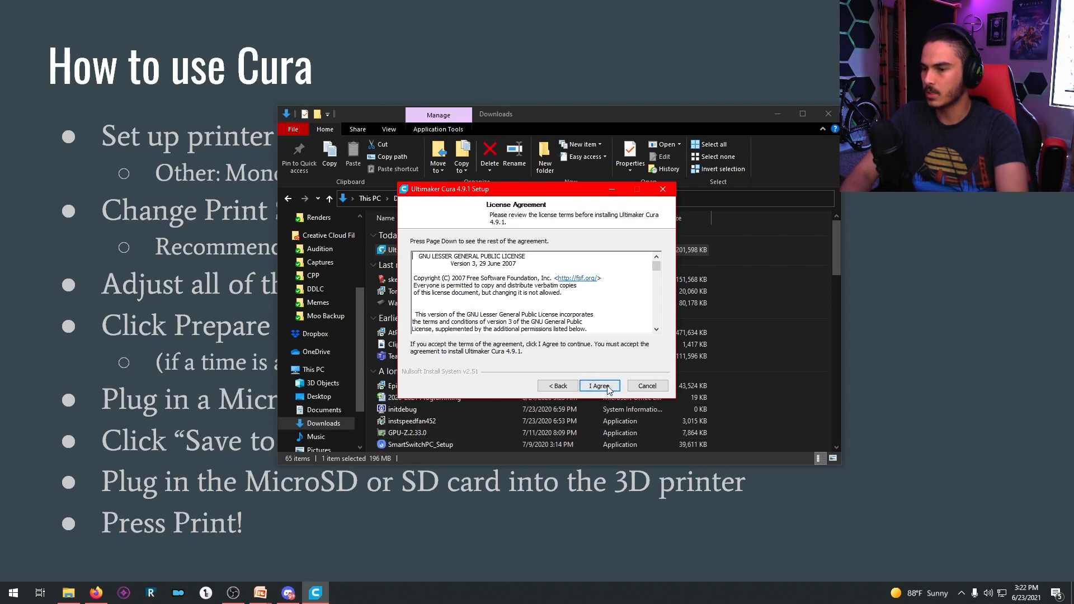
pyautogui.click(598, 387)
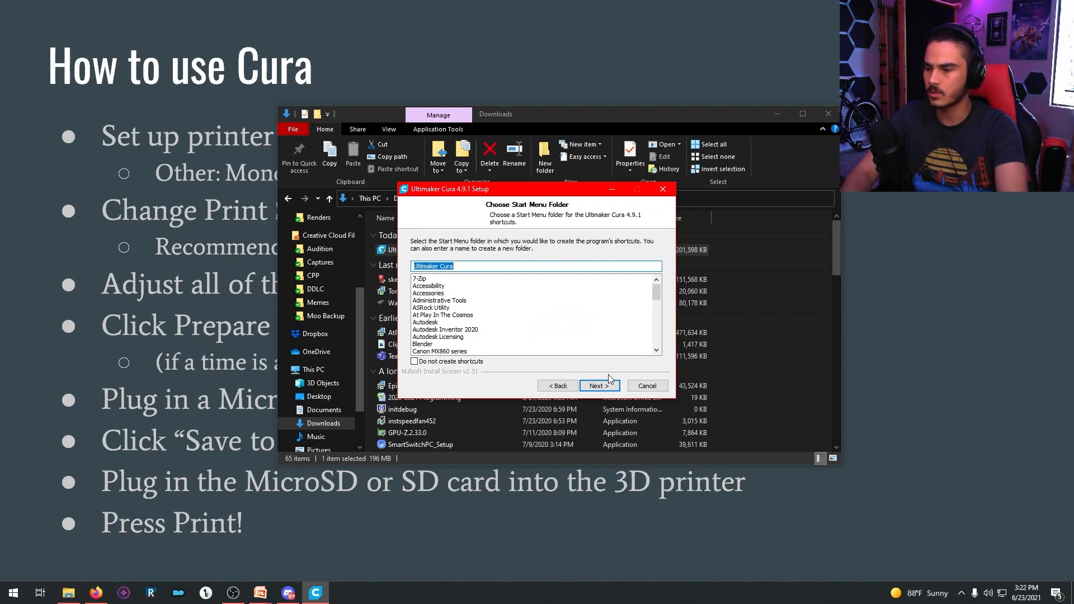
pyautogui.click(598, 386)
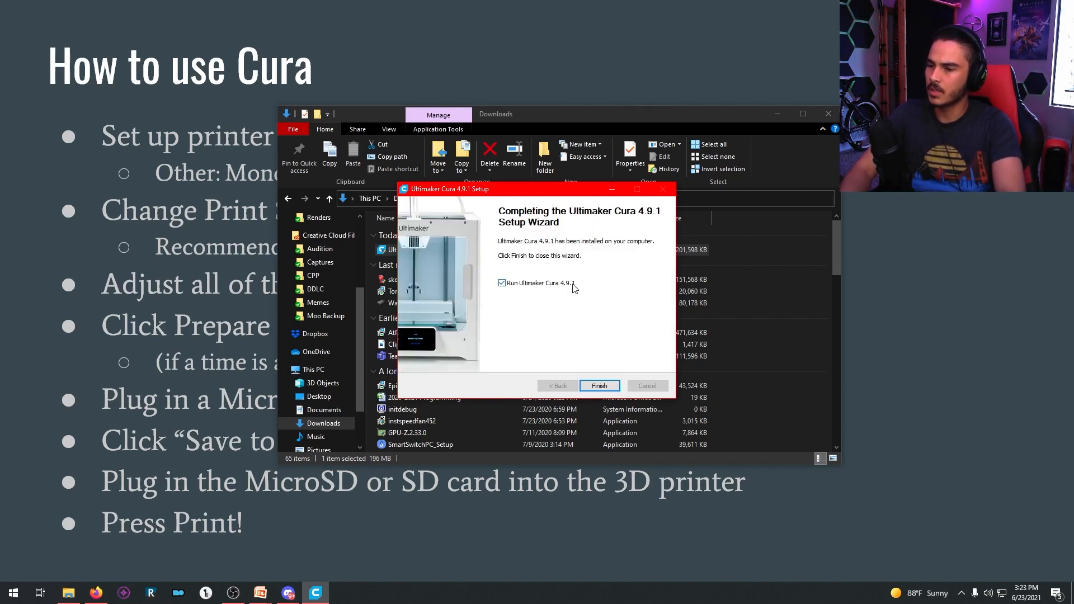
pyautogui.click(598, 385)
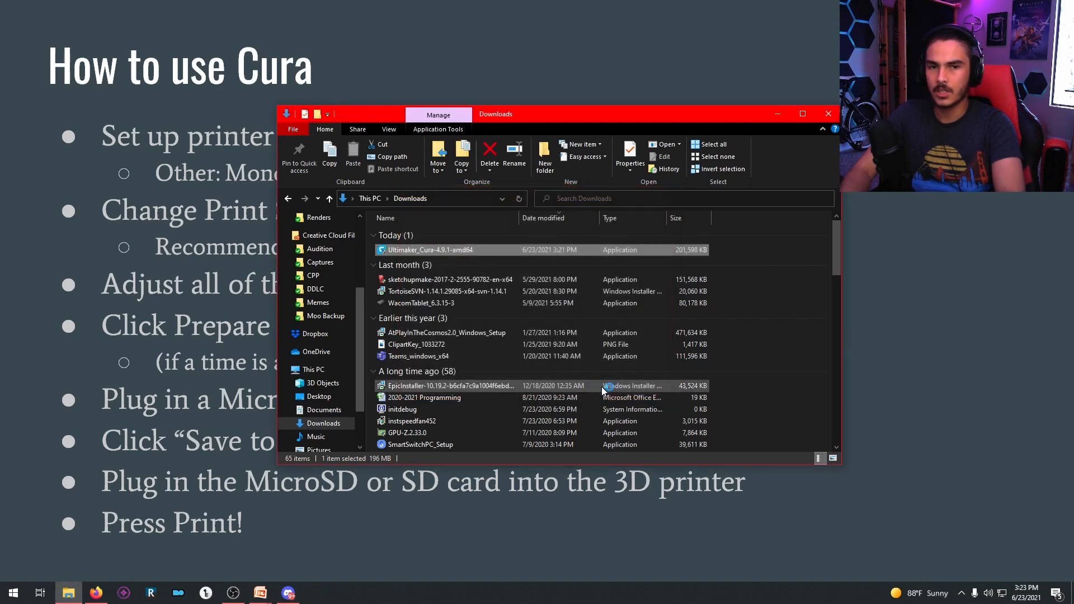
pyautogui.doubleClick(432, 250)
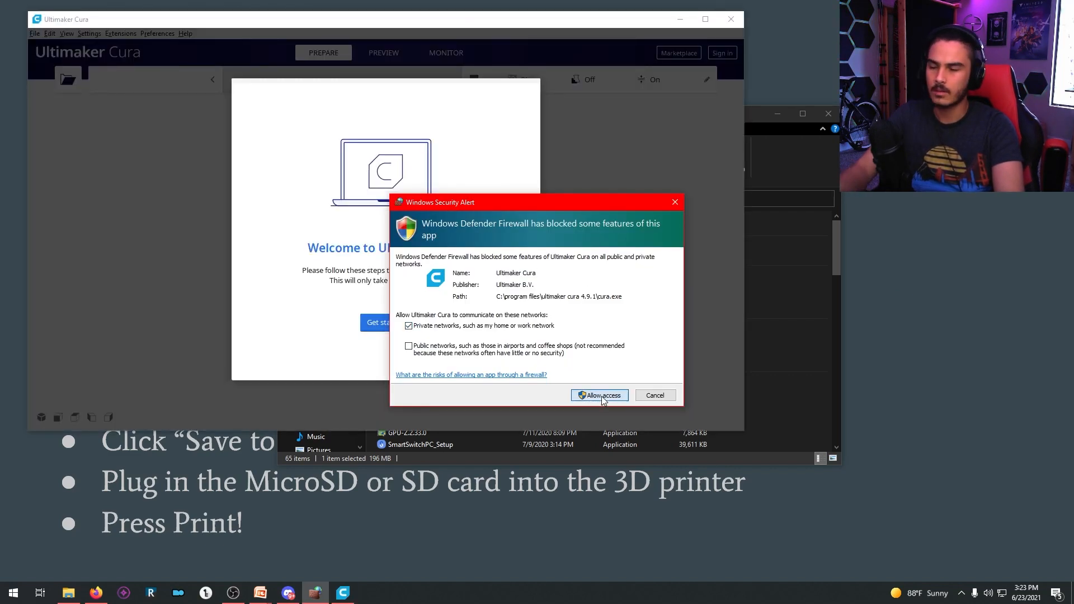
# Step: Allow Cura through the firewall, accept the user agreement and data notice, and skip sign-in
pyautogui.click(599, 395)
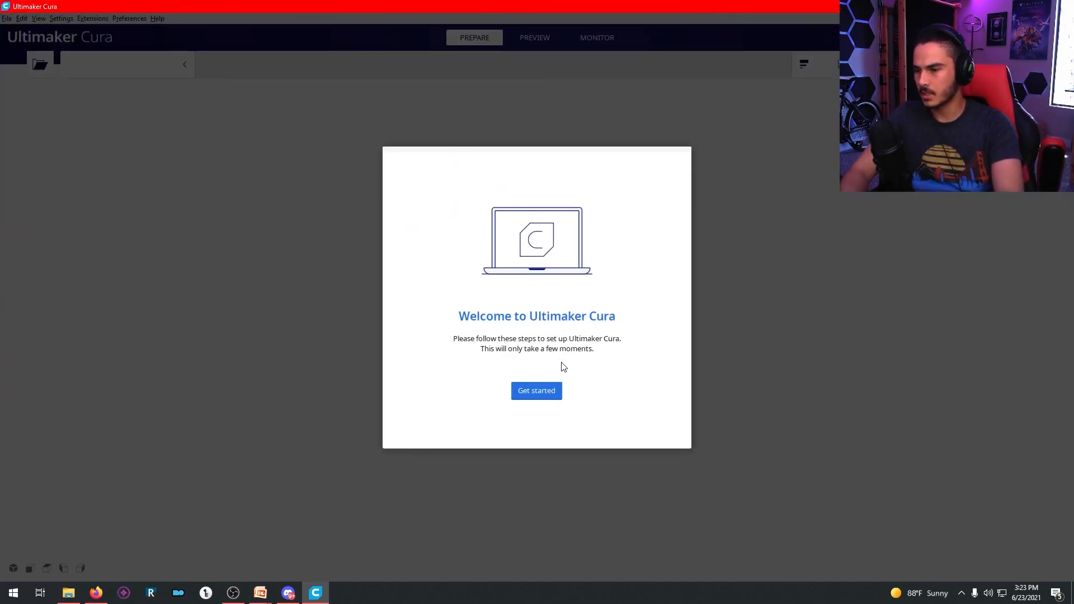
pyautogui.click(536, 390)
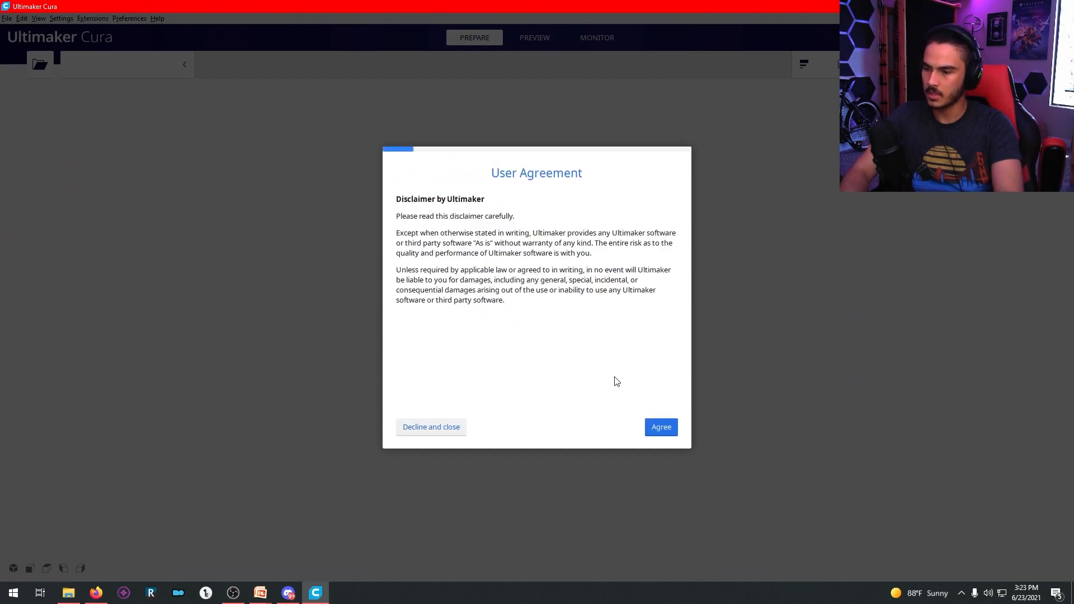
pyautogui.click(661, 426)
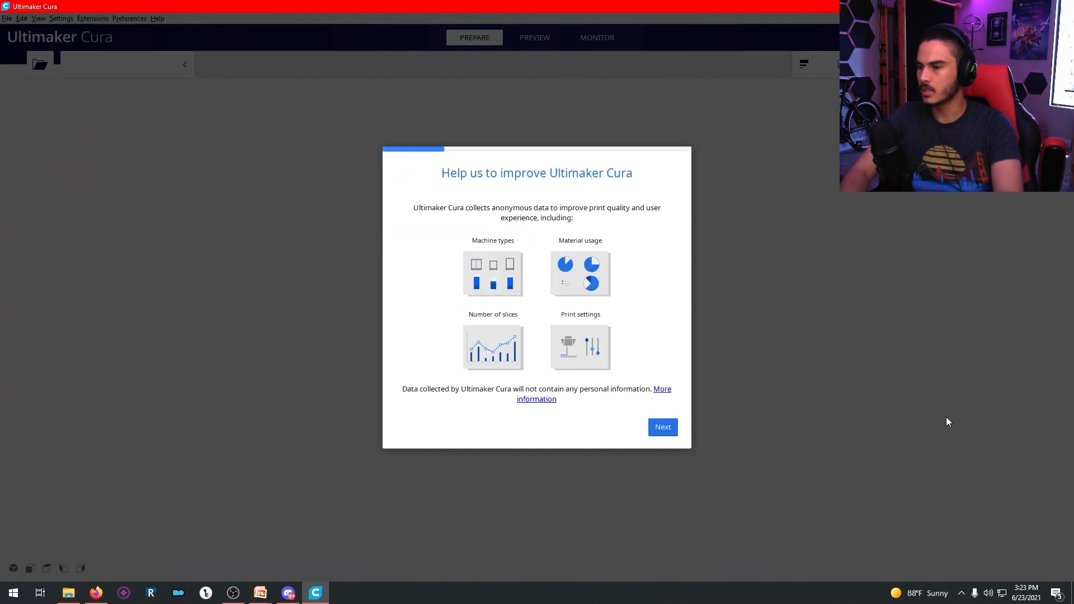
pyautogui.click(661, 427)
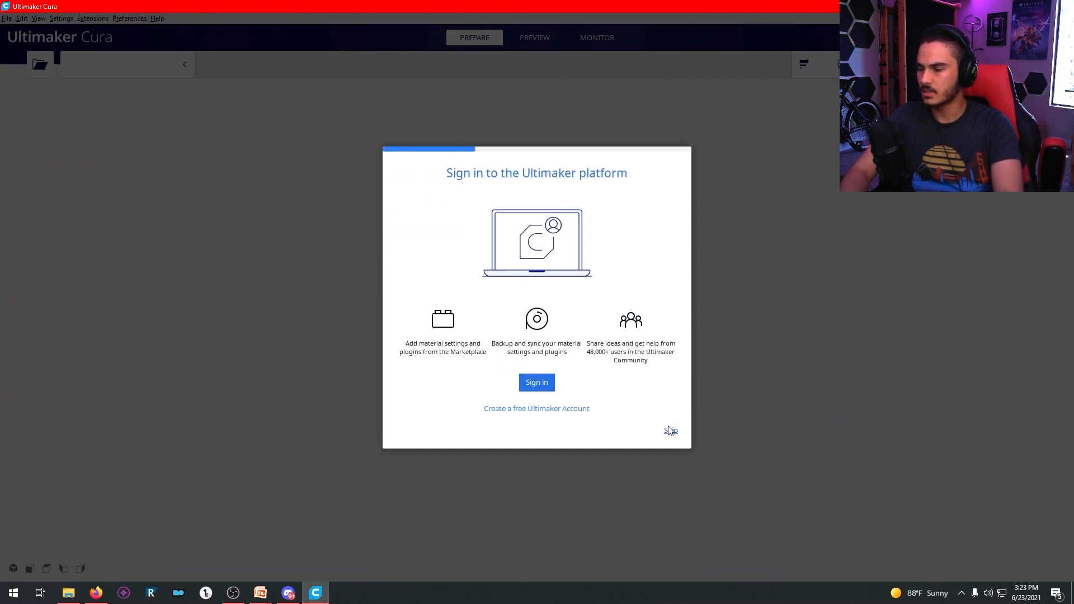
pyautogui.moveTo(456, 188)
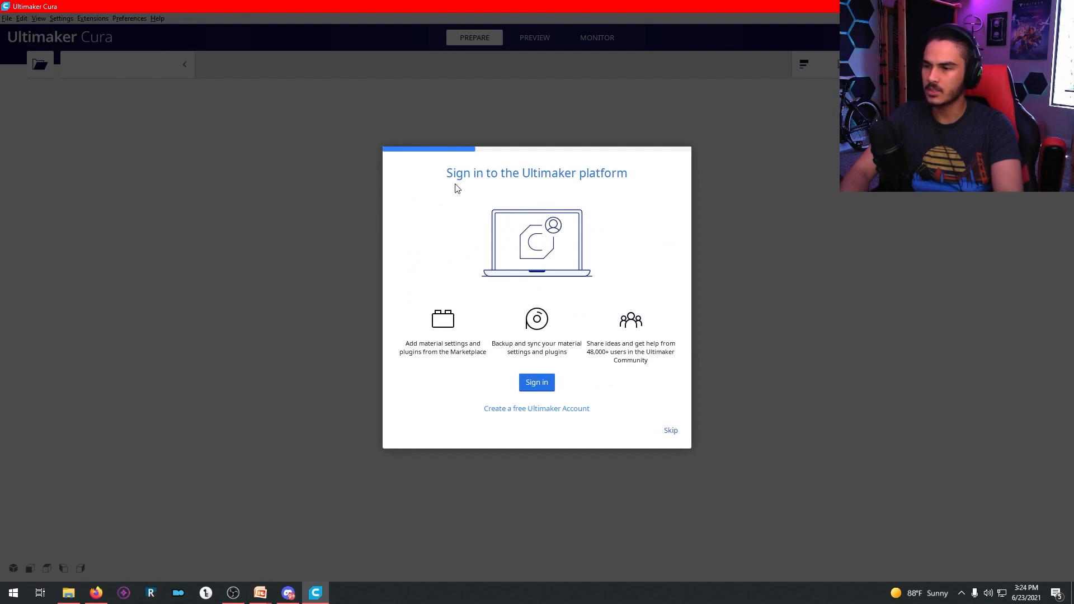
pyautogui.moveTo(581, 197)
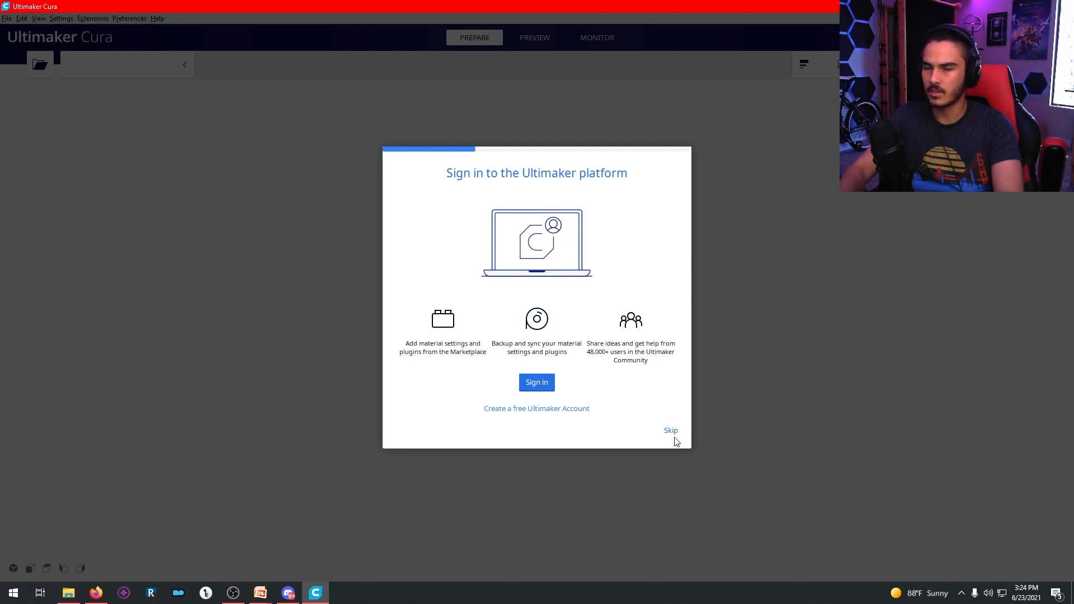
pyautogui.click(670, 430)
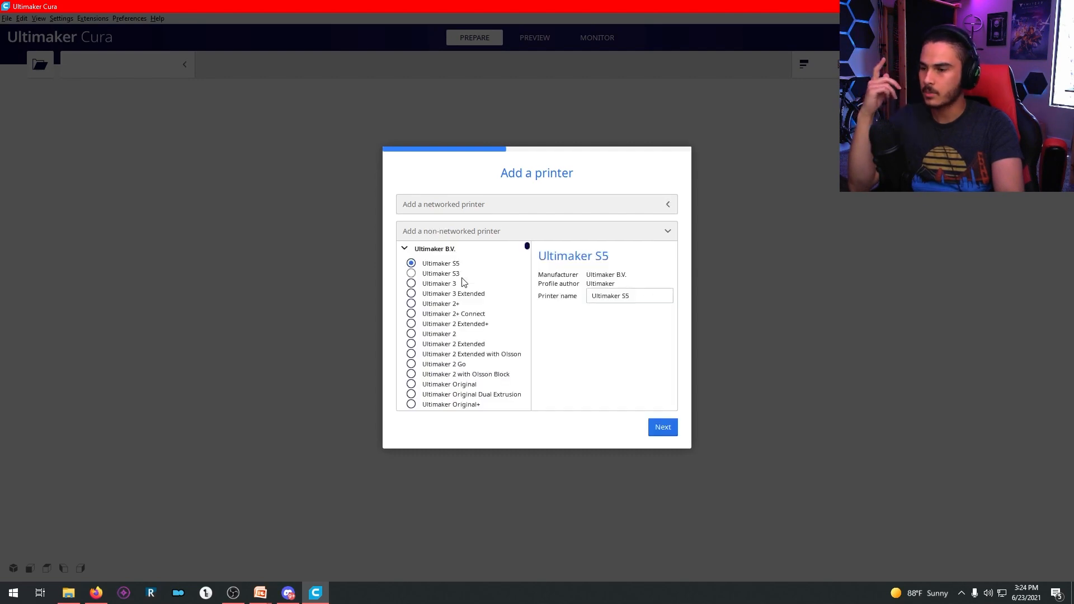
# Step: Add a Creality Ender-3 as a non-networked printer with its default machine settings
pyautogui.scroll(-3)
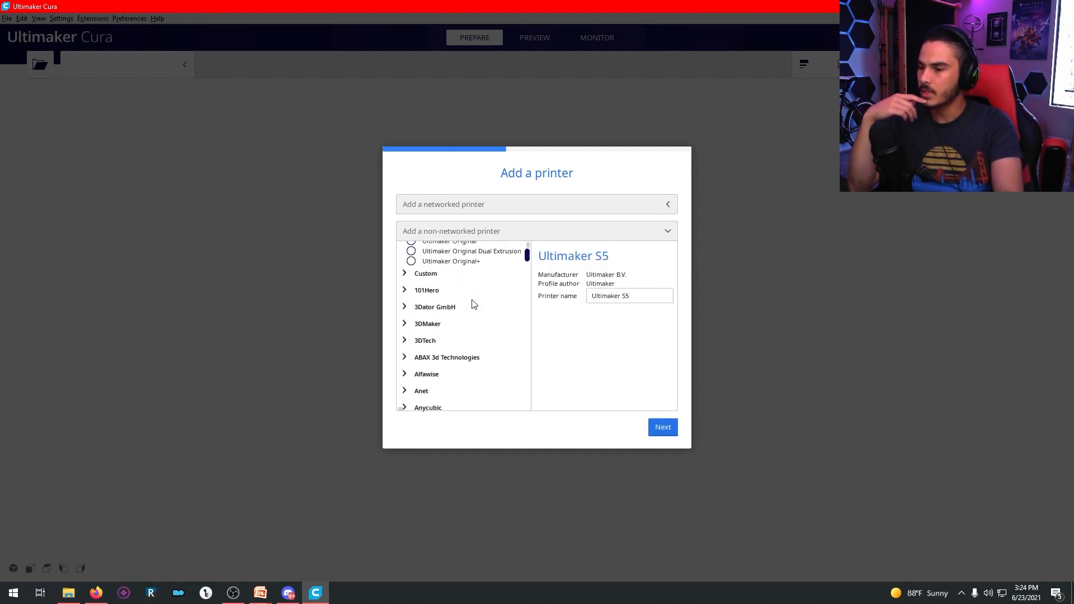
pyautogui.scroll(-3)
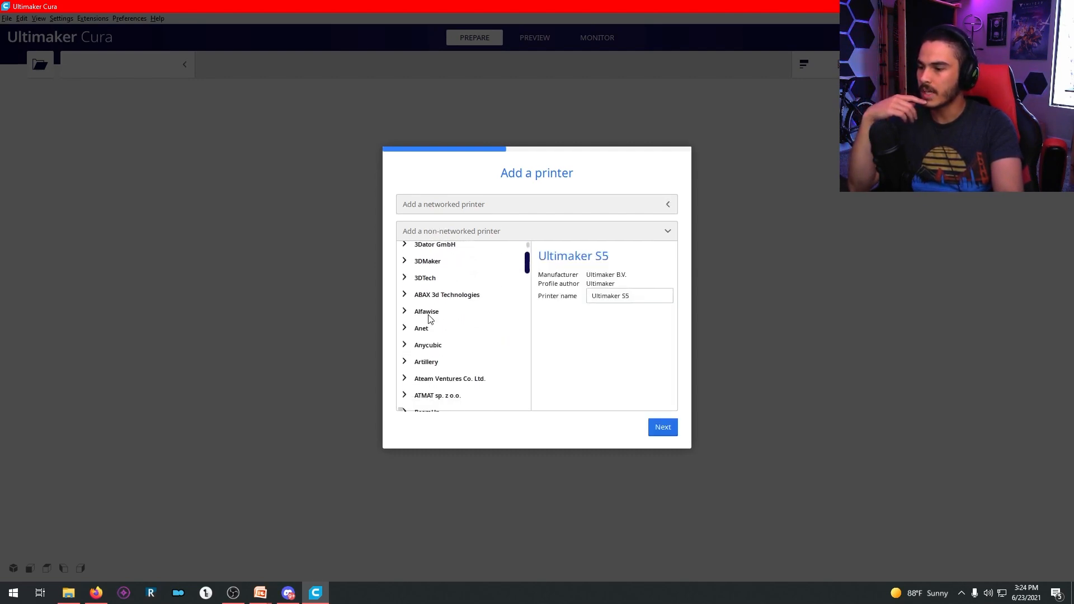
pyautogui.scroll(-3)
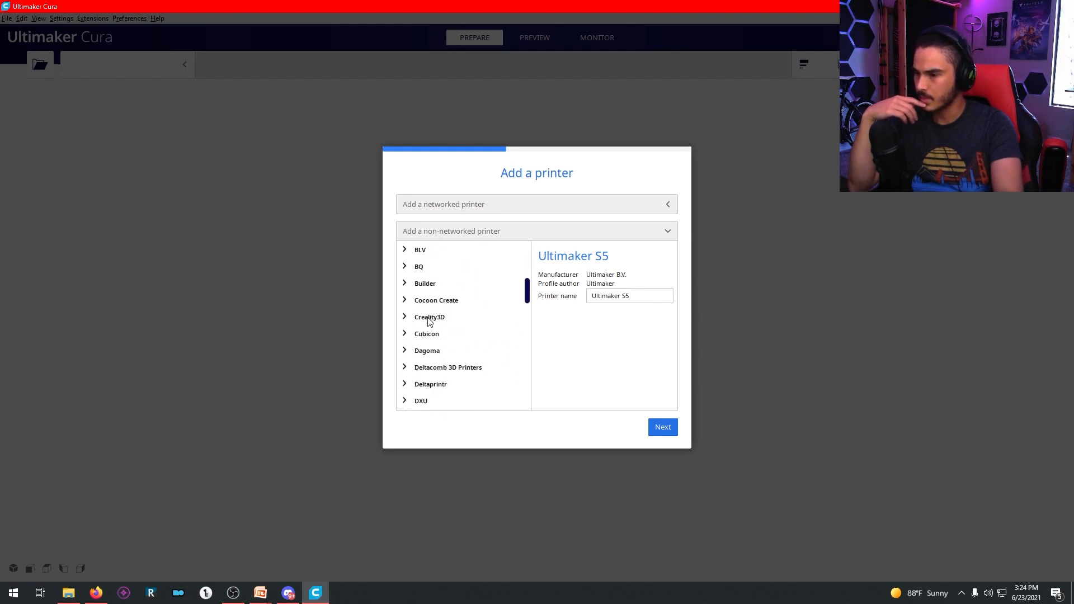
pyautogui.click(430, 316)
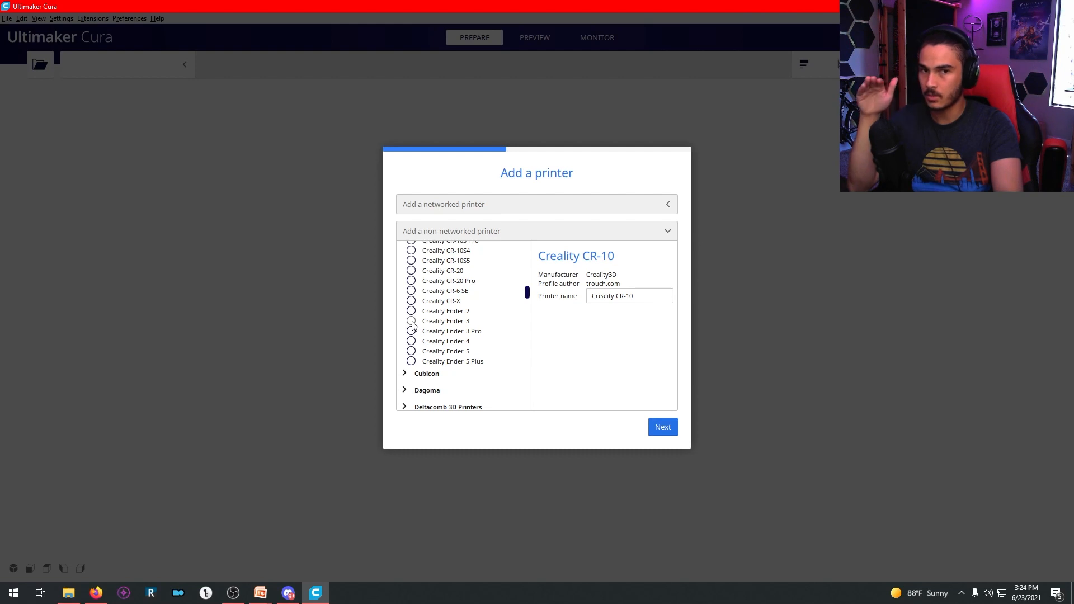
pyautogui.click(411, 321)
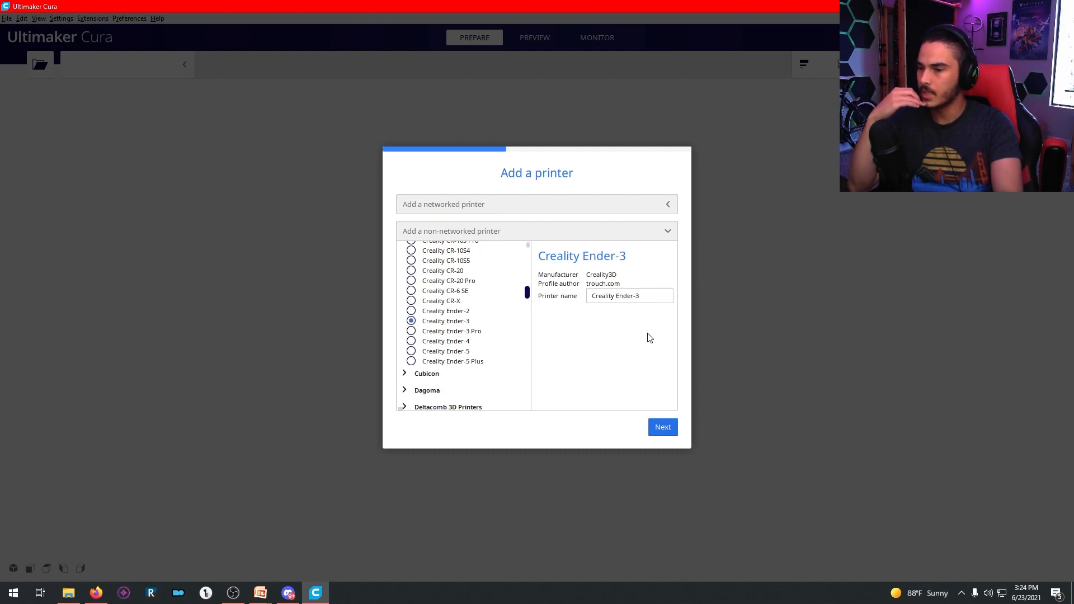
pyautogui.click(661, 427)
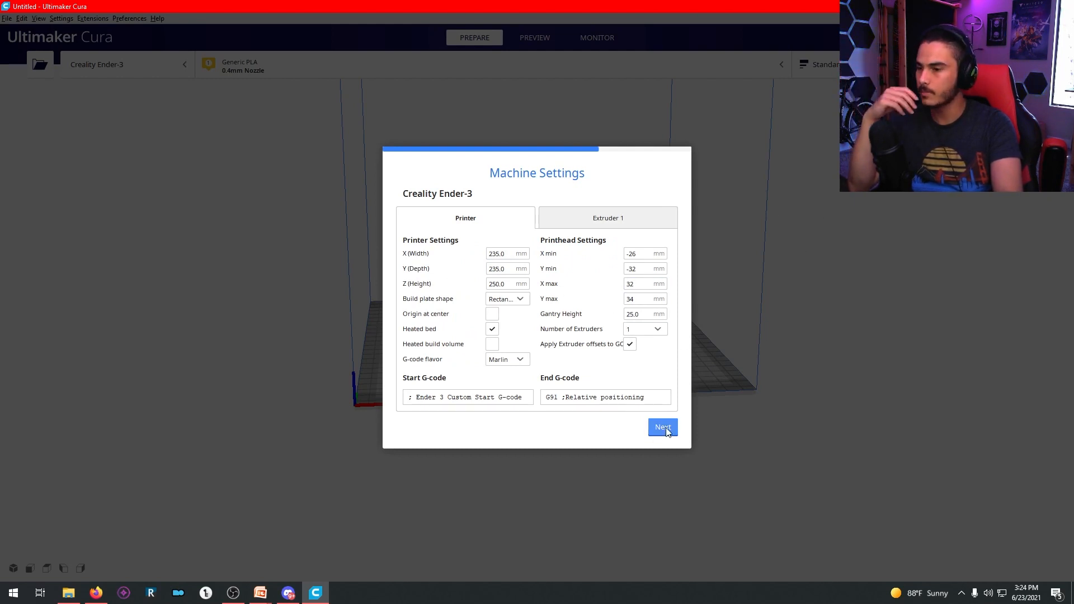
pyautogui.click(661, 426)
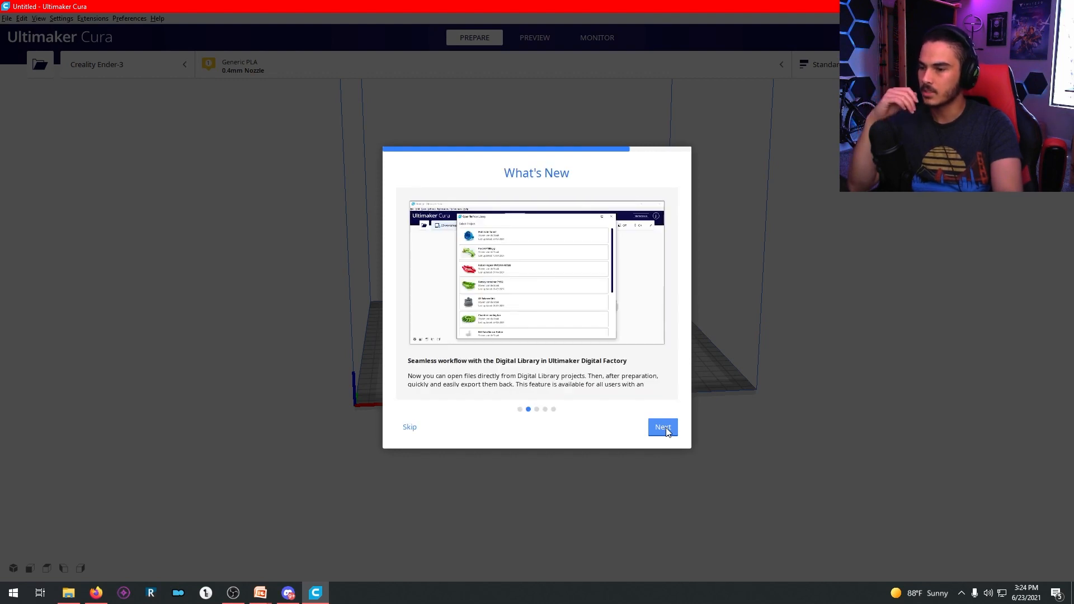
# Step: Page through the what's new and release notes to finish setup at the empty build plate
pyautogui.click(661, 426)
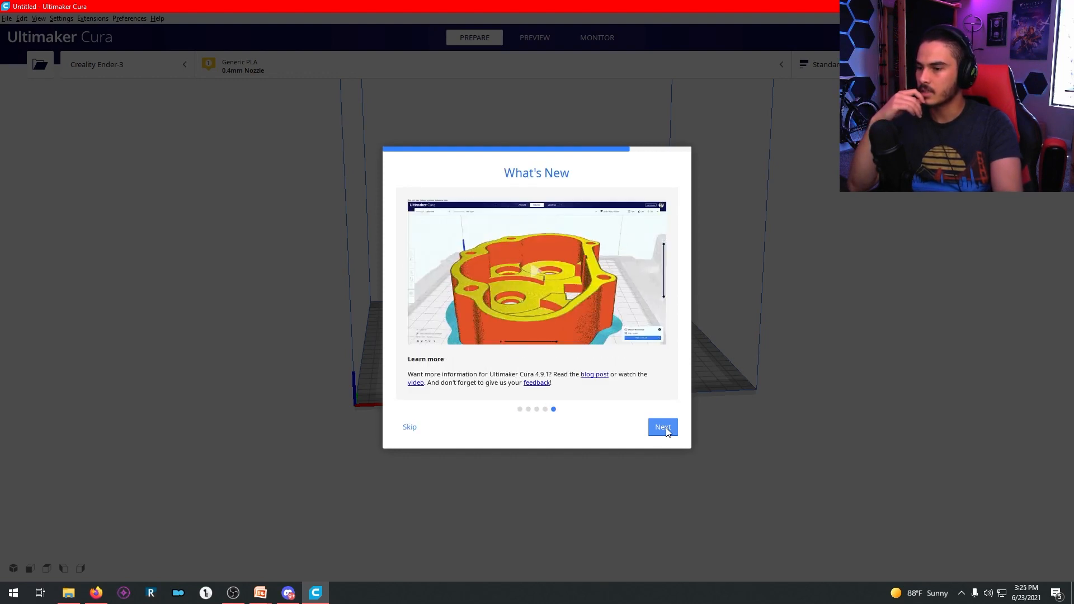
pyautogui.click(660, 427)
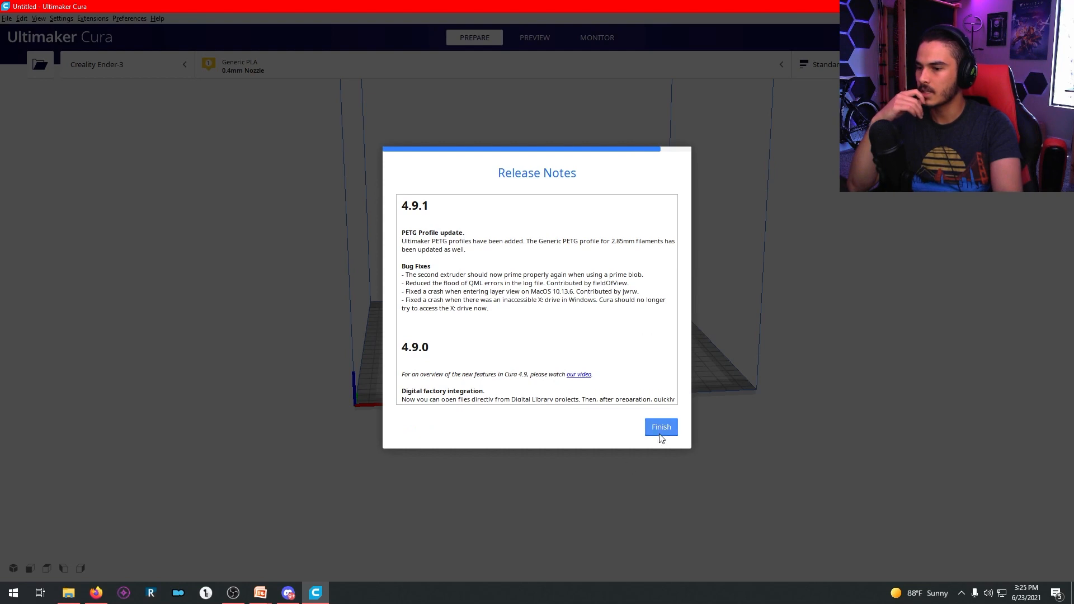
pyautogui.click(660, 427)
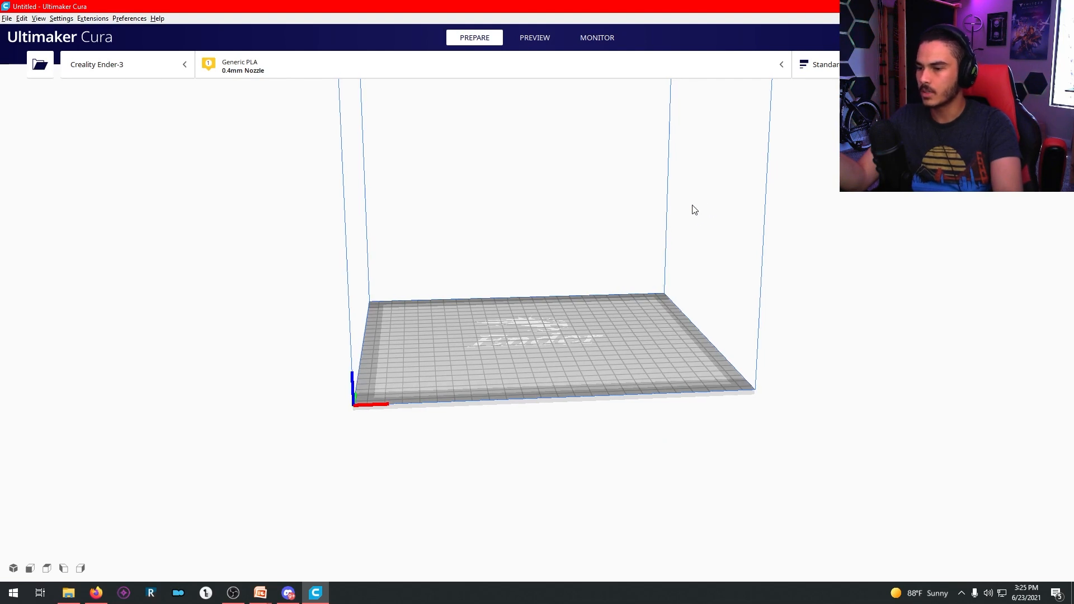
pyautogui.moveTo(694, 210); pyautogui.dragTo(655, 411)
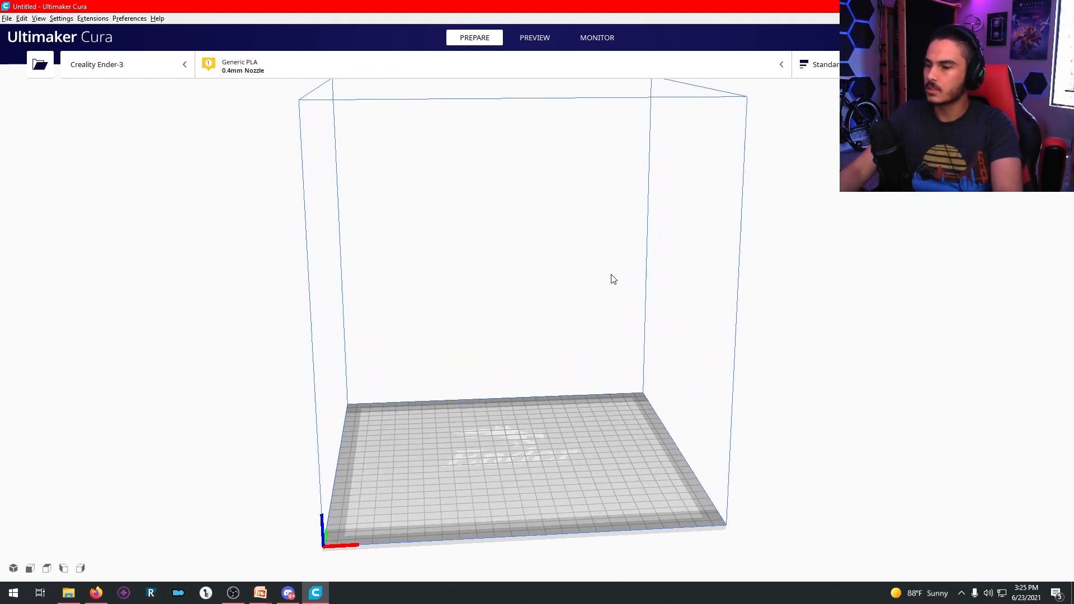
pyautogui.moveTo(613, 278); pyautogui.dragTo(658, 277)
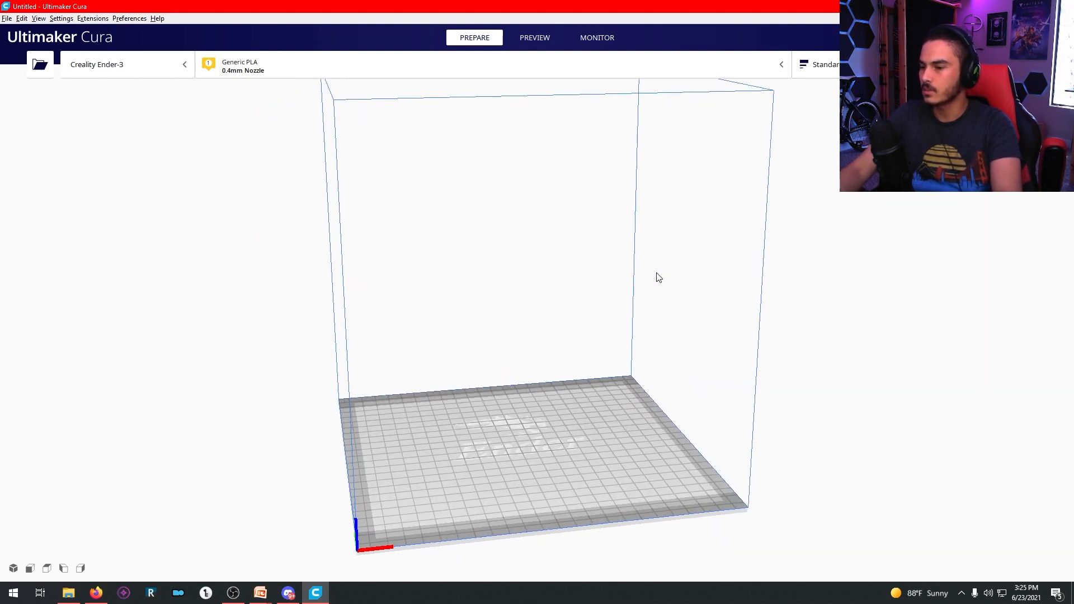
pyautogui.moveTo(656, 278); pyautogui.dragTo(712, 286)
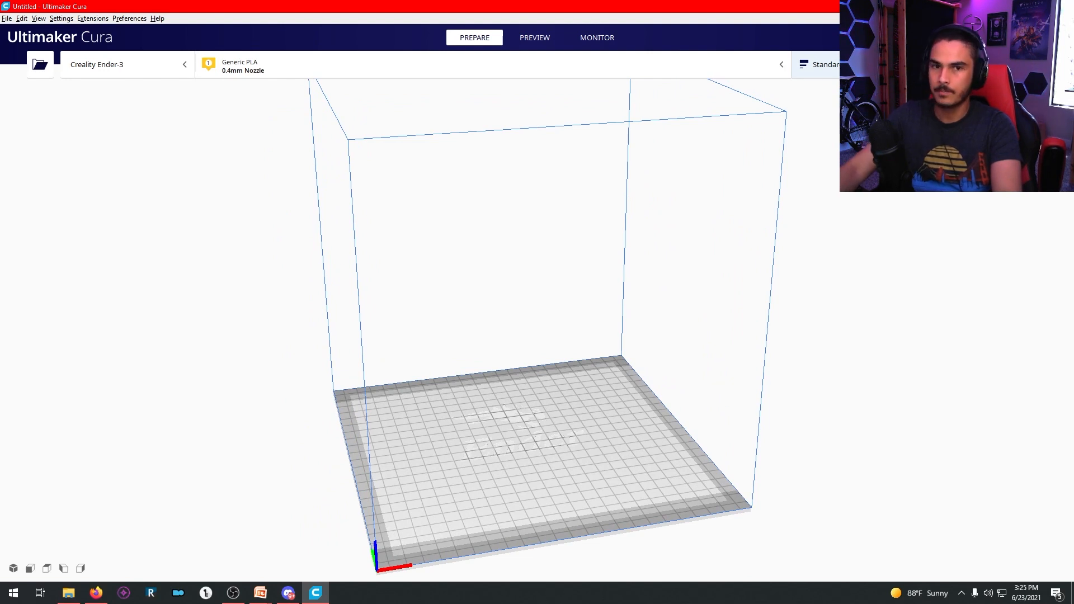
# Step: Expand the Standard Quality 0.2mm print settings into the full Custom list, then switch to the browser
pyautogui.click(852, 64)
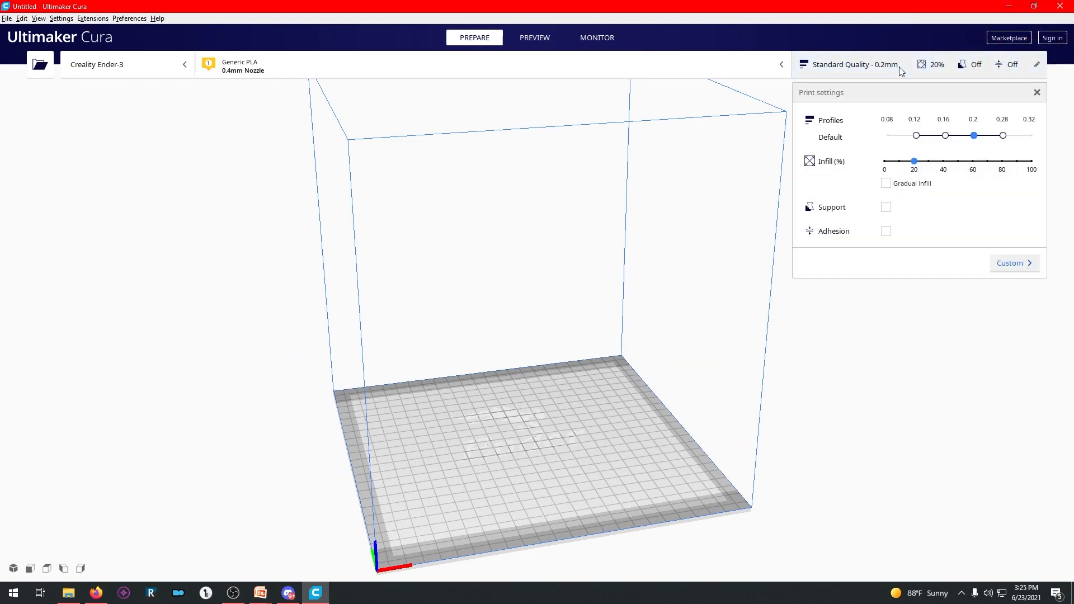
pyautogui.moveTo(899, 85)
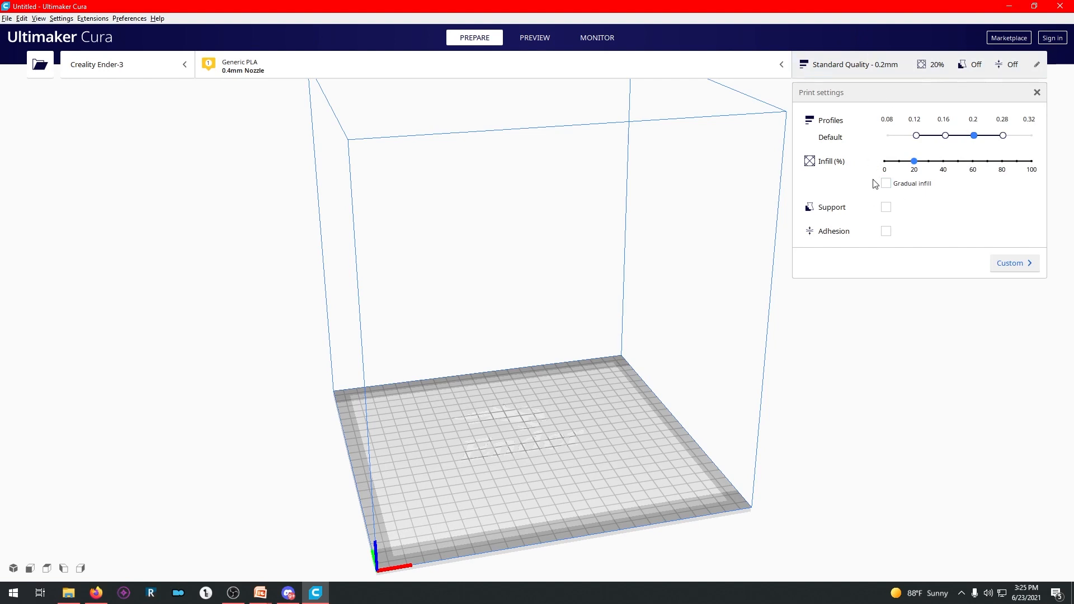
pyautogui.moveTo(965, 219)
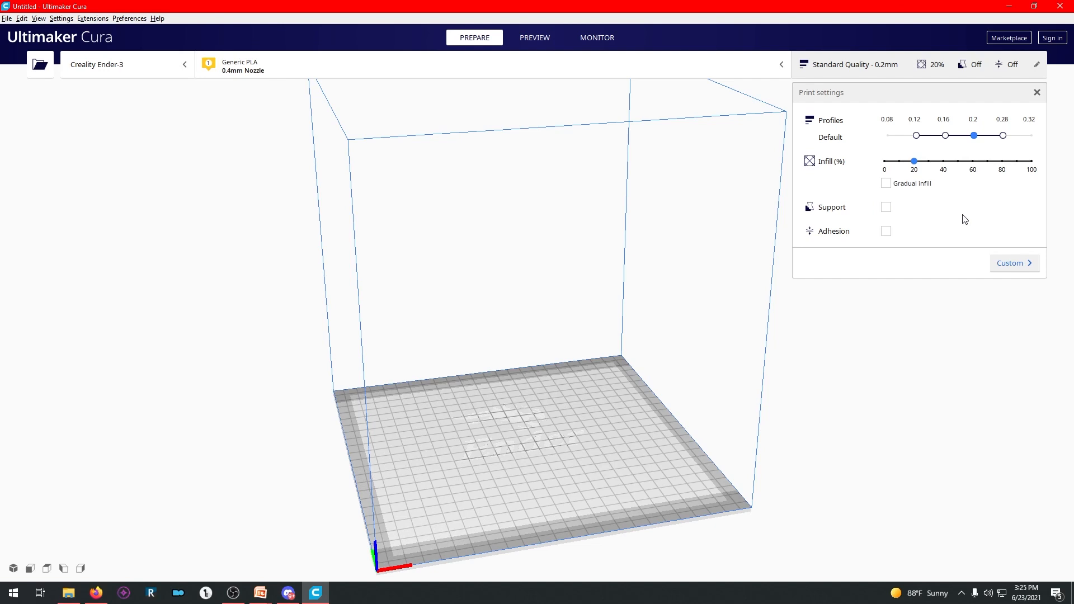
pyautogui.moveTo(966, 234)
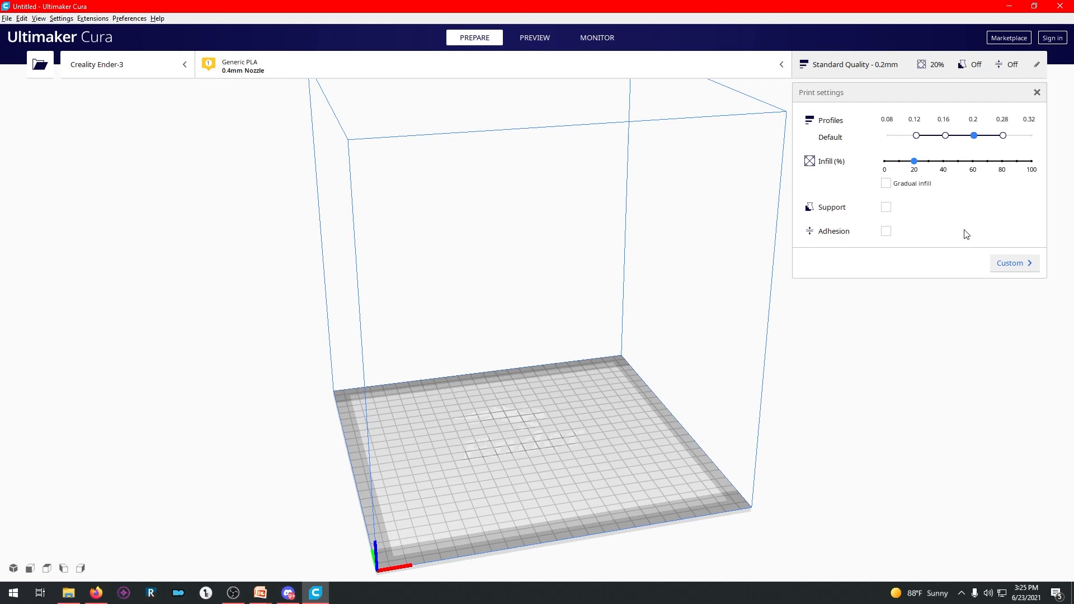
pyautogui.click(1014, 262)
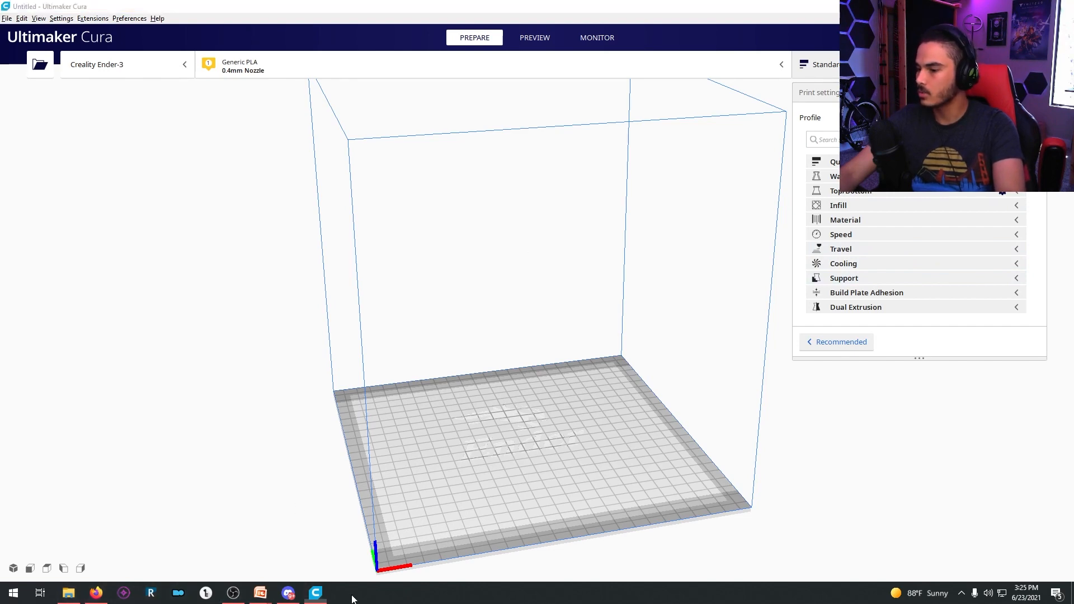
pyautogui.click(95, 593)
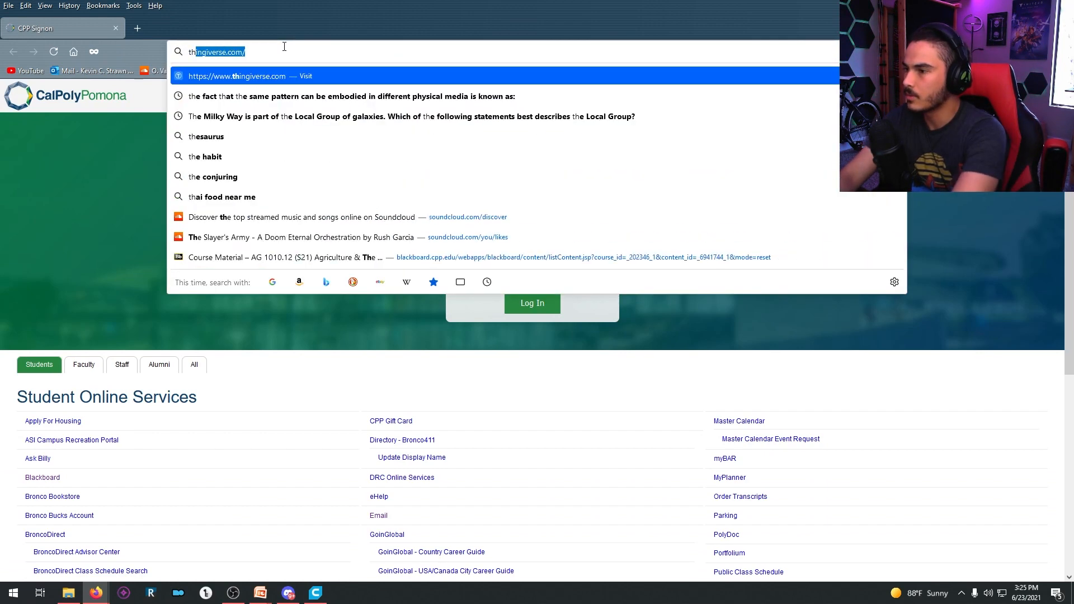
# Step: Search Thingiverse for 'articulated slug' and go to Bran's Articulated Slug design page
pyautogui.write('thingiverse.com')
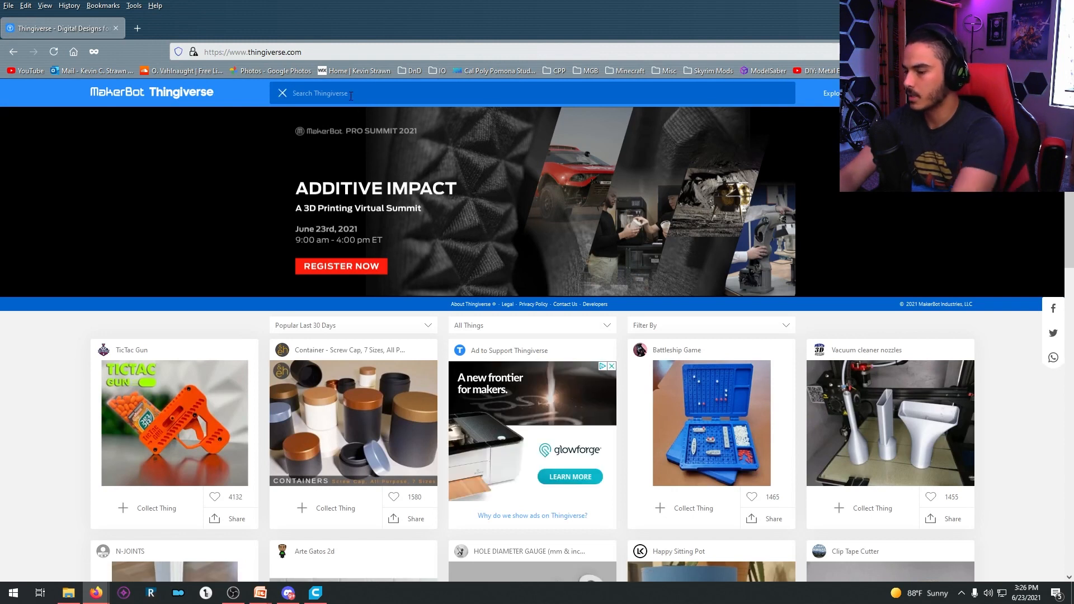
pyautogui.write('articulated')
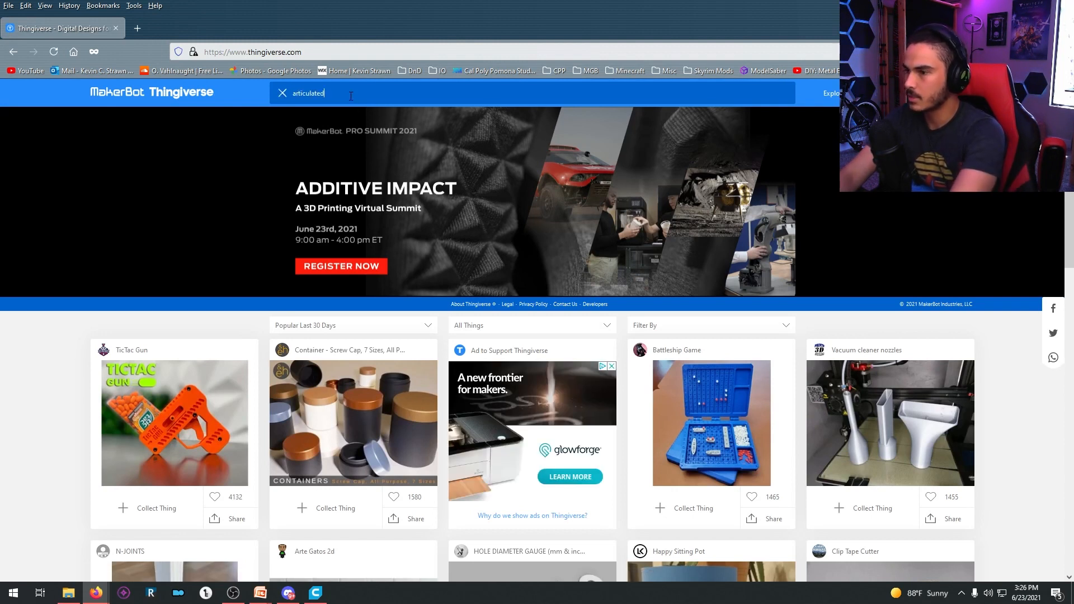
pyautogui.write('slug')
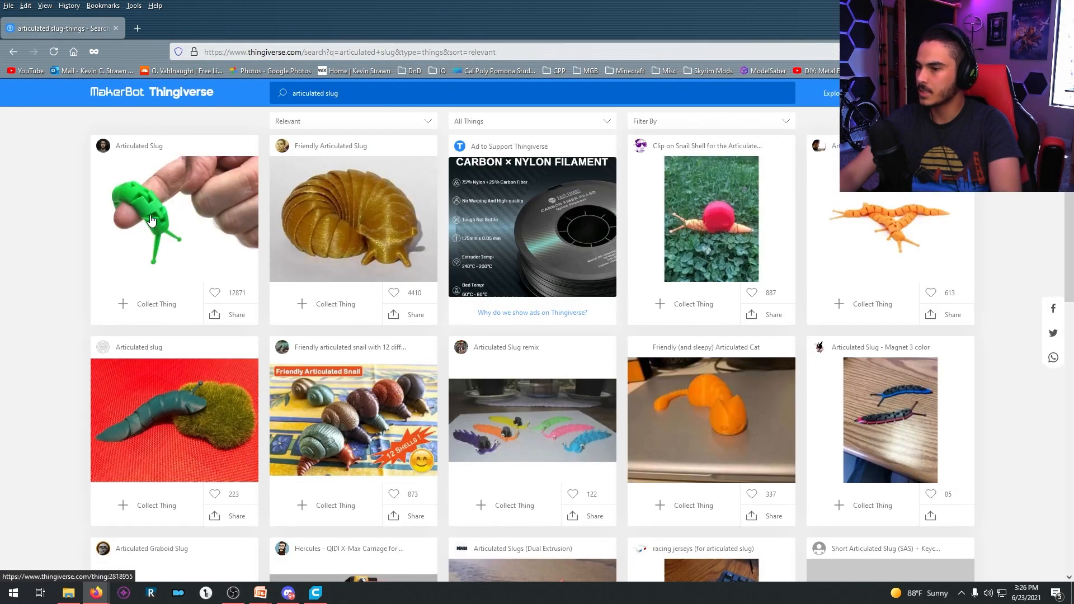
pyautogui.click(151, 219)
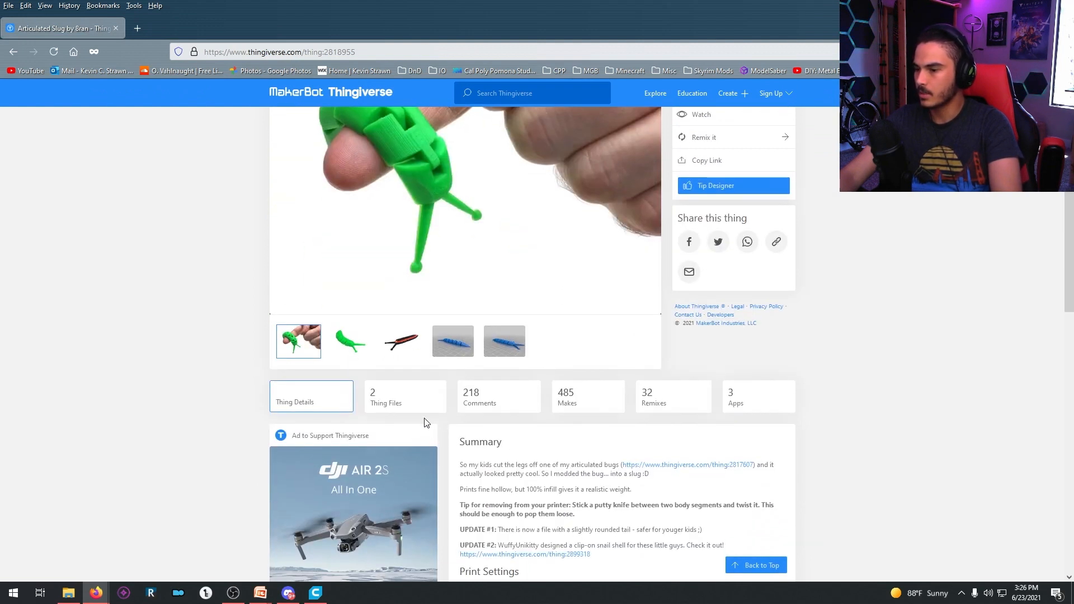
# Step: Download Articulated_Slug.stl from Thing Files and save it to disk
pyautogui.click(386, 398)
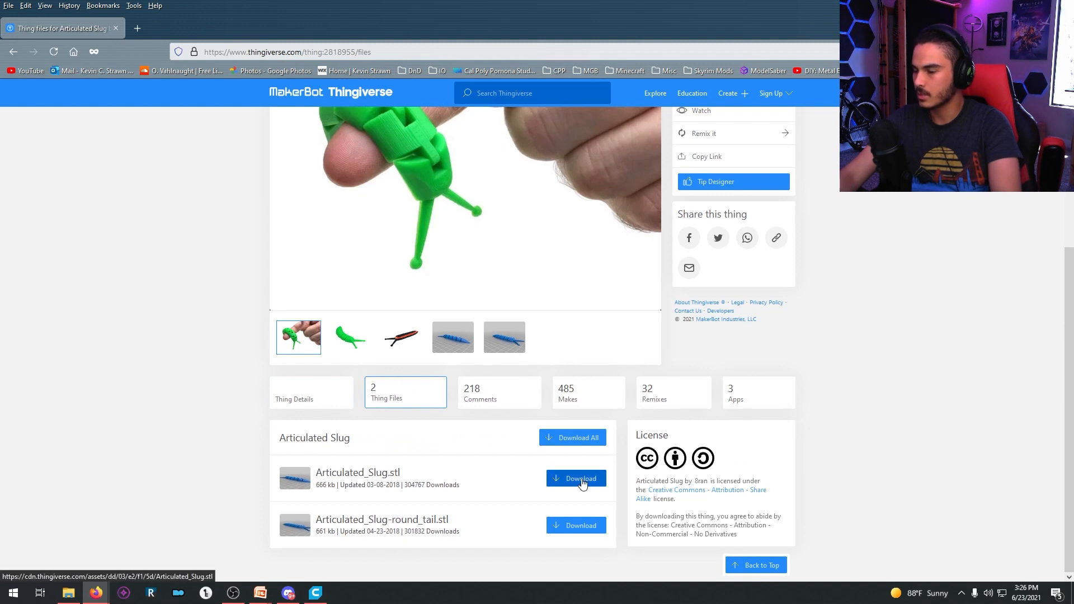
pyautogui.click(577, 478)
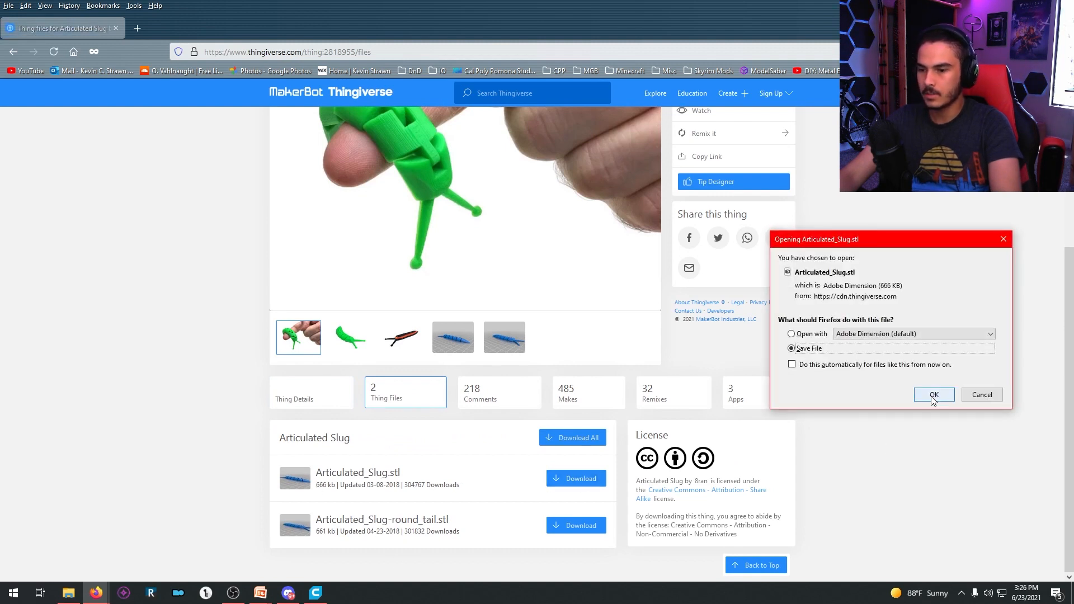
pyautogui.click(933, 395)
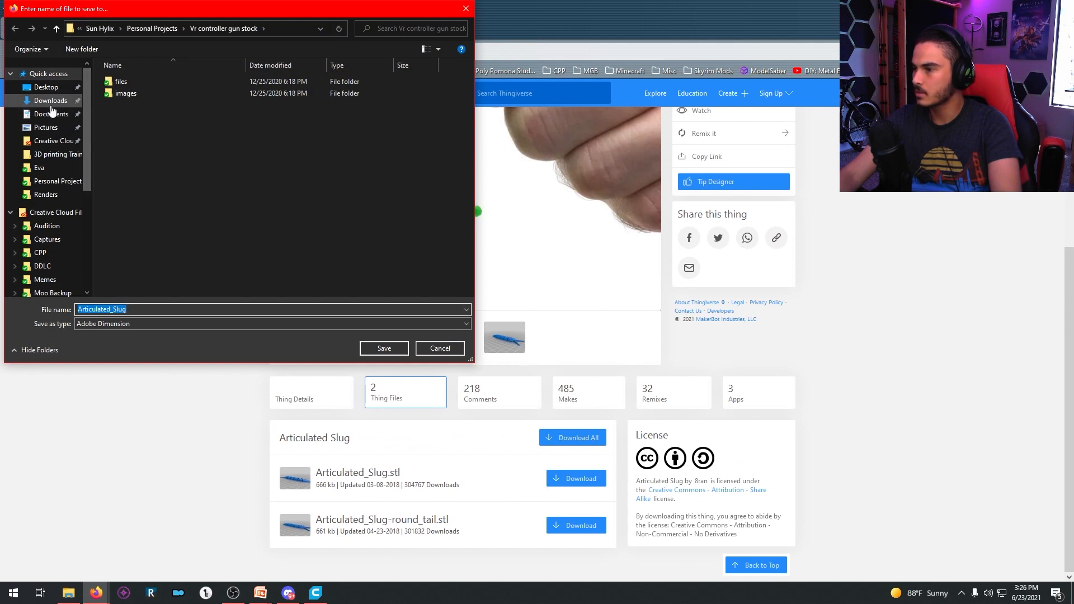
pyautogui.click(45, 87)
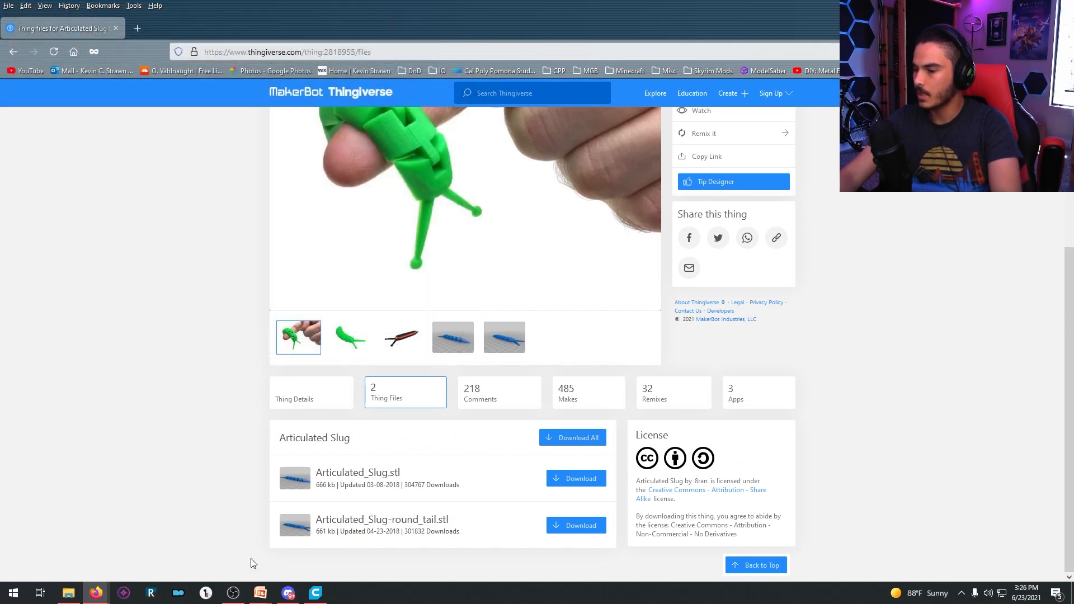
# Step: Load Articulated_Slug from the Desktop onto the Ender-3 build plate in Cura
pyautogui.click(315, 594)
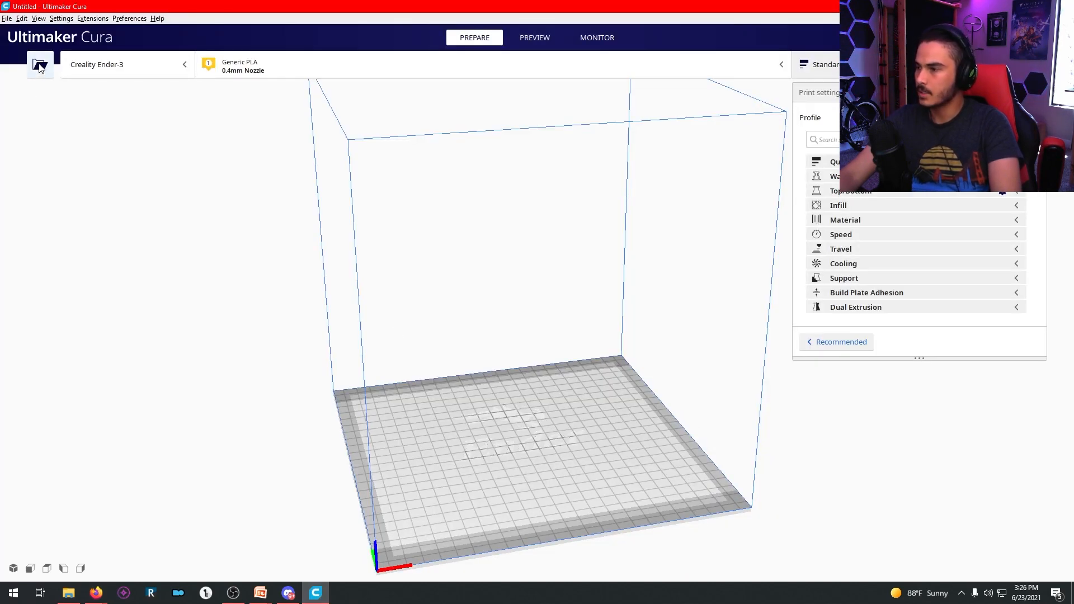
pyautogui.click(39, 63)
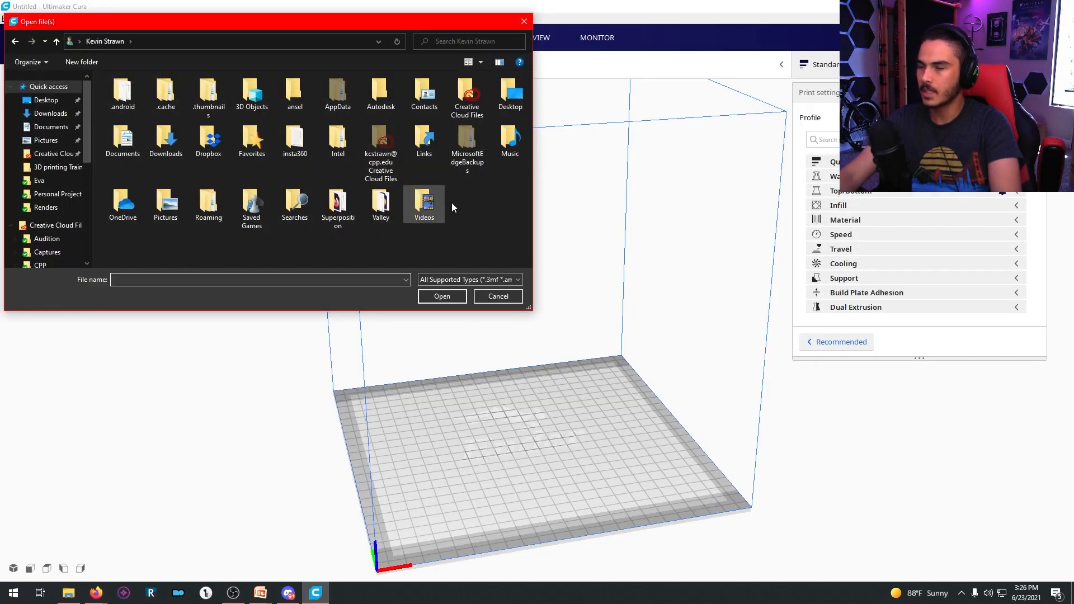
pyautogui.click(44, 99)
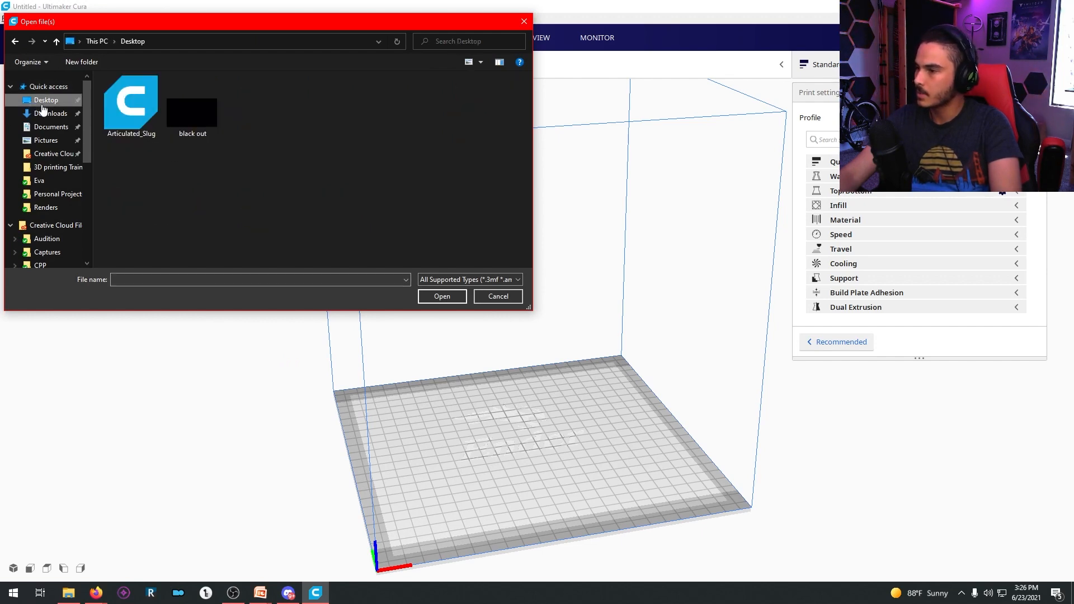
pyautogui.click(129, 103)
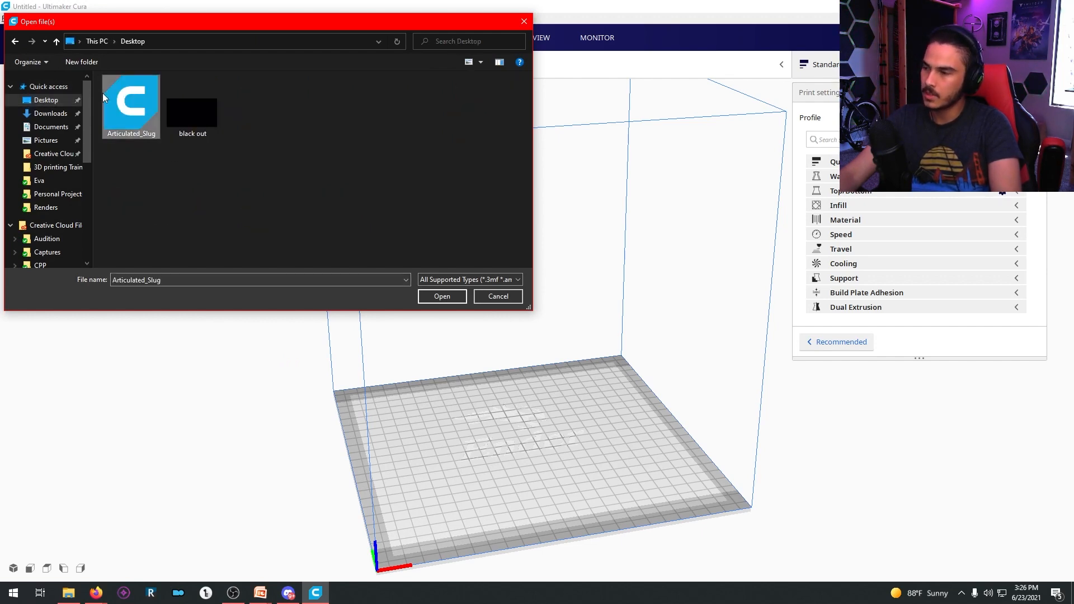
pyautogui.click(441, 295)
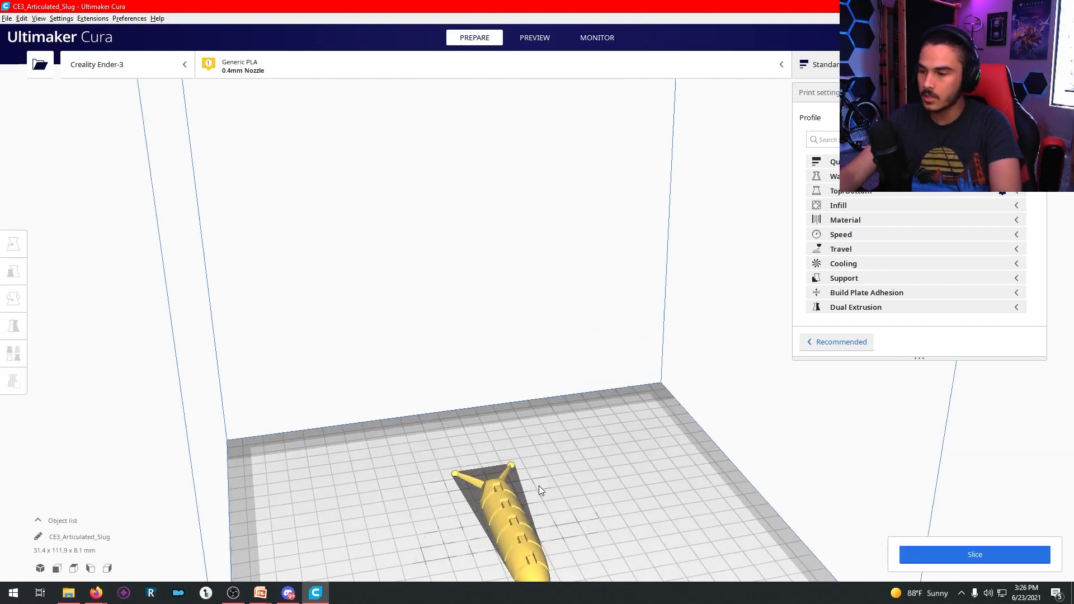
# Step: Move the slug toward the plate centre and slice it for a 58-minute, 6 g estimate
pyautogui.moveTo(542, 490); pyautogui.dragTo(586, 376)
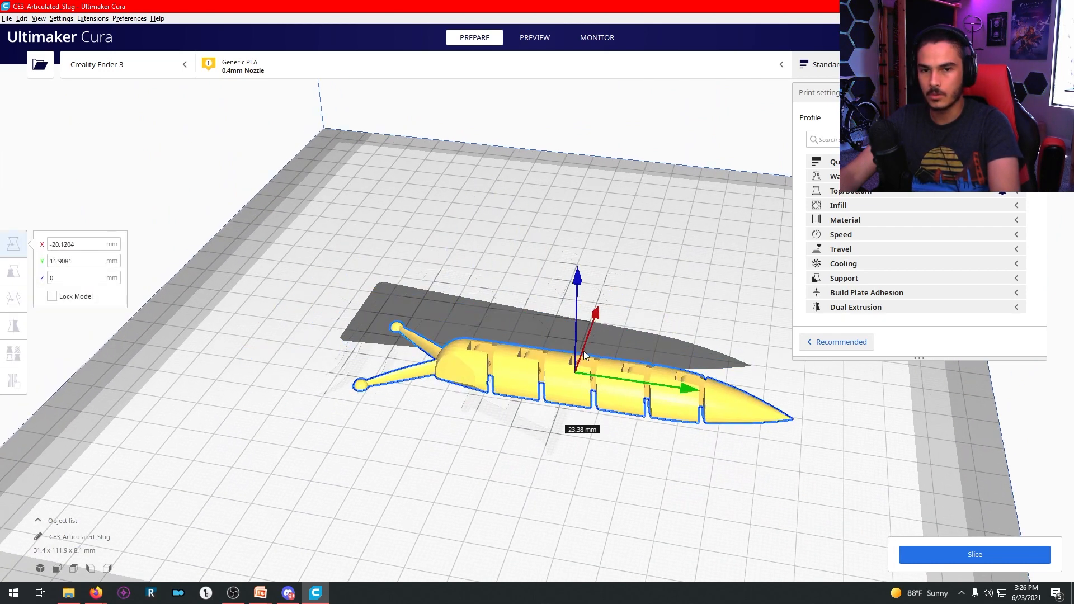
pyautogui.moveTo(575, 371); pyautogui.dragTo(548, 343)
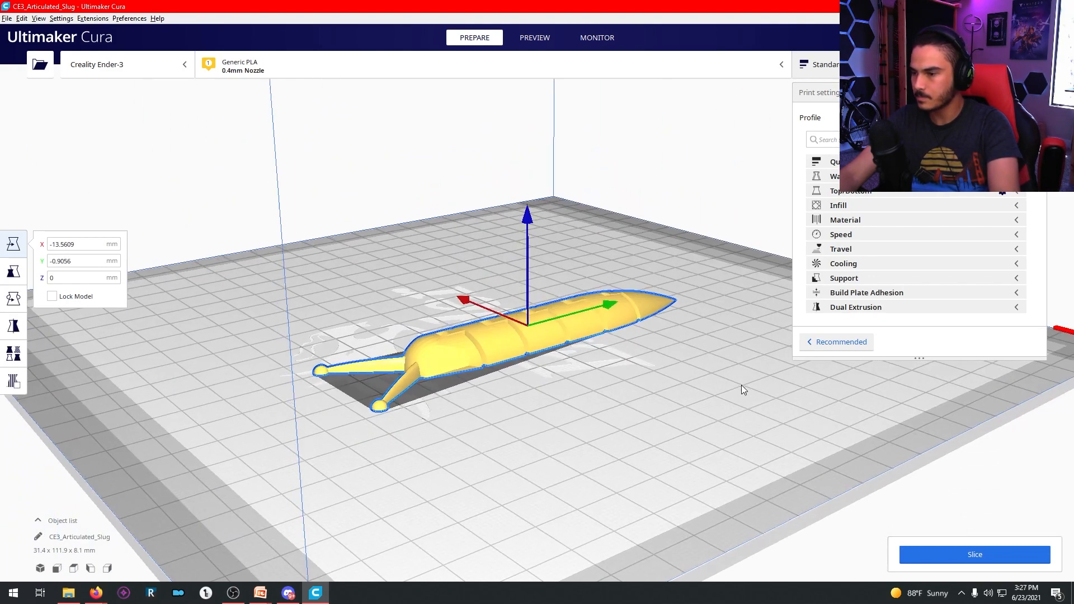
pyautogui.click(974, 554)
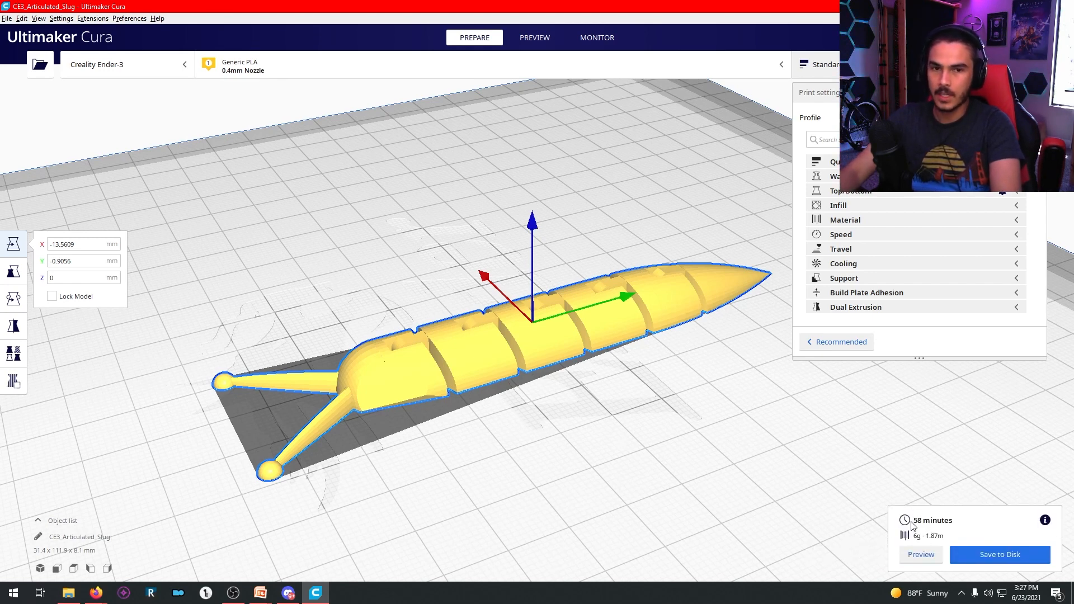
pyautogui.click(535, 38)
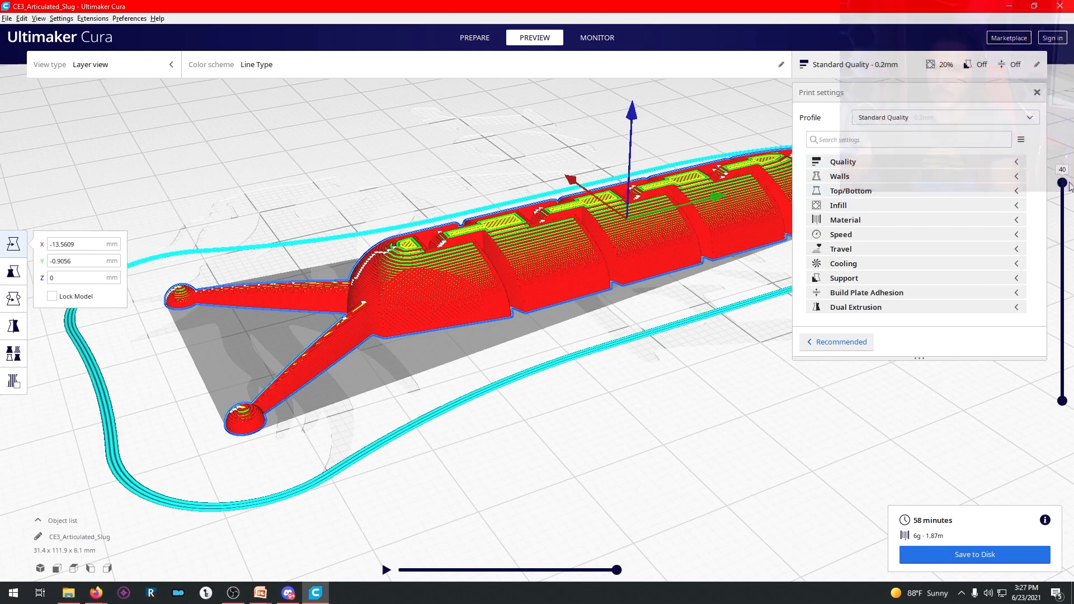
pyautogui.moveTo(1064, 169); pyautogui.dragTo(1063, 223)
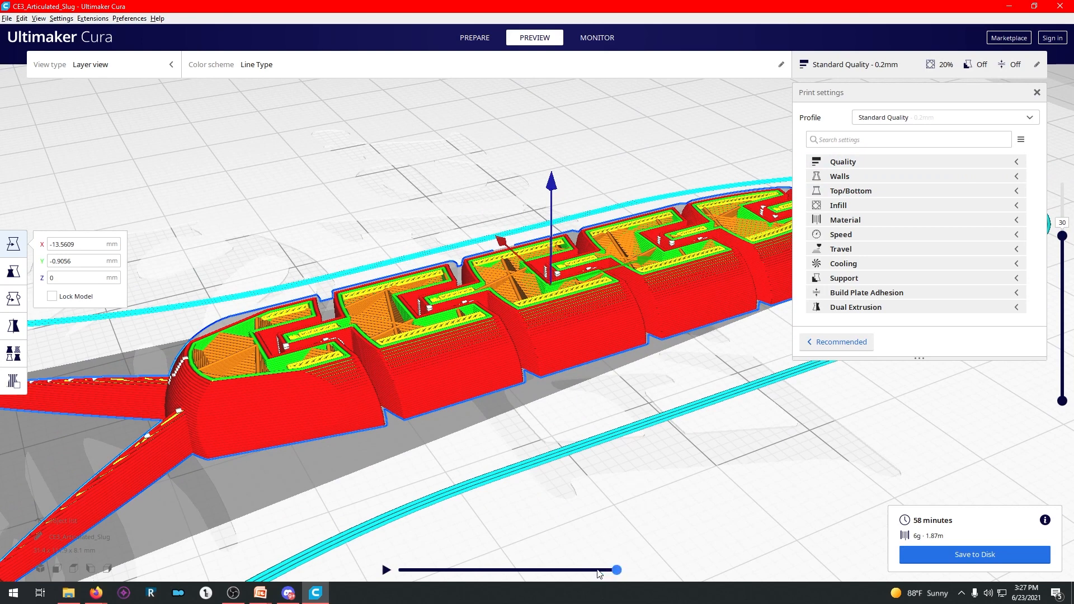
pyautogui.moveTo(615, 569); pyautogui.dragTo(397, 570)
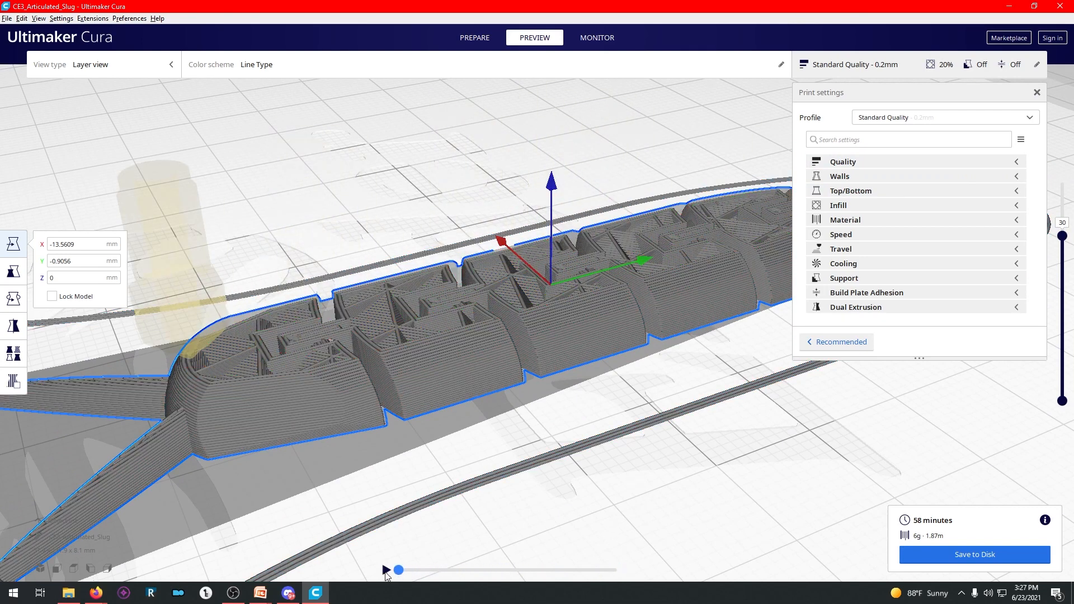
pyautogui.moveTo(397, 570); pyautogui.dragTo(473, 570)
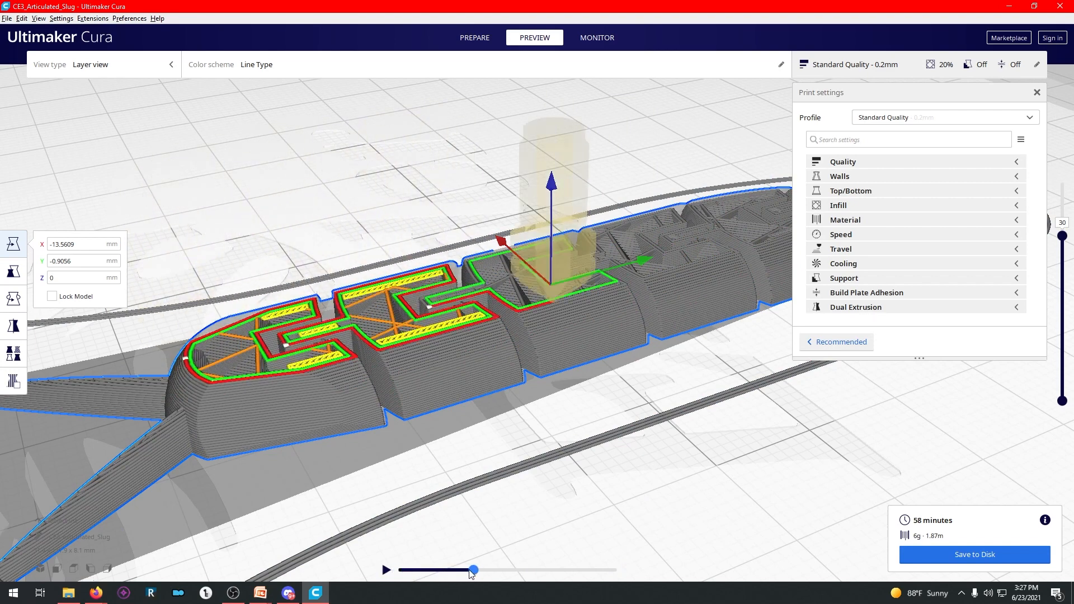
pyautogui.moveTo(472, 570); pyautogui.dragTo(616, 569)
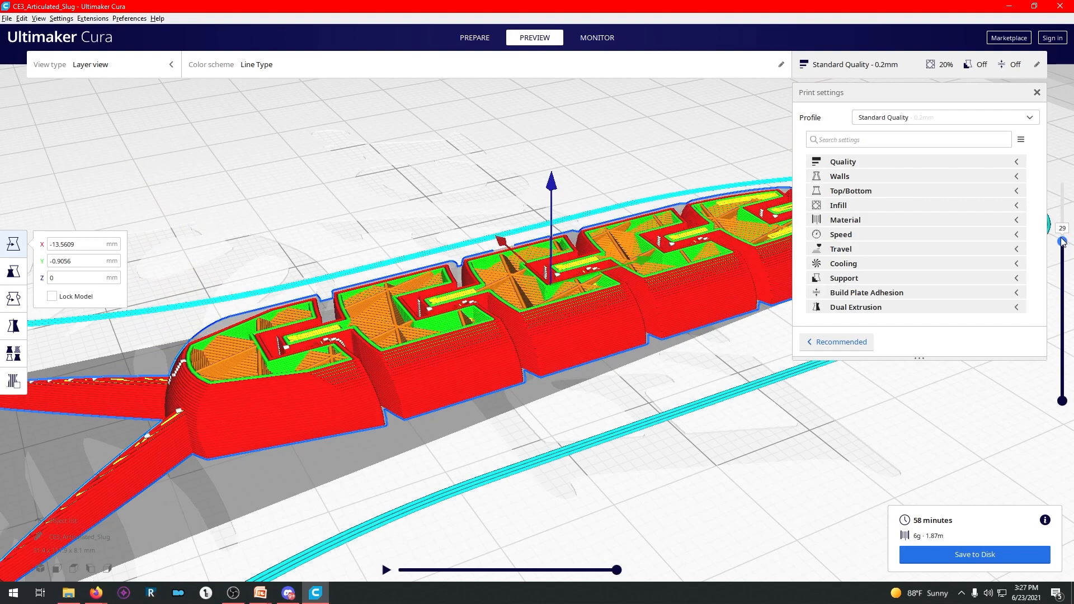
pyautogui.moveTo(1061, 242); pyautogui.dragTo(1061, 380)
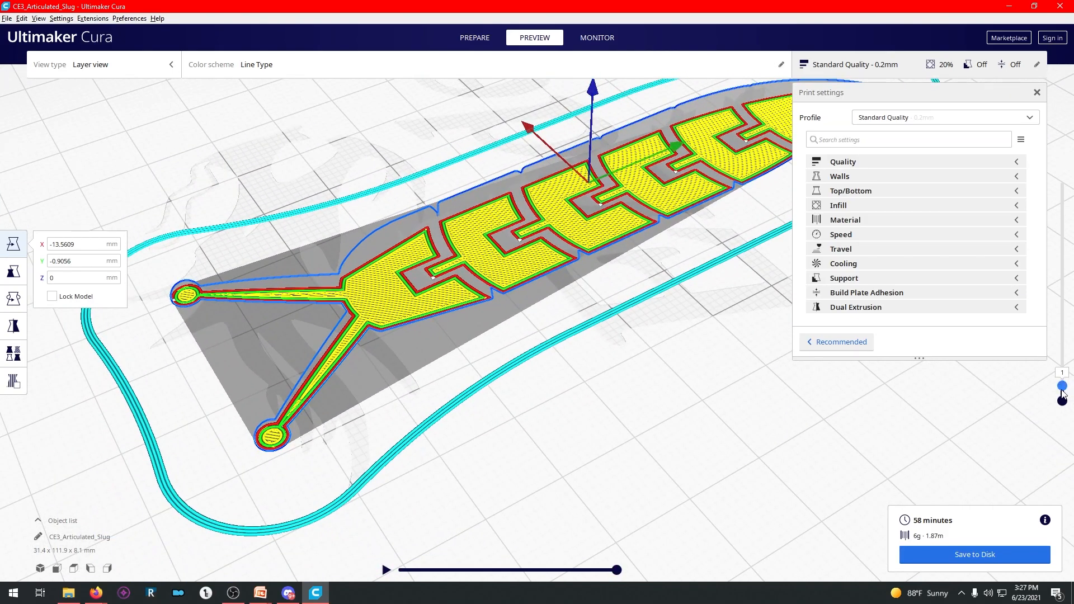
pyautogui.moveTo(1062, 392); pyautogui.dragTo(1062, 296)
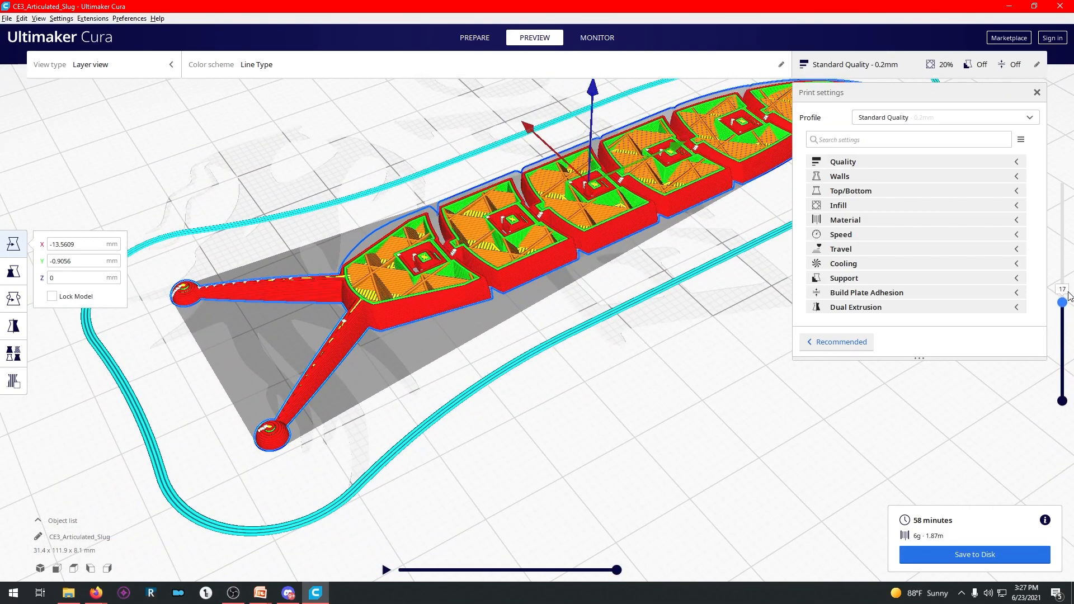
pyautogui.moveTo(1064, 300); pyautogui.dragTo(1064, 183)
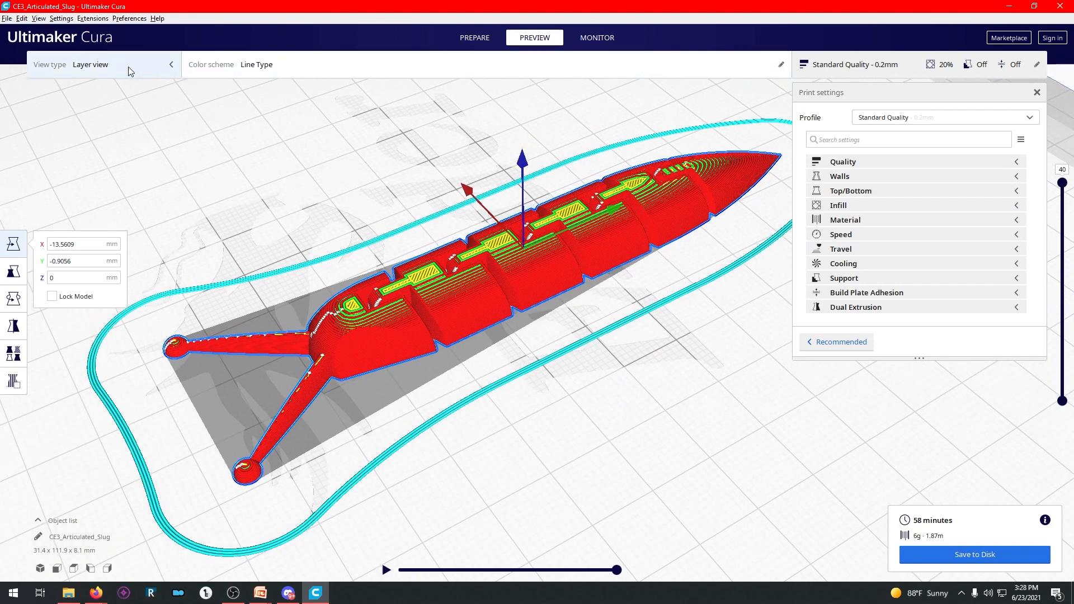
pyautogui.click(122, 65)
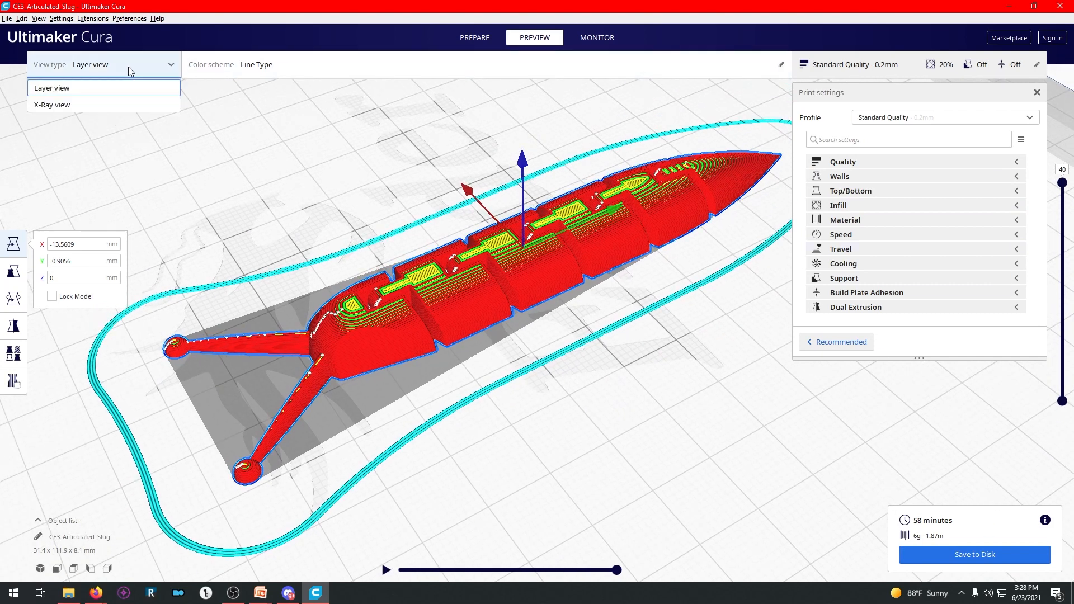
pyautogui.click(53, 104)
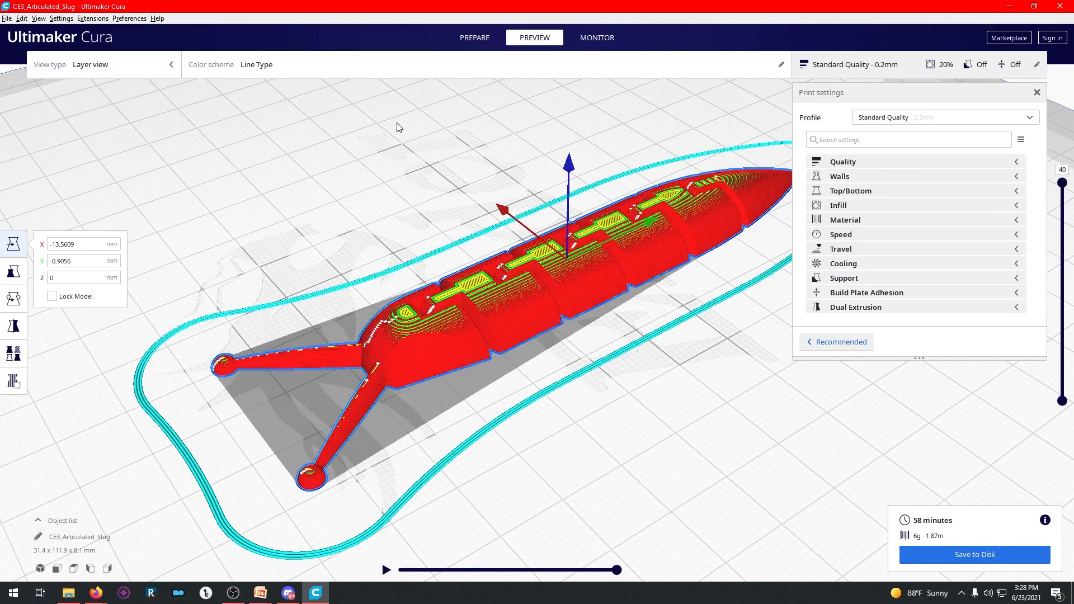
pyautogui.moveTo(186, 577)
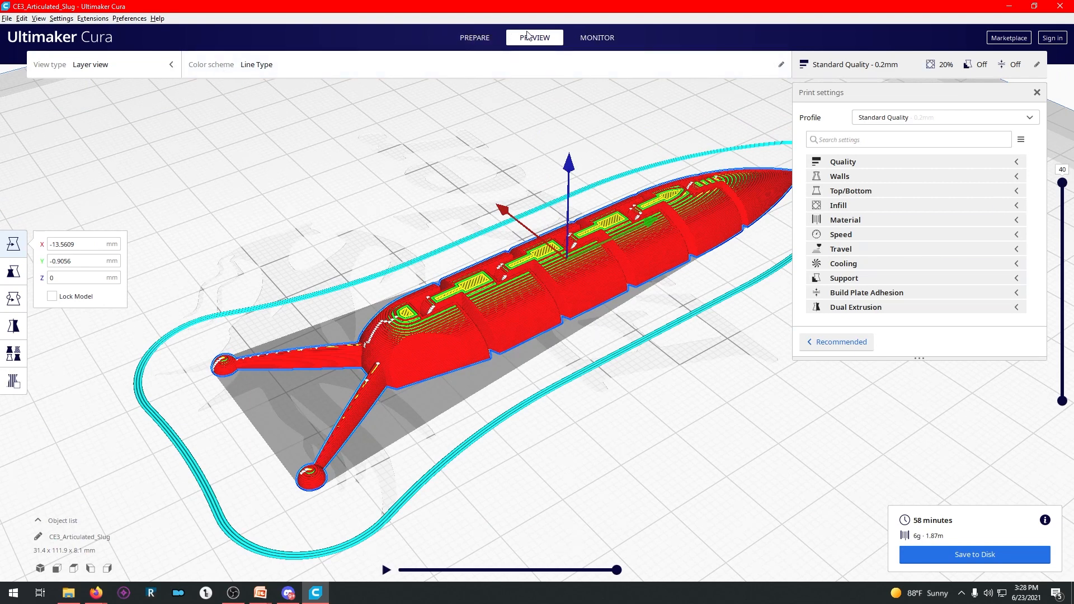
# Step: Set Layer Height to 0.1 mm under Quality and reslice, estimating 1 hour 39 minutes with 5 g
pyautogui.click(474, 38)
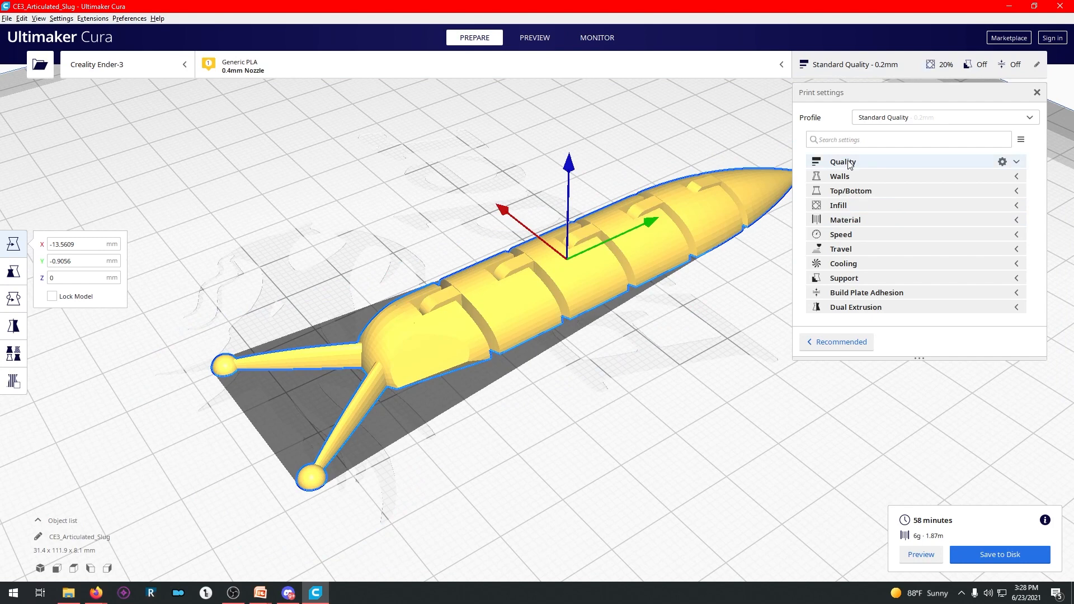
pyautogui.click(844, 161)
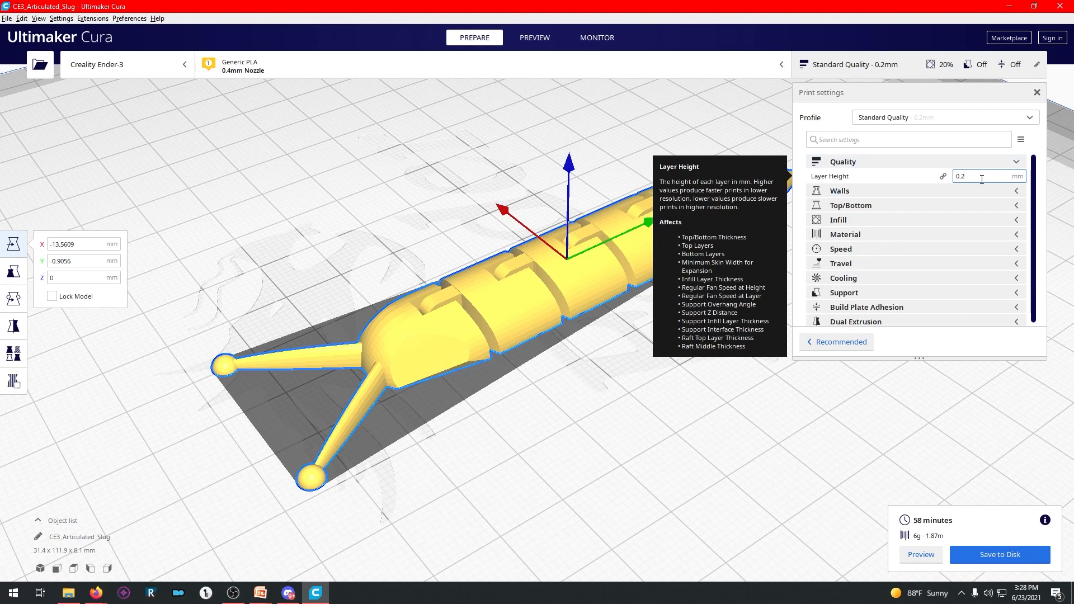
pyautogui.write('0.1')
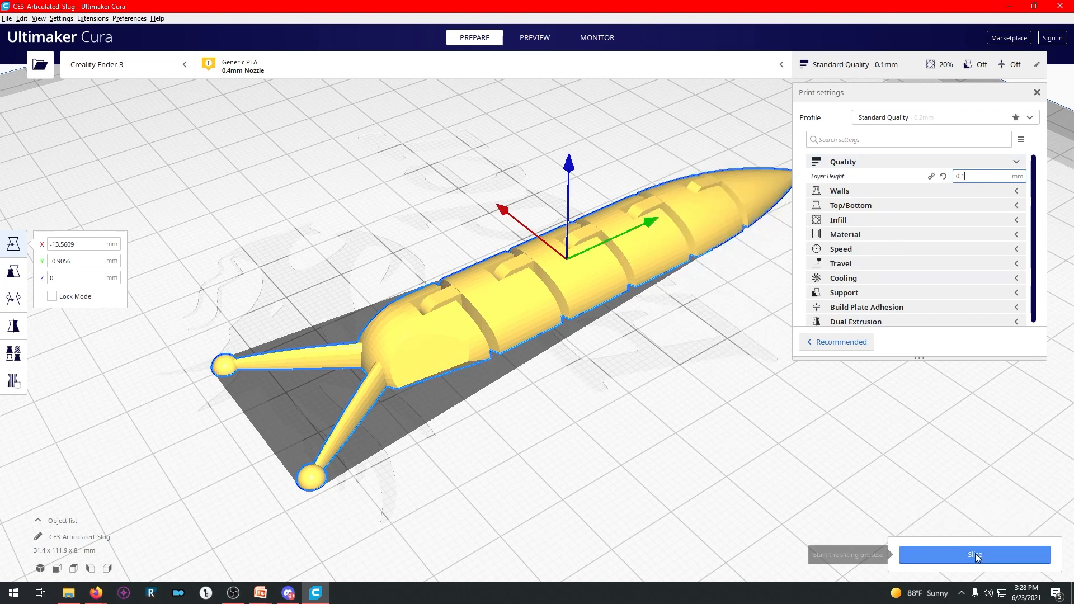
pyautogui.click(974, 554)
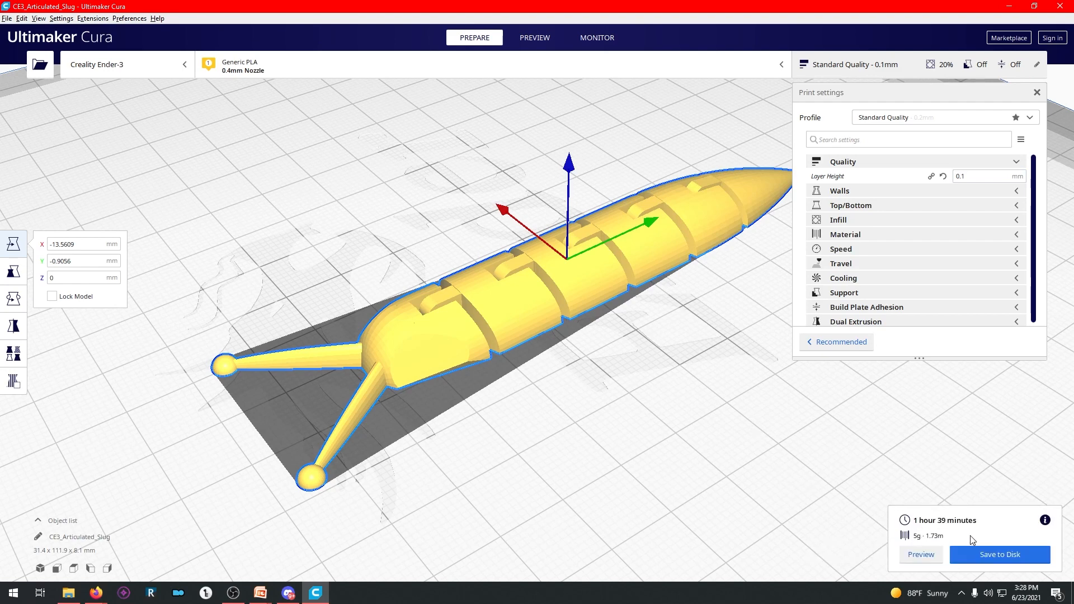
# Step: In Preview, change Layer Height to 0.4 mm, dropping the estimate to 39 minutes with 7 g
pyautogui.click(534, 38)
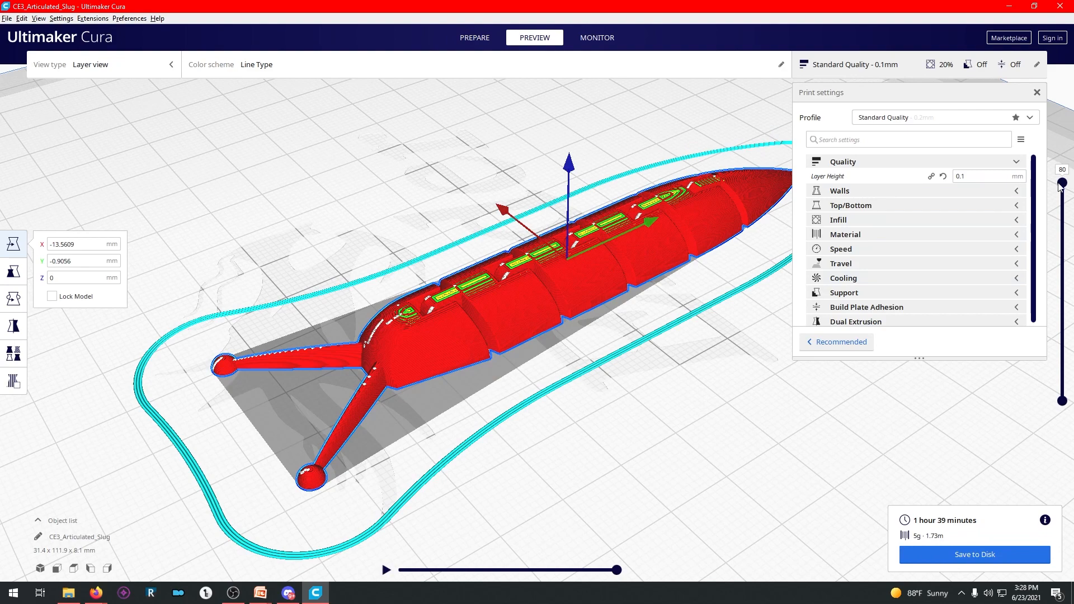
pyautogui.moveTo(1061, 184); pyautogui.dragTo(1061, 371)
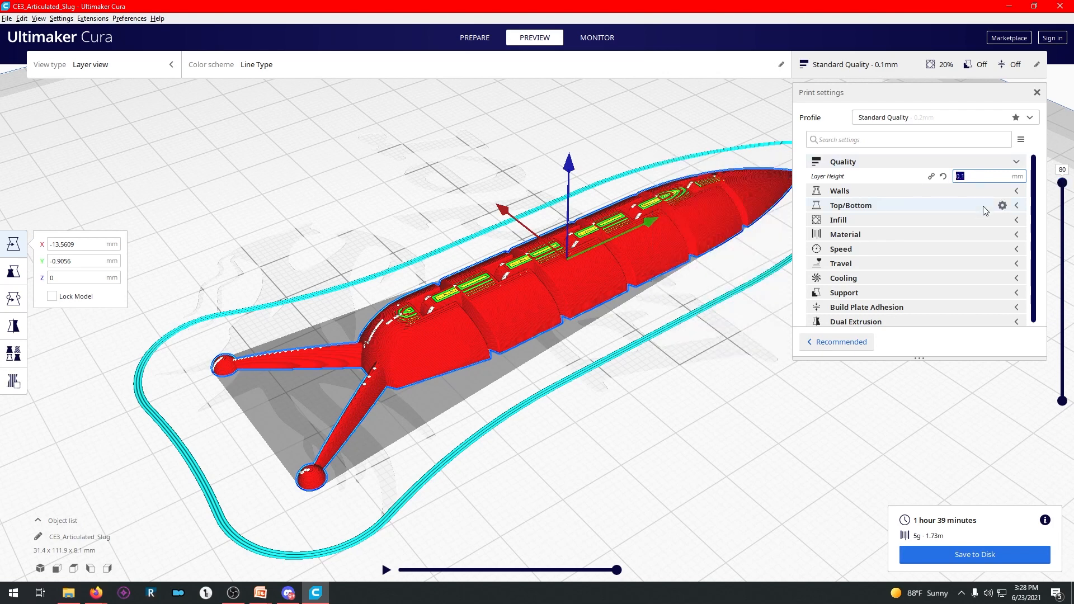
pyautogui.write('4')
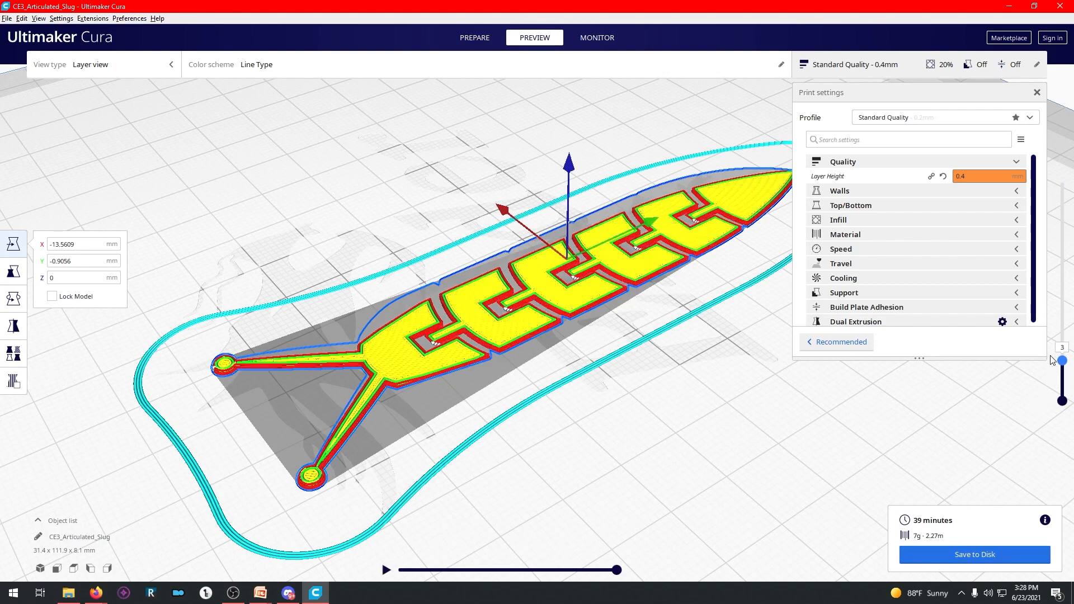
# Step: Scrub the layer slider through all 20 coarser layers and orbit to inspect the slug
pyautogui.moveTo(1061, 359); pyautogui.dragTo(1061, 270)
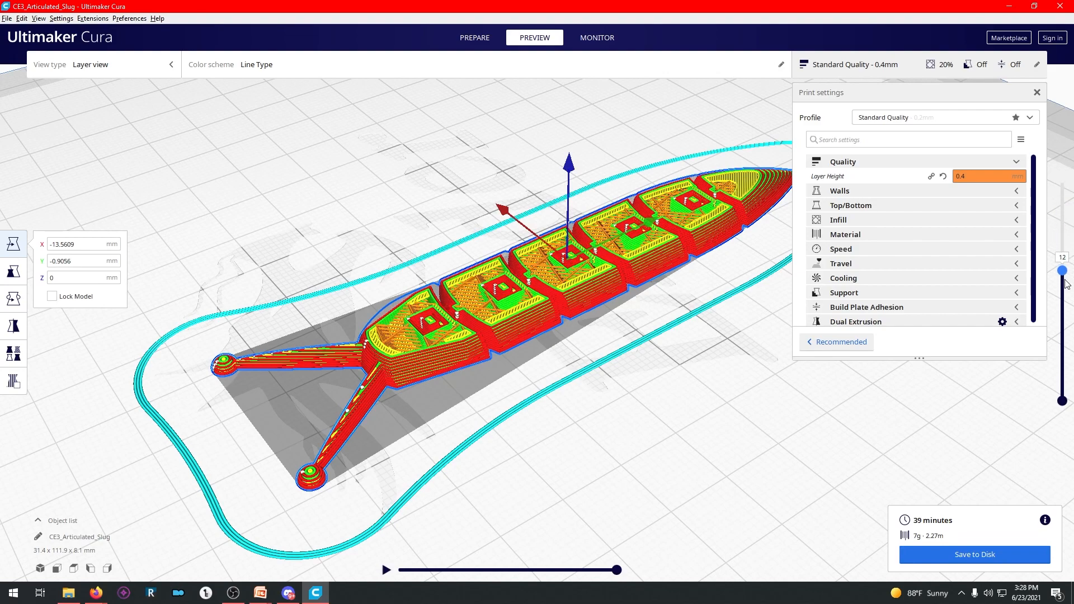
pyautogui.moveTo(1071, 269); pyautogui.dragTo(1071, 197)
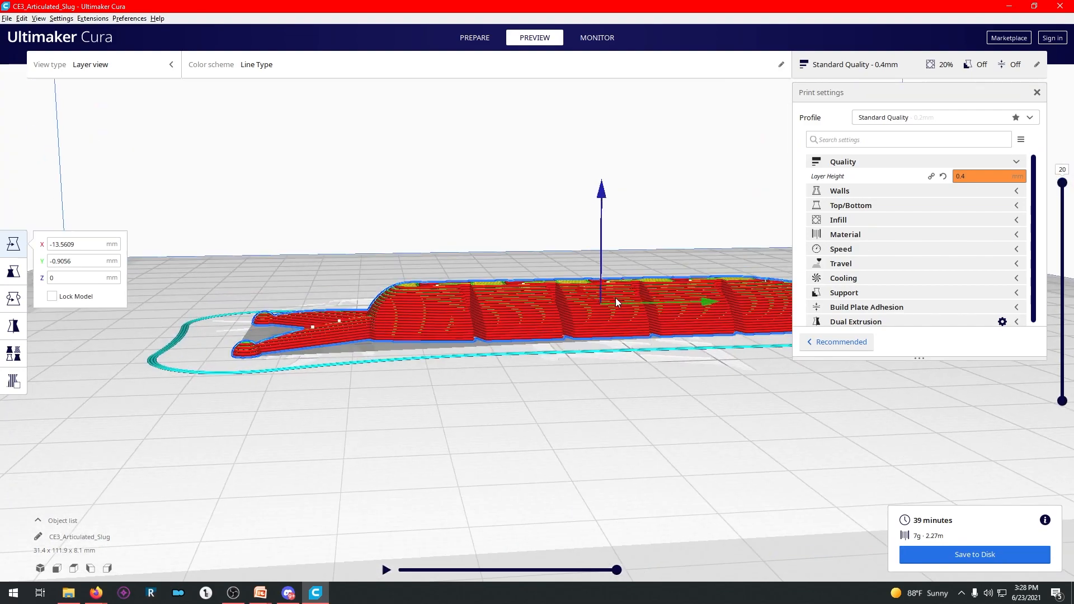
pyautogui.moveTo(616, 303); pyautogui.dragTo(517, 378)
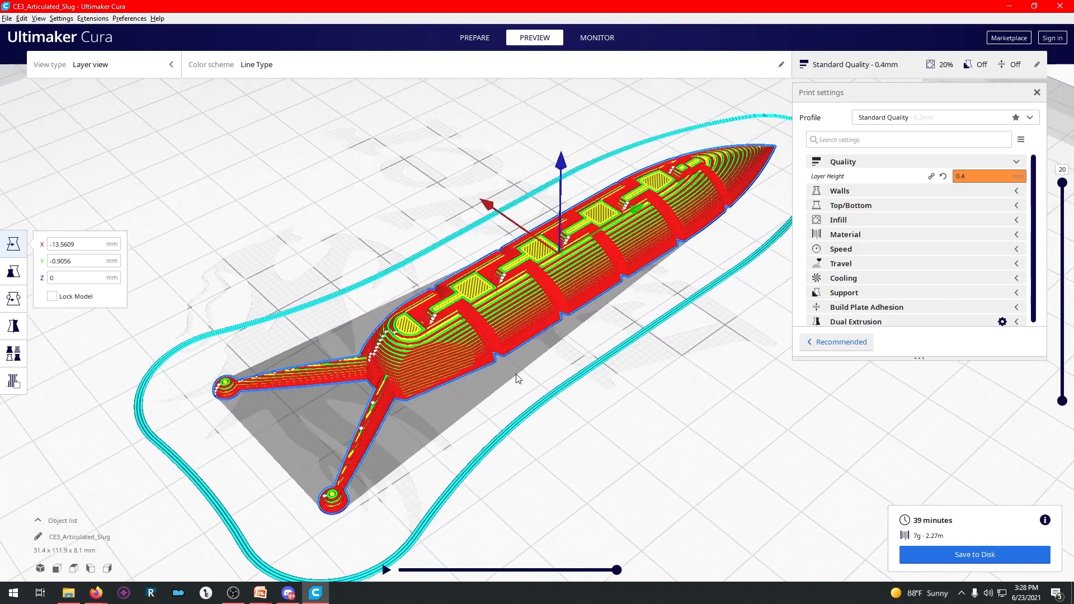
pyautogui.moveTo(517, 379); pyautogui.dragTo(740, 371)
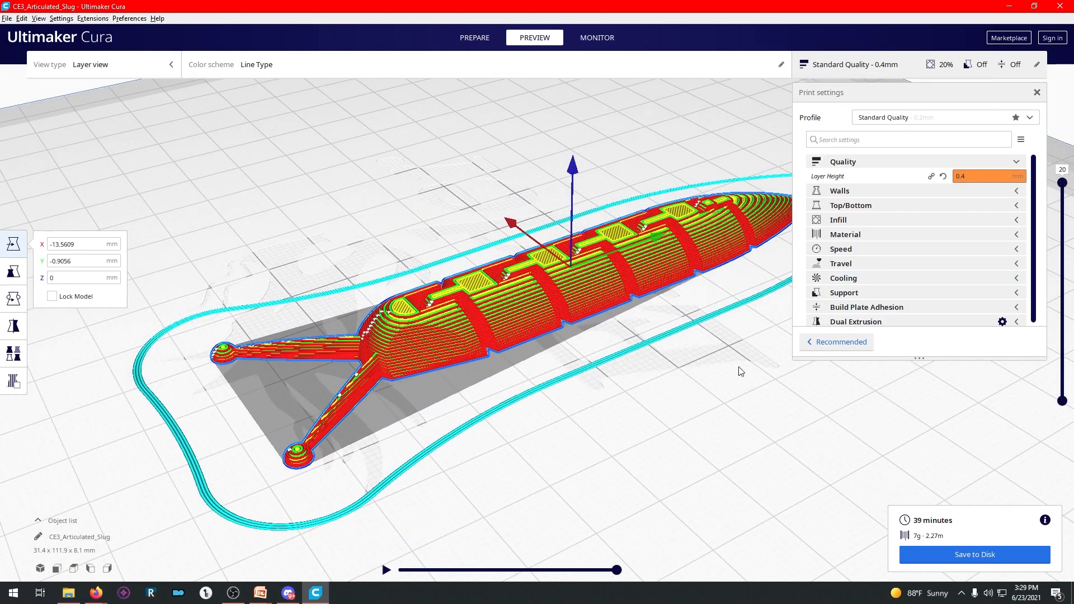
pyautogui.moveTo(983, 172)
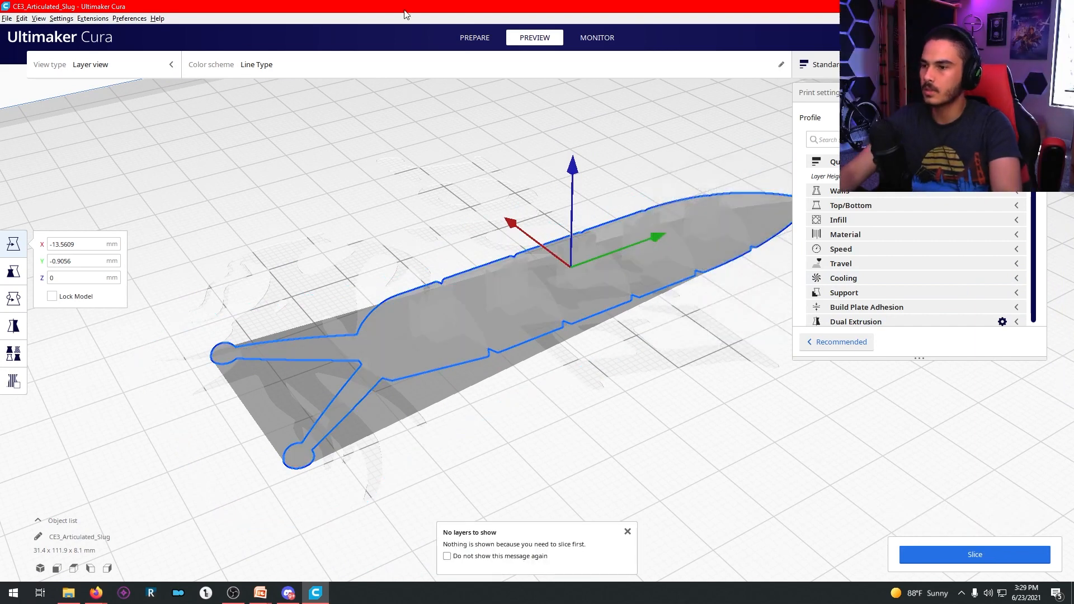
# Step: Review the Walls and Top/Bottom settings and choose the Grid infill pattern
pyautogui.click(474, 38)
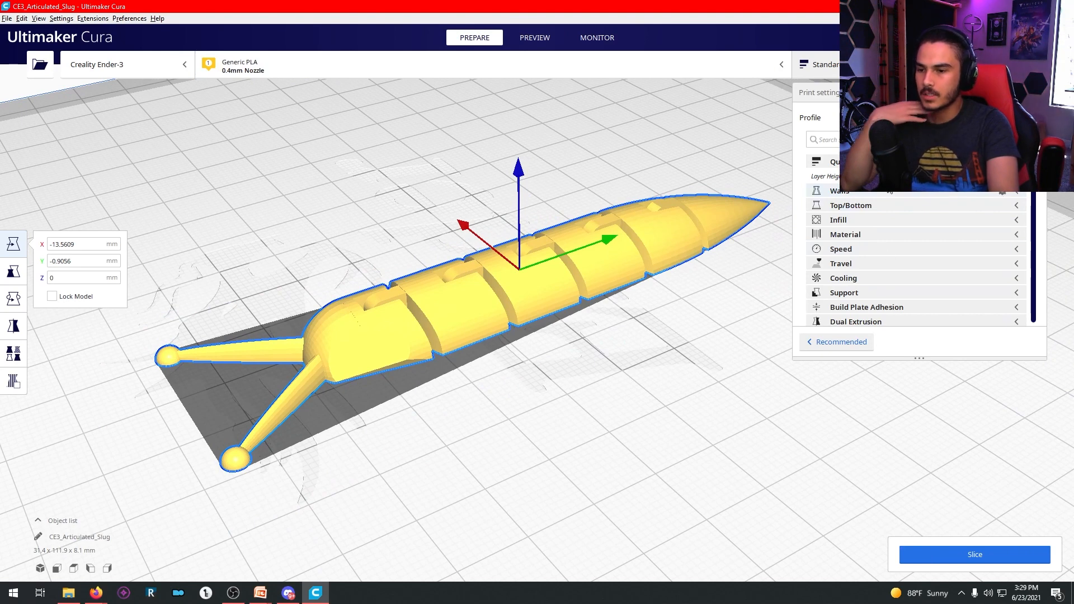
pyautogui.click(839, 190)
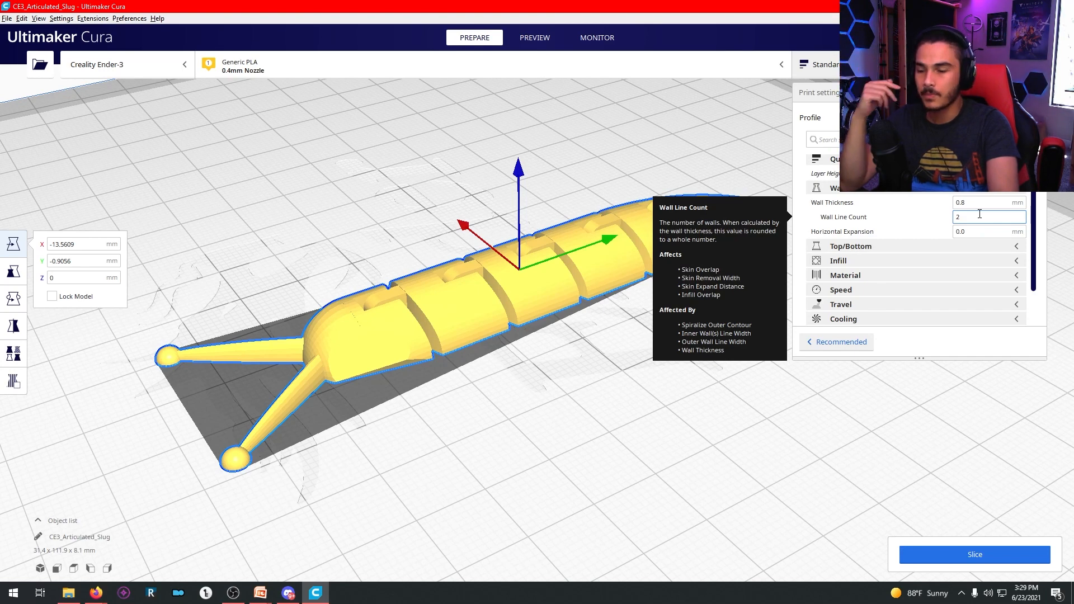
pyautogui.scroll(-3)
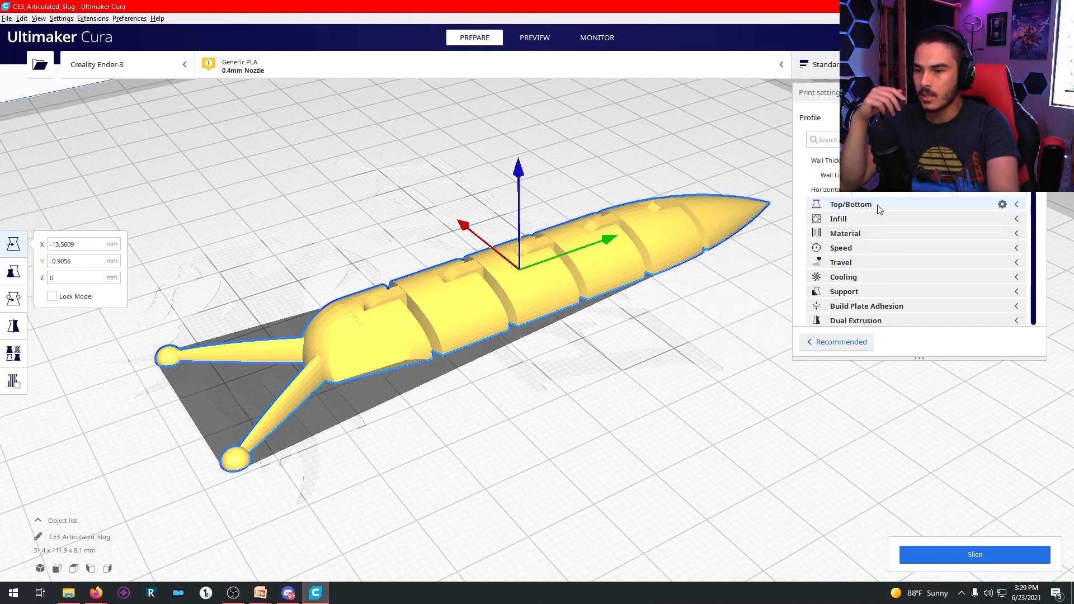
pyautogui.click(851, 203)
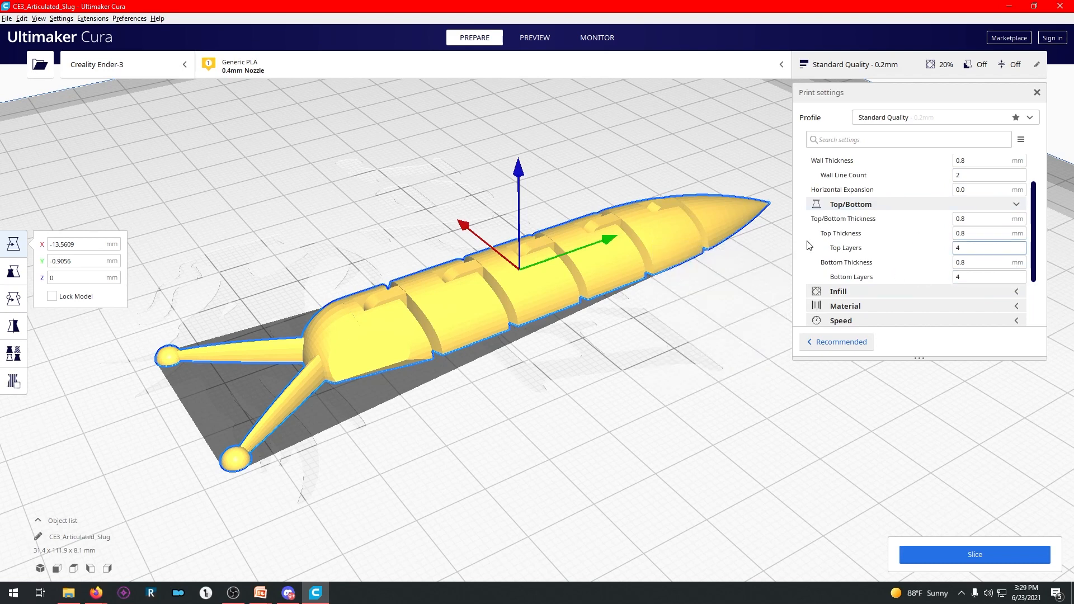
pyautogui.moveTo(846, 247)
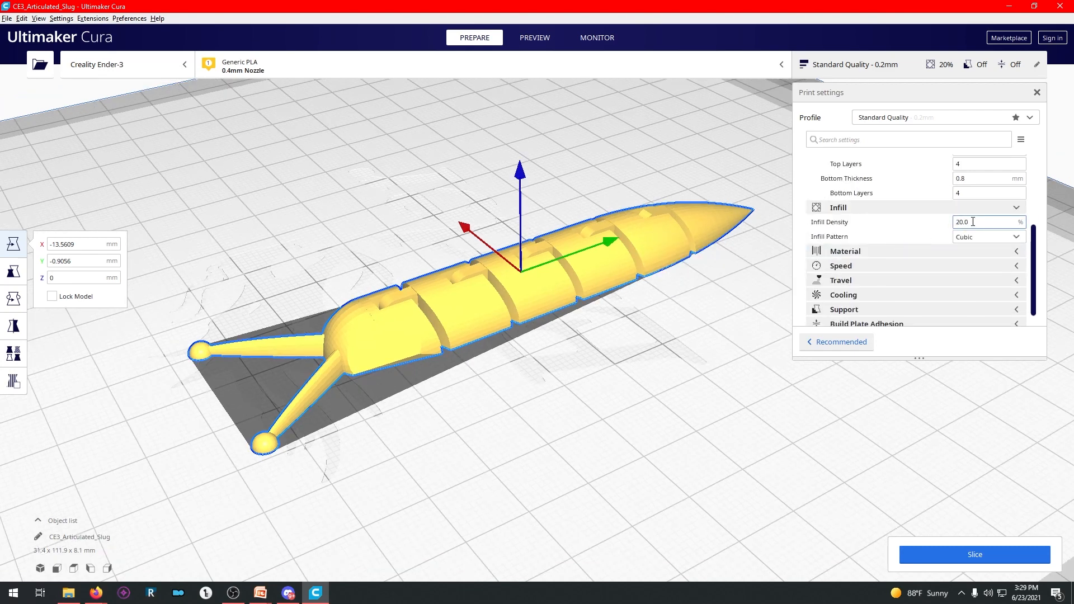
pyautogui.click(987, 236)
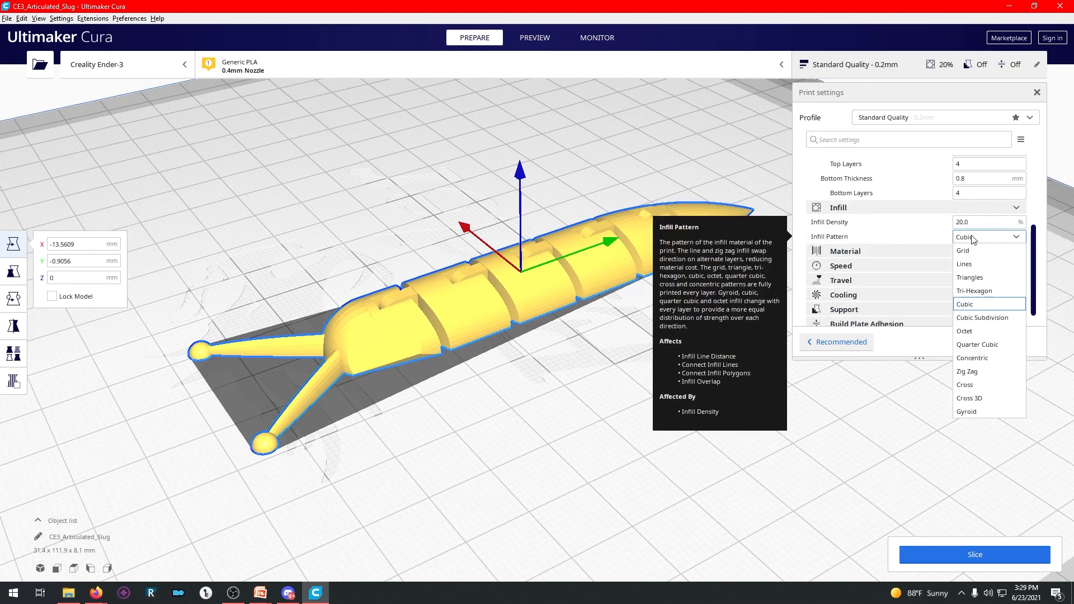
pyautogui.click(963, 250)
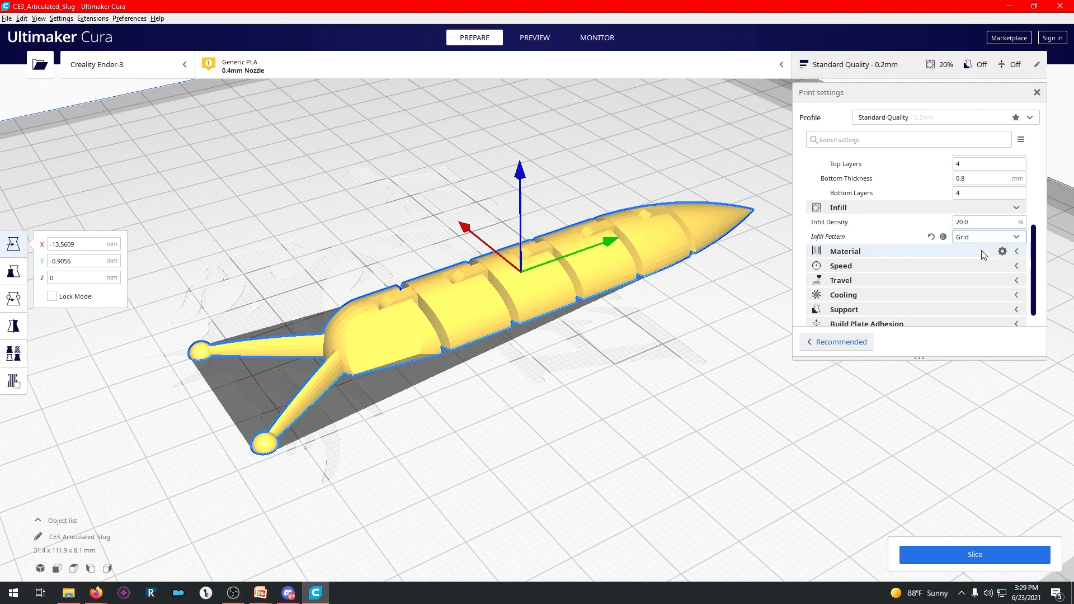
# Step: Set Printing Temperature to 210 °C and Build Plate Temperature to 60 °C under Material
pyautogui.click(845, 250)
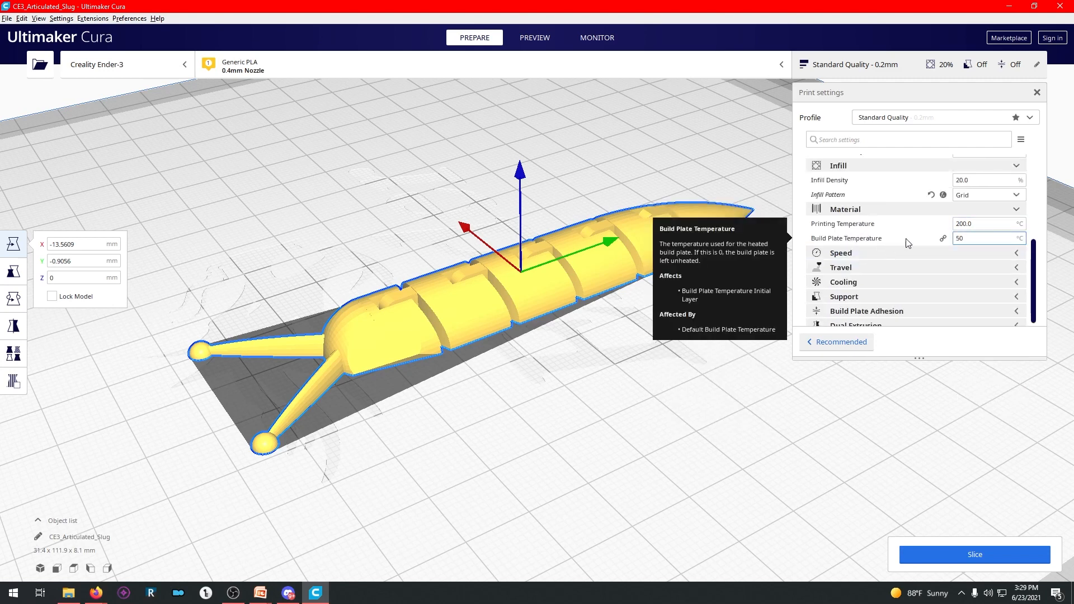
pyautogui.moveTo(920, 228)
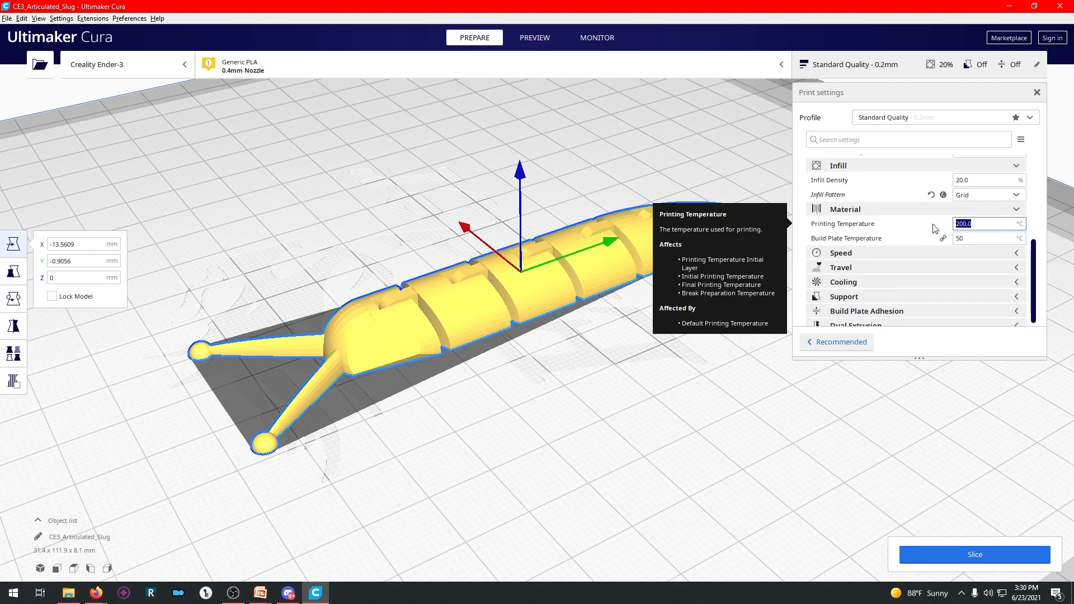
pyautogui.write('210')
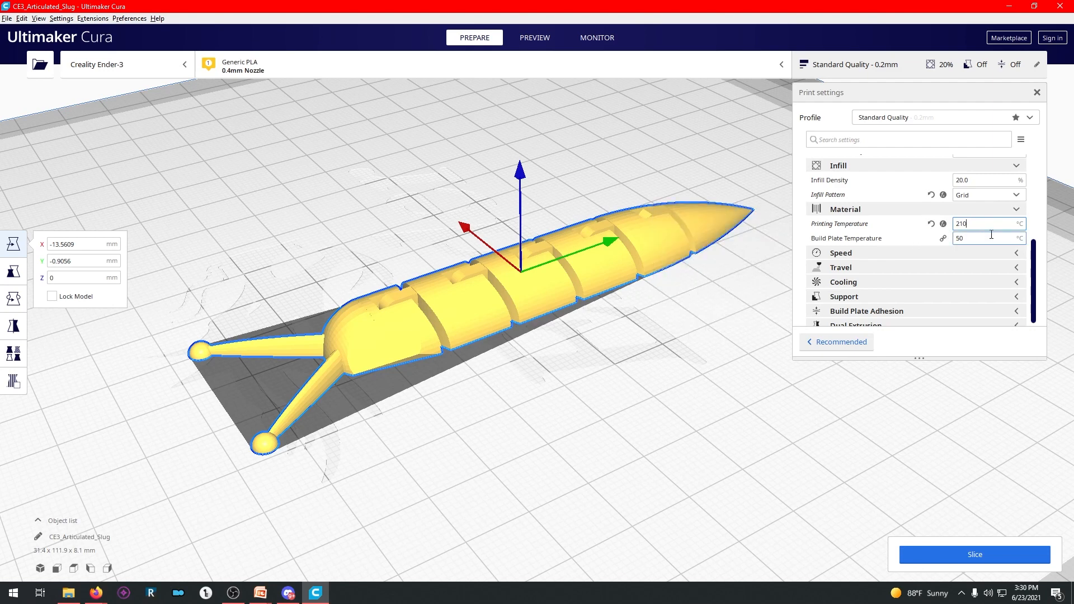
pyautogui.click(988, 237)
pyautogui.write('60')
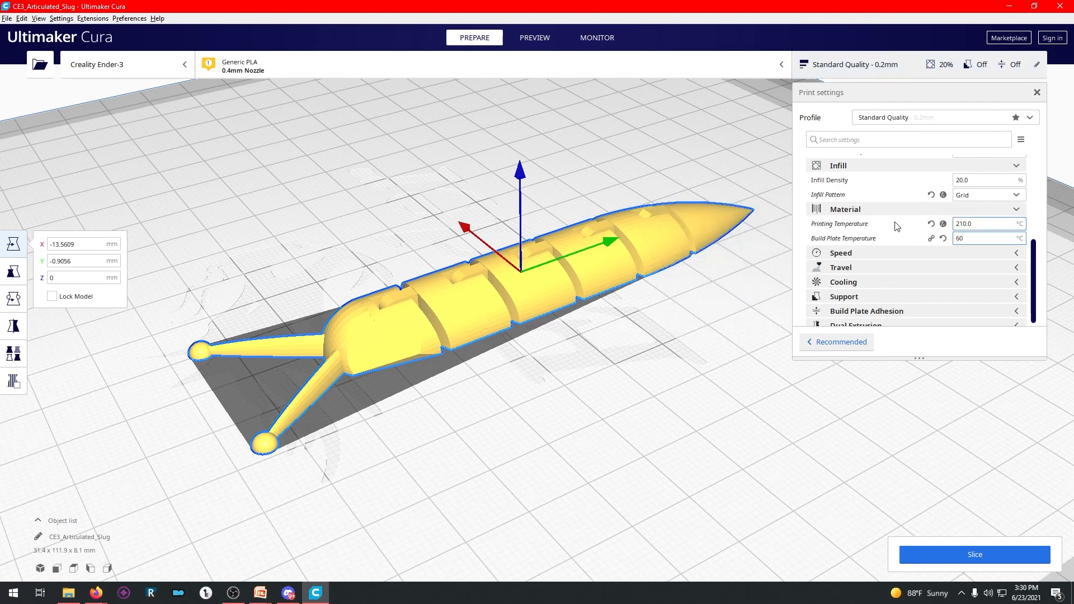
pyautogui.click(980, 224)
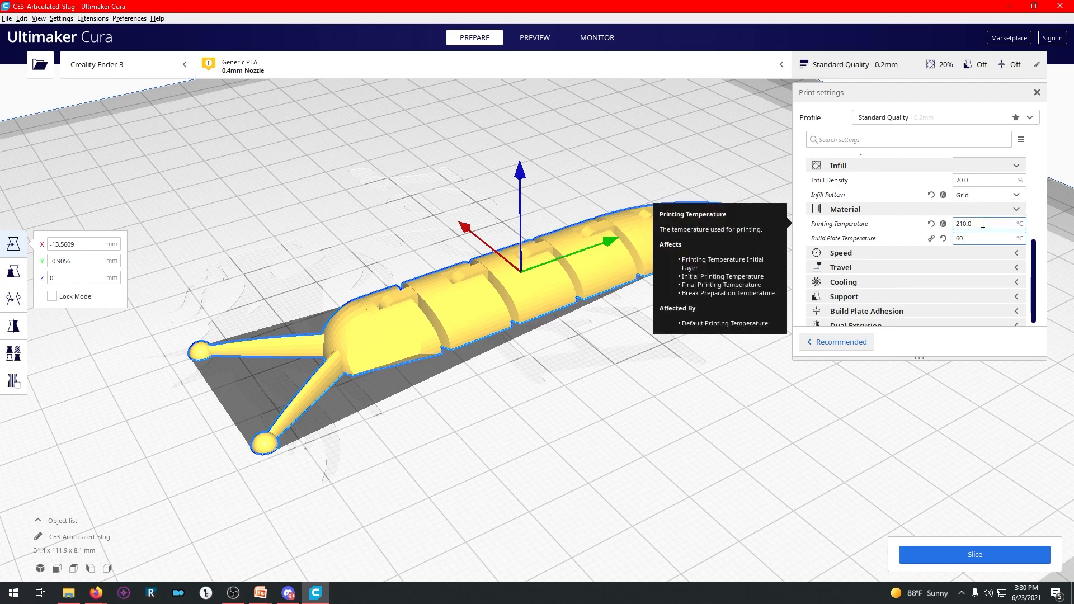
pyautogui.click(841, 253)
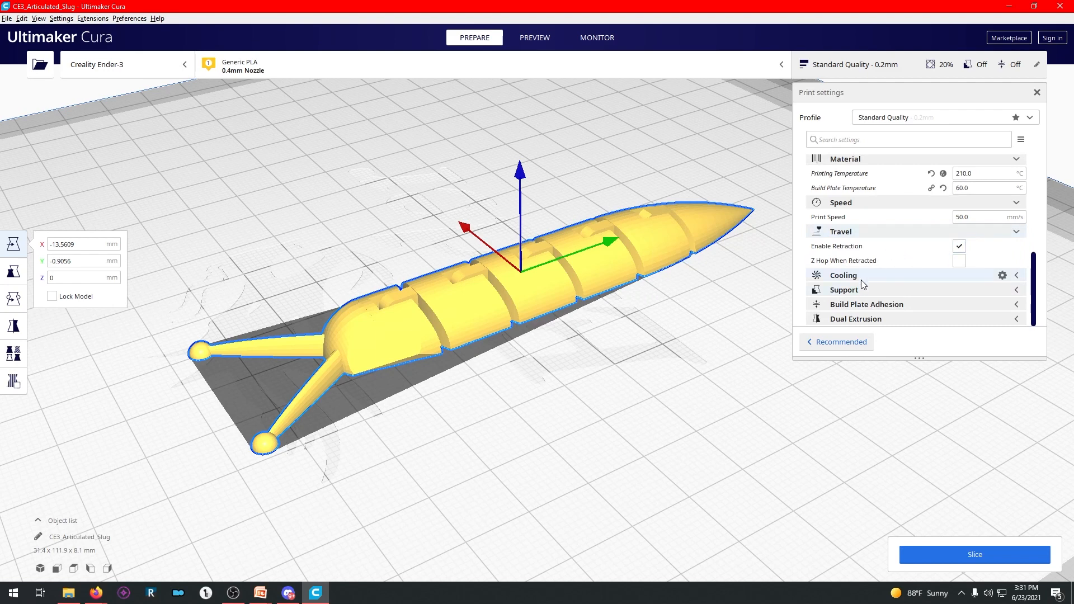
# Step: Enable Generate Support in the Support settings, giving a 58-minute estimate
pyautogui.click(844, 276)
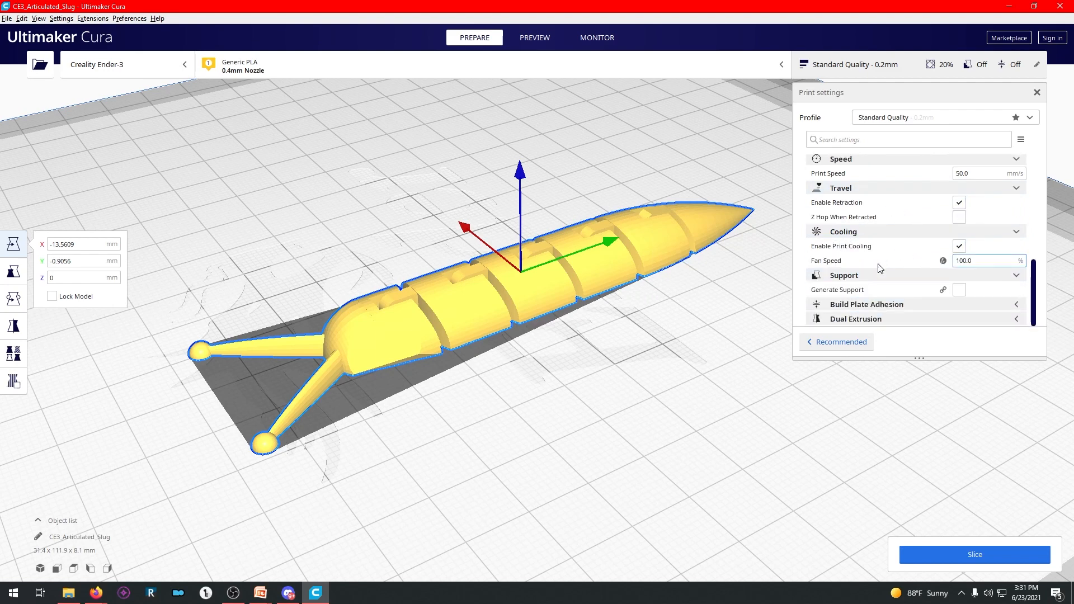
pyautogui.moveTo(959, 288)
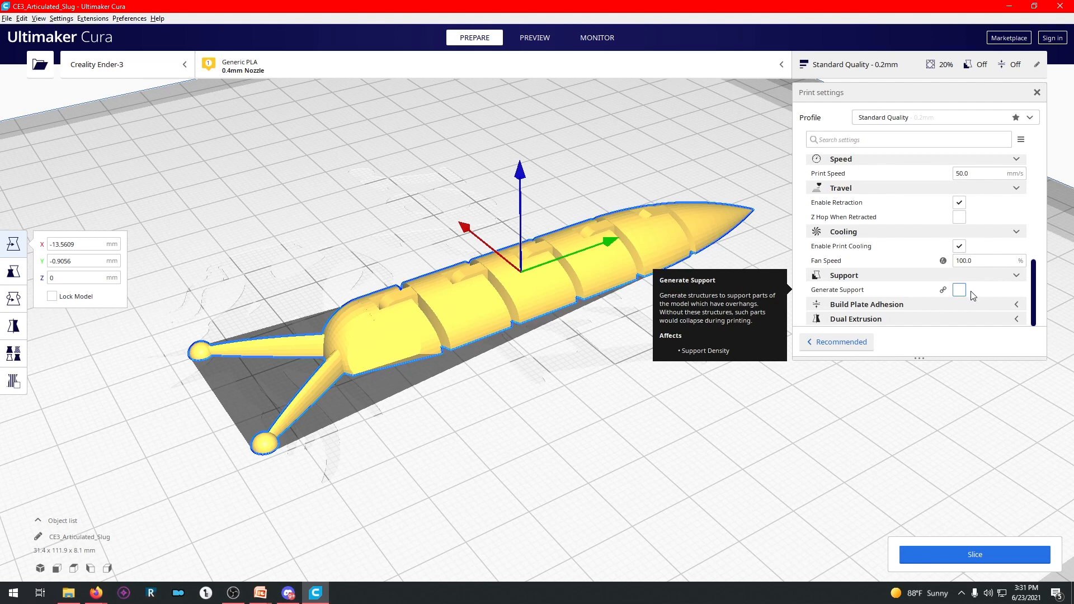
pyautogui.click(959, 289)
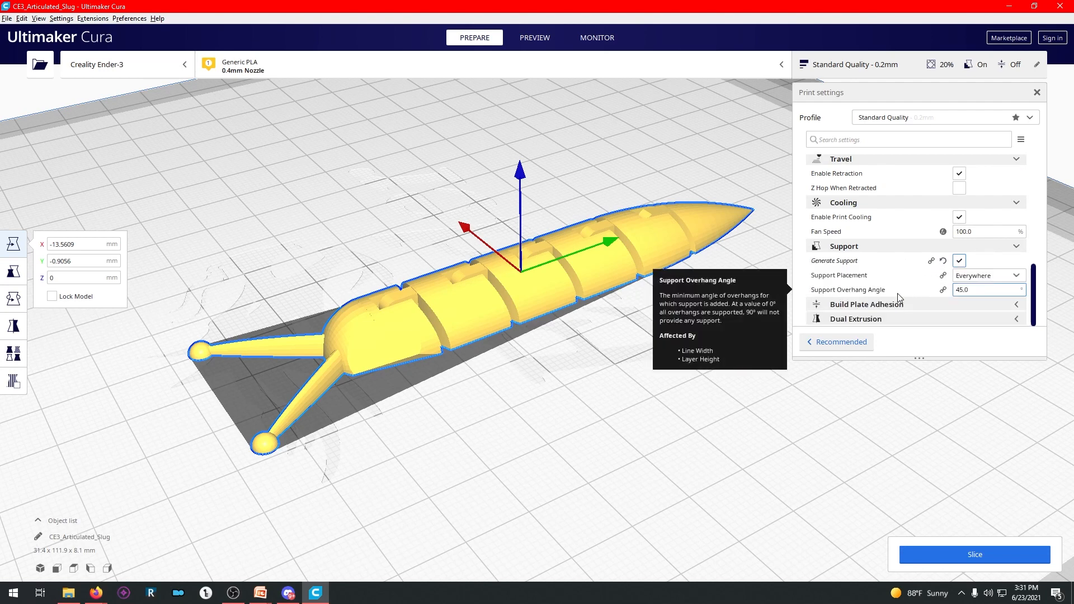
pyautogui.moveTo(911, 300)
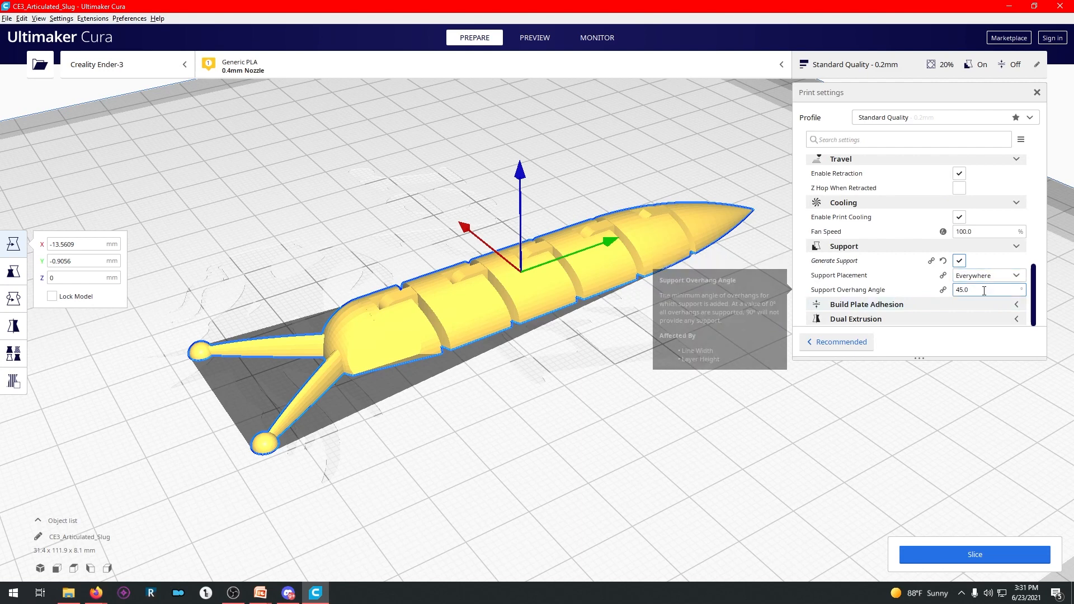
pyautogui.moveTo(635, 339)
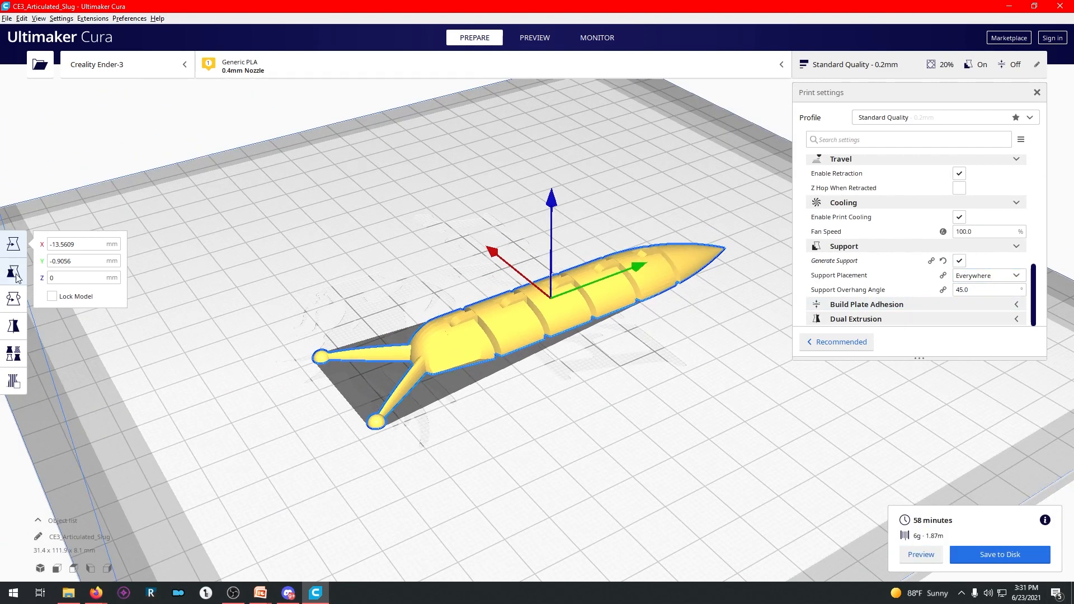
# Step: Tilt the slug upright and slice it, producing tall supports and an 8 h 37 min estimate
pyautogui.click(13, 272)
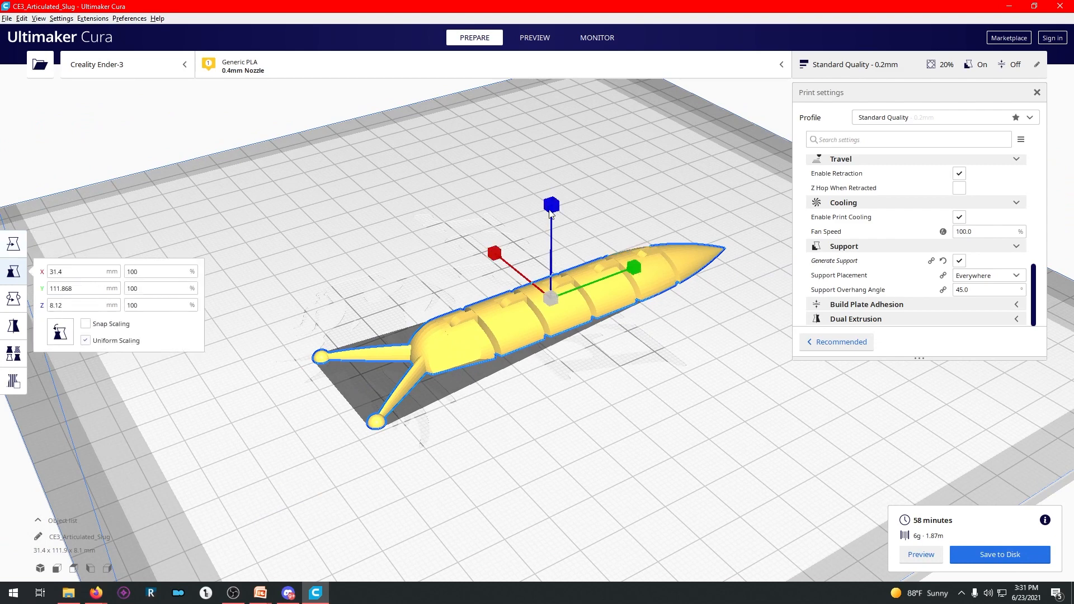
pyautogui.click(13, 300)
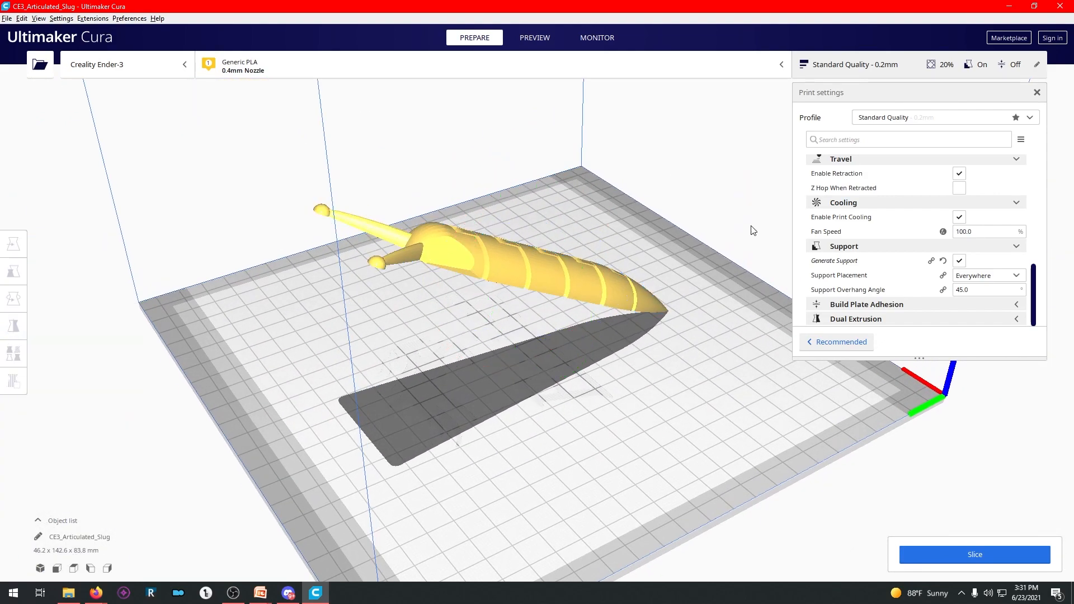
pyautogui.click(973, 554)
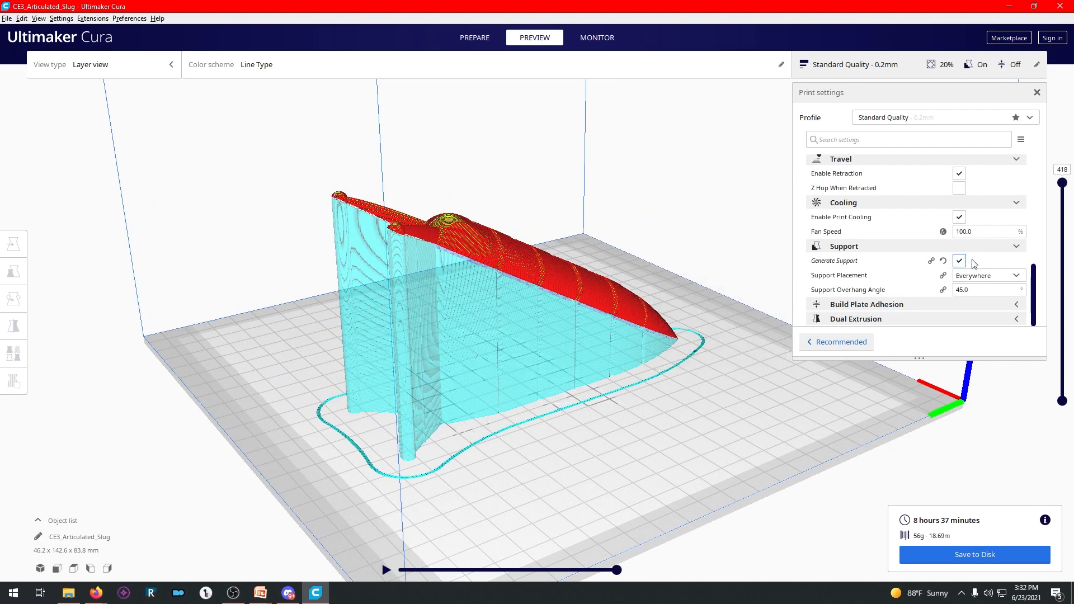
pyautogui.moveTo(1063, 182); pyautogui.dragTo(1063, 213)
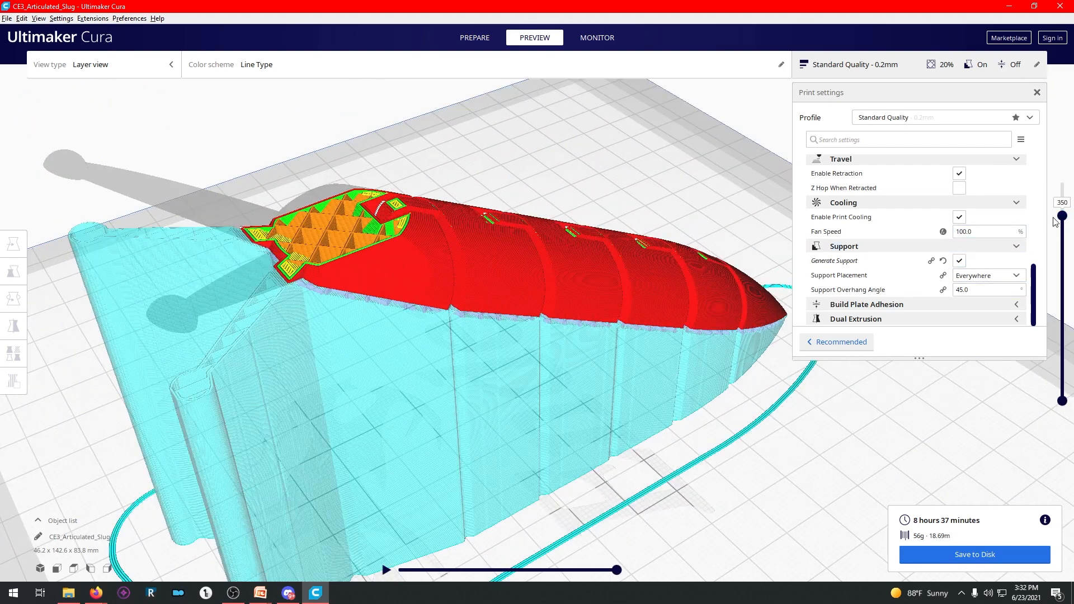
pyautogui.moveTo(1063, 215); pyautogui.dragTo(1062, 258)
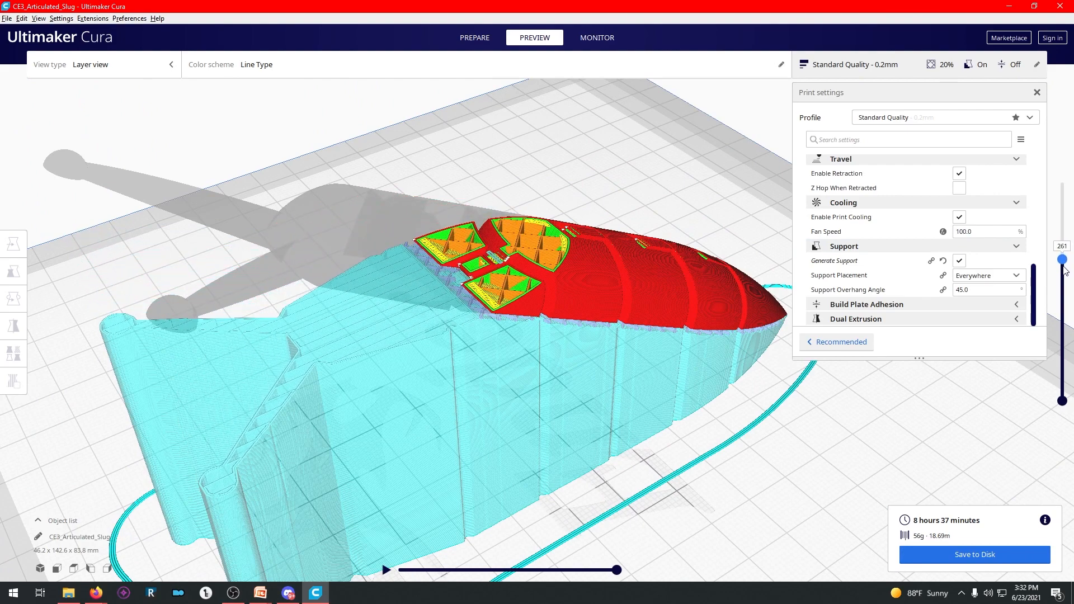
pyautogui.moveTo(1062, 259); pyautogui.dragTo(1062, 286)
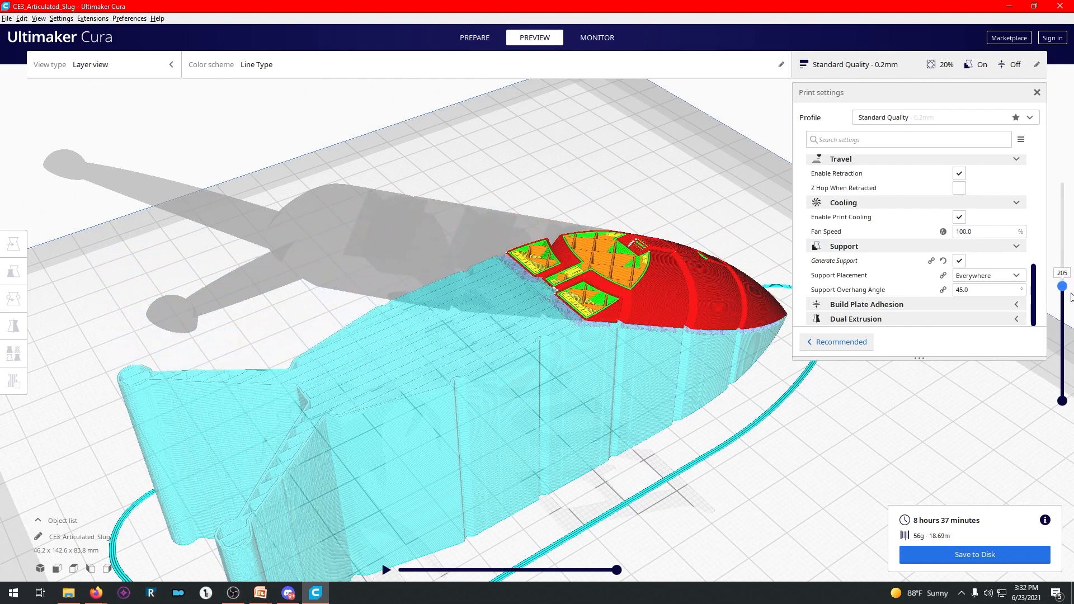
pyautogui.moveTo(1063, 287); pyautogui.dragTo(1064, 278)
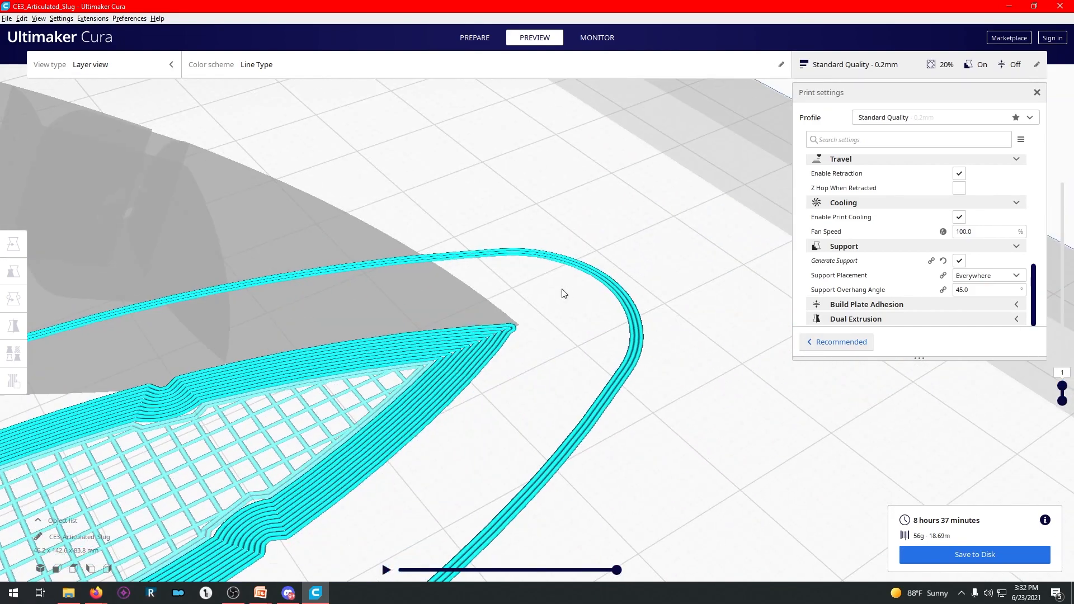
pyautogui.moveTo(561, 294); pyautogui.dragTo(513, 349)
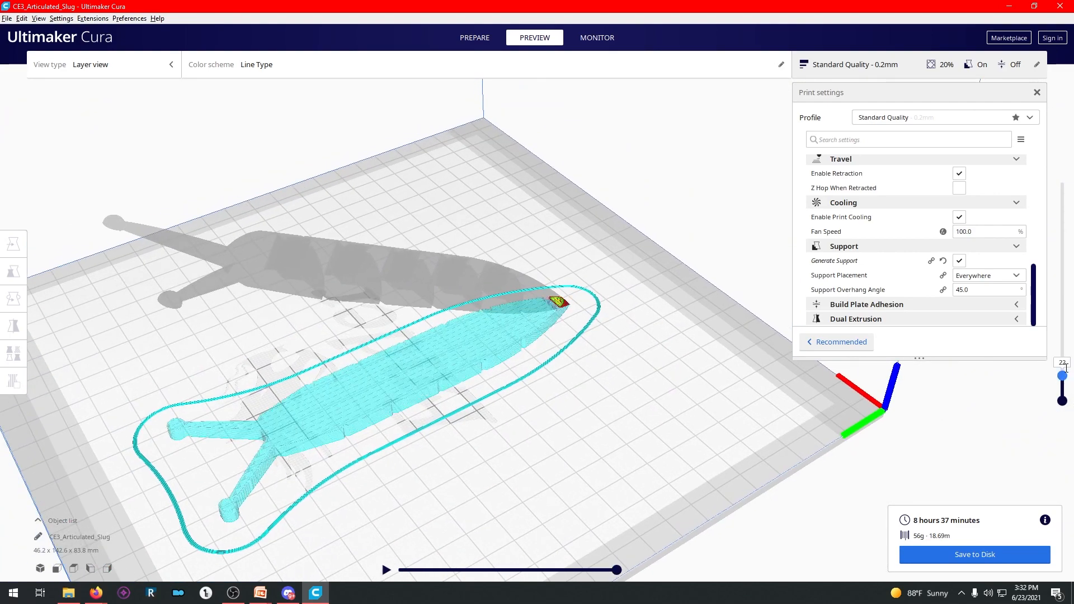
pyautogui.moveTo(1063, 375); pyautogui.dragTo(1063, 357)
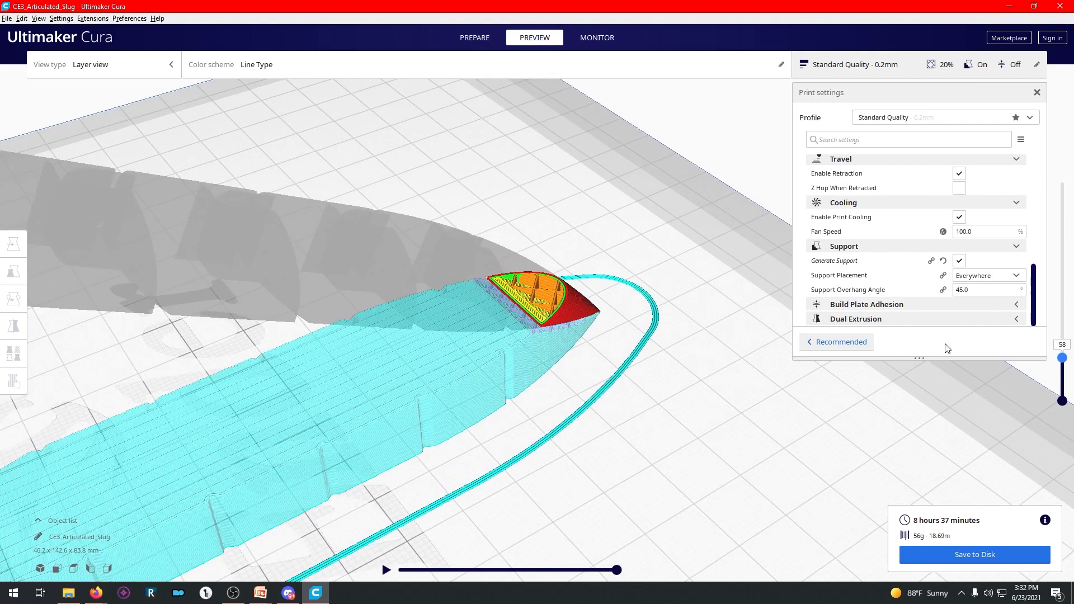
pyautogui.moveTo(1064, 357); pyautogui.dragTo(1064, 329)
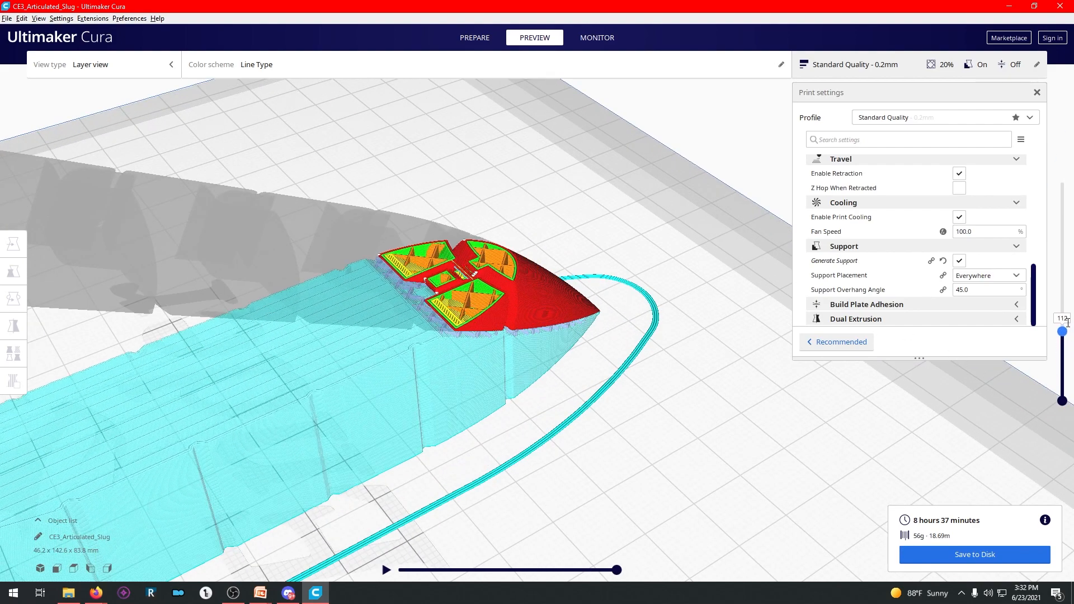
pyautogui.moveTo(1063, 330); pyautogui.dragTo(1063, 282)
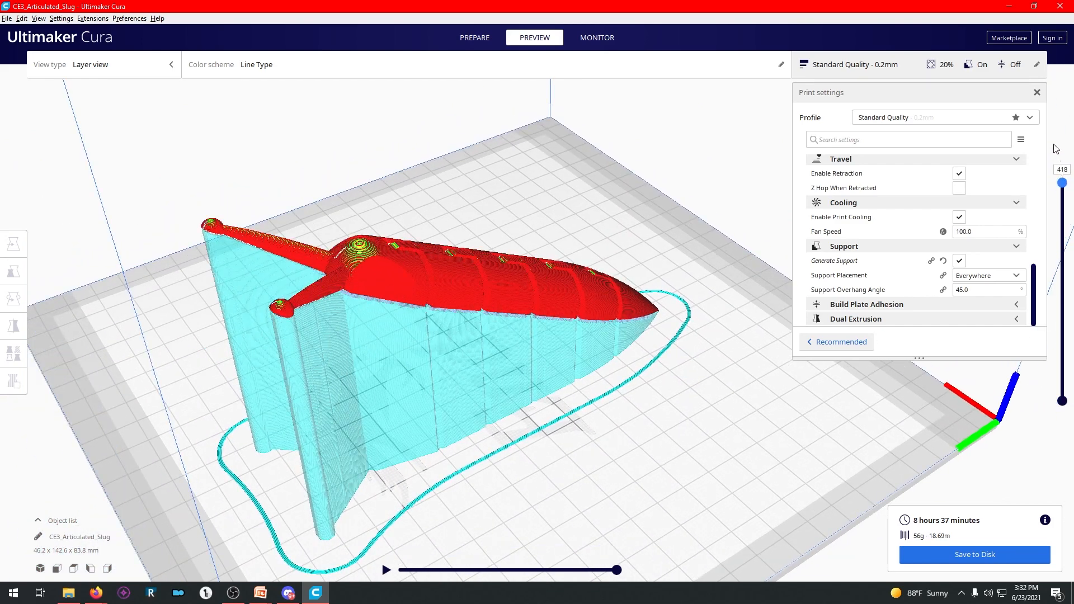
pyautogui.moveTo(928, 527)
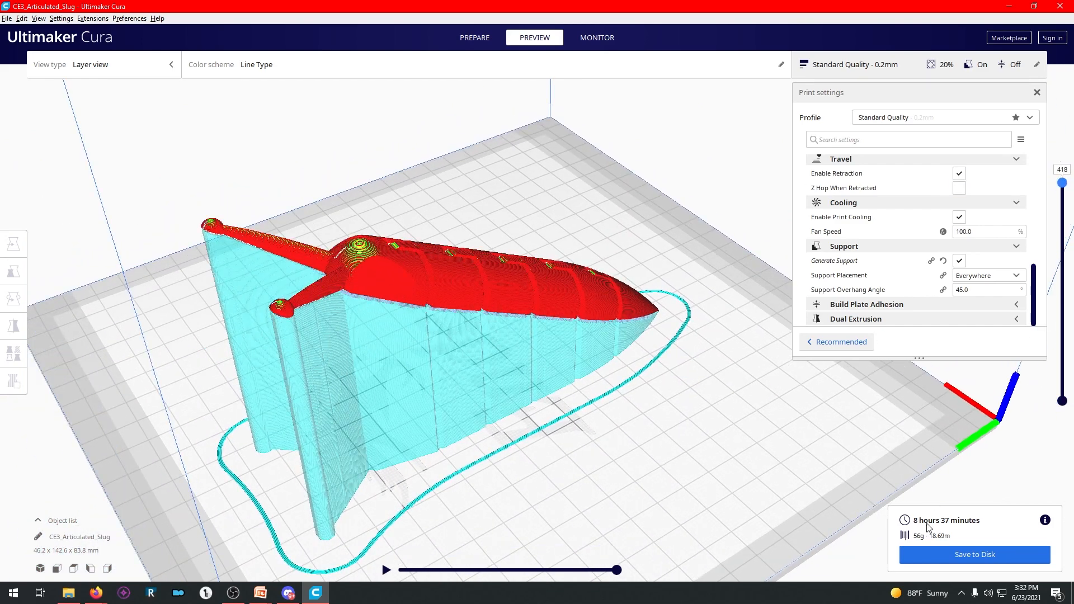
# Step: Lay the slug flat again with Generate Support unticked, dropping the estimate to 2 h 14 min
pyautogui.click(473, 38)
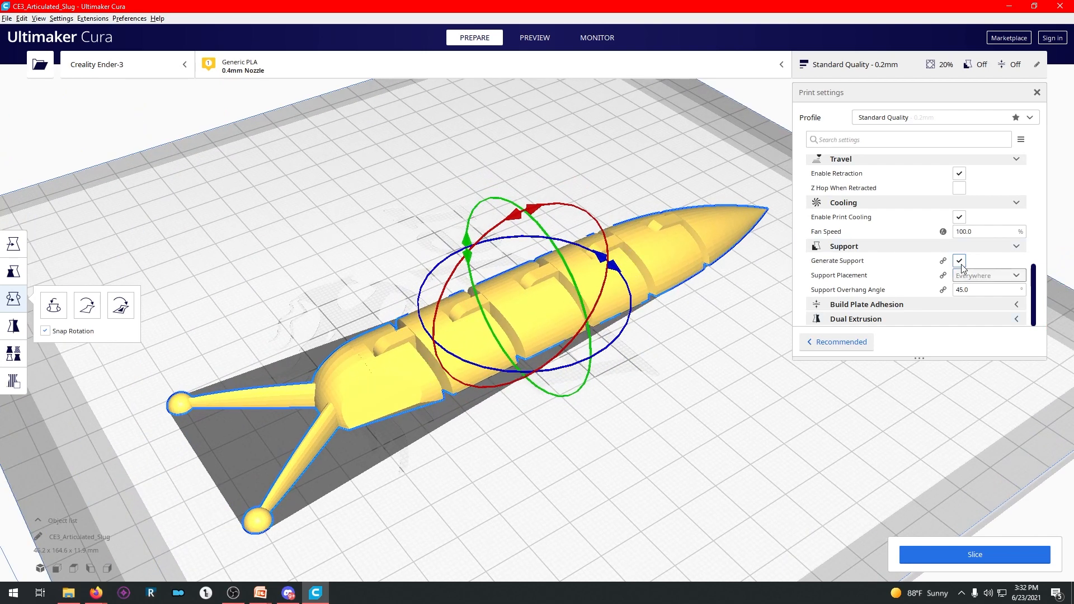
pyautogui.click(960, 261)
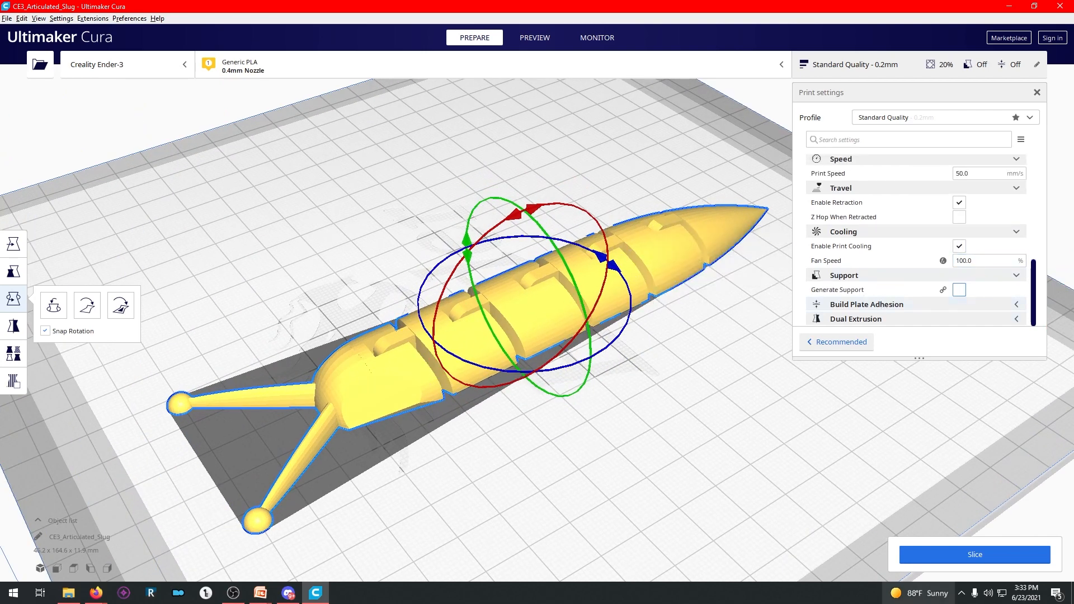
pyautogui.click(973, 554)
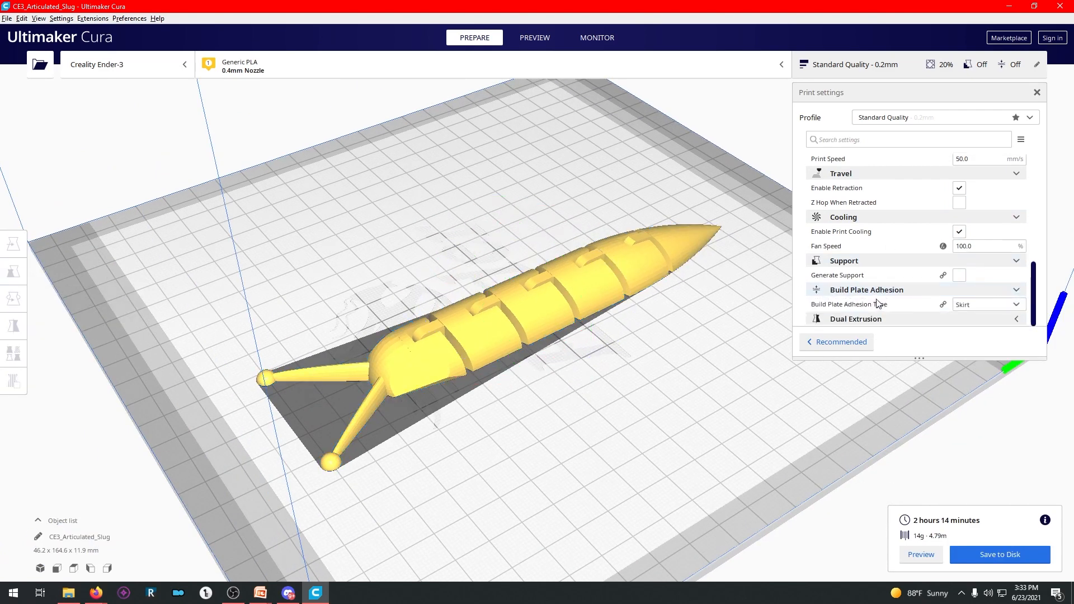
pyautogui.moveTo(849, 304)
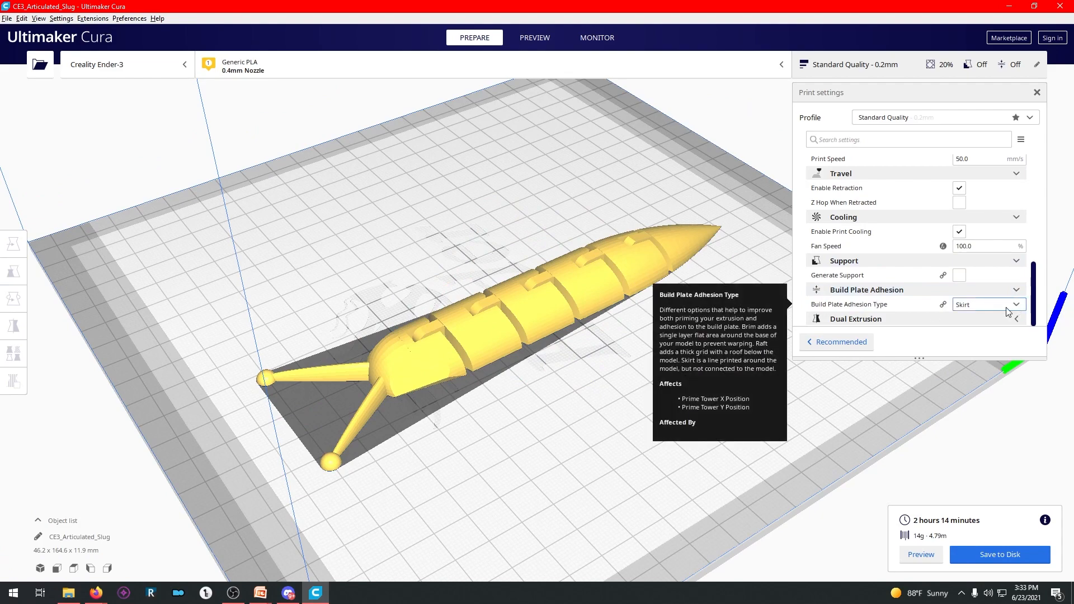
# Step: Slice the slug with Brim adhesion and inspect the first-layer brim around body and antennae
pyautogui.click(535, 38)
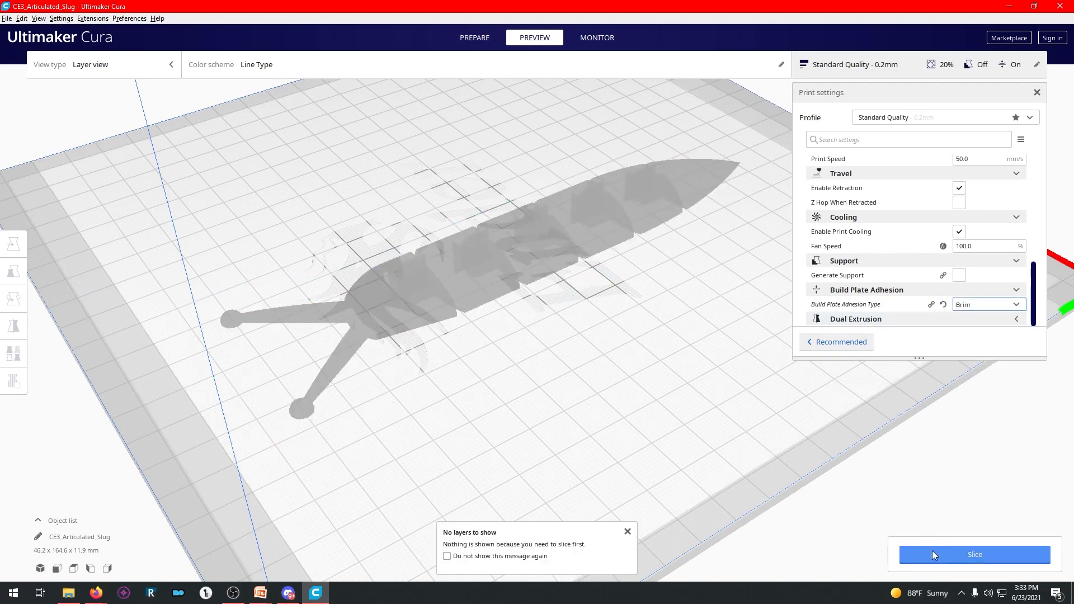
pyautogui.click(974, 554)
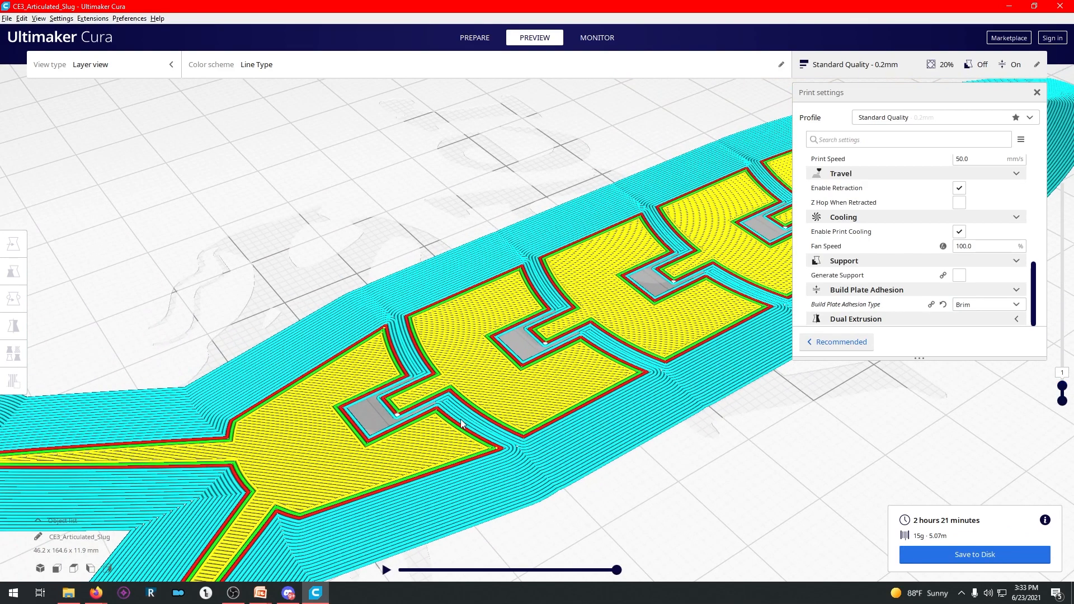
pyautogui.moveTo(461, 426); pyautogui.dragTo(457, 376)
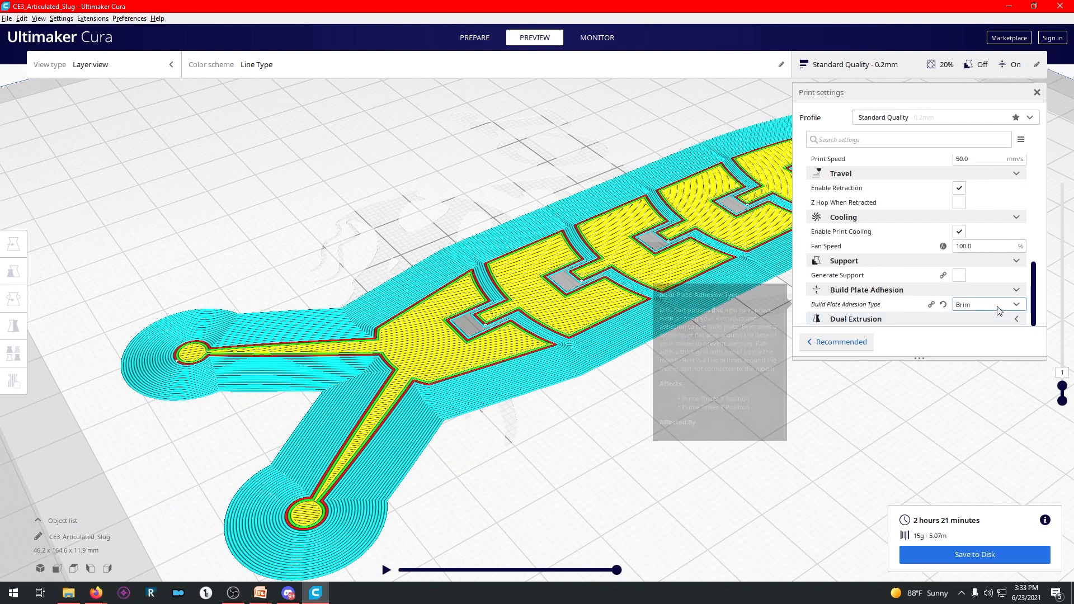
pyautogui.moveTo(501, 360)
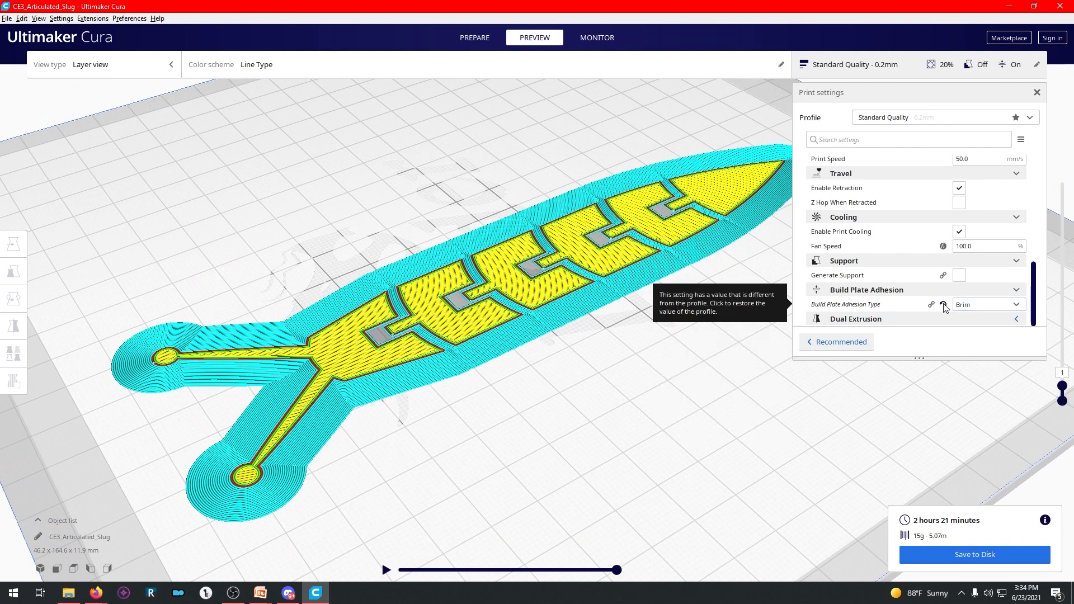
# Step: Slice with Raft adhesion, step through the raft's bottom layers, then switch to Skirt
pyautogui.click(987, 305)
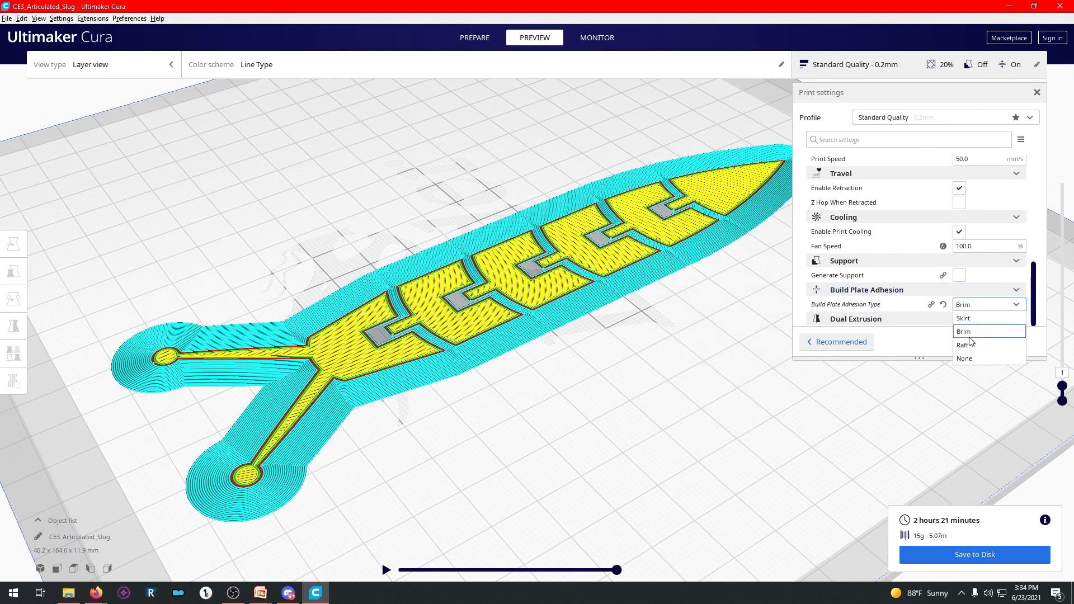
pyautogui.click(966, 345)
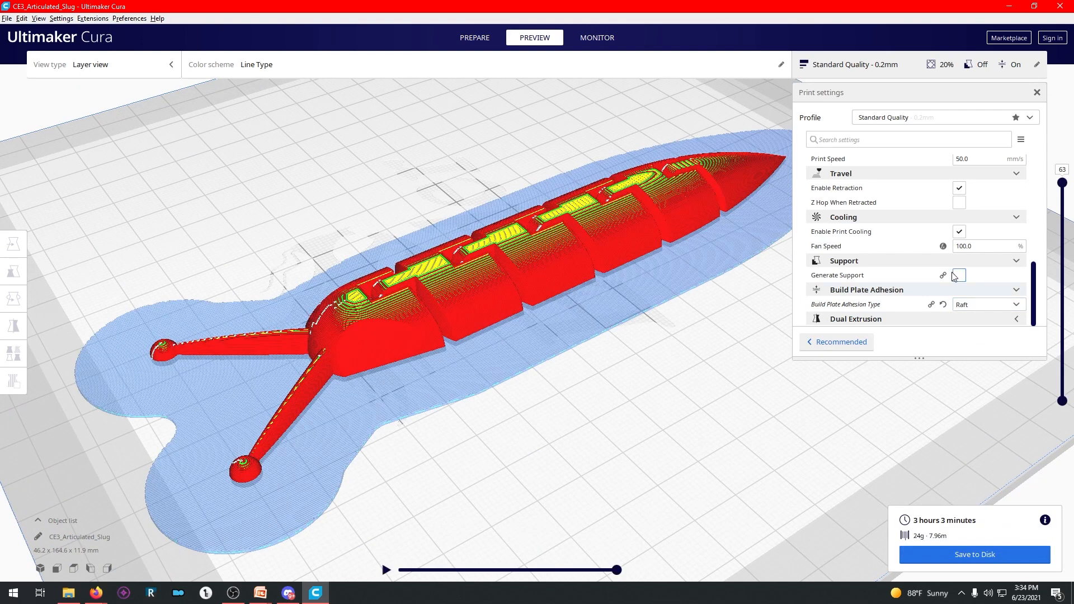
pyautogui.moveTo(1063, 182); pyautogui.dragTo(1063, 367)
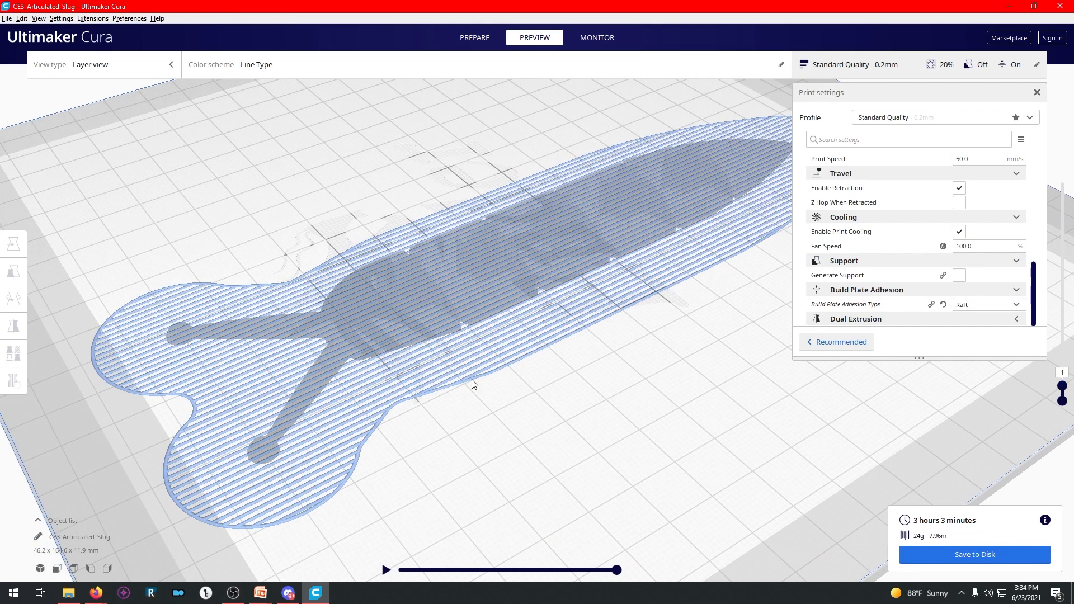
pyautogui.moveTo(606, 236)
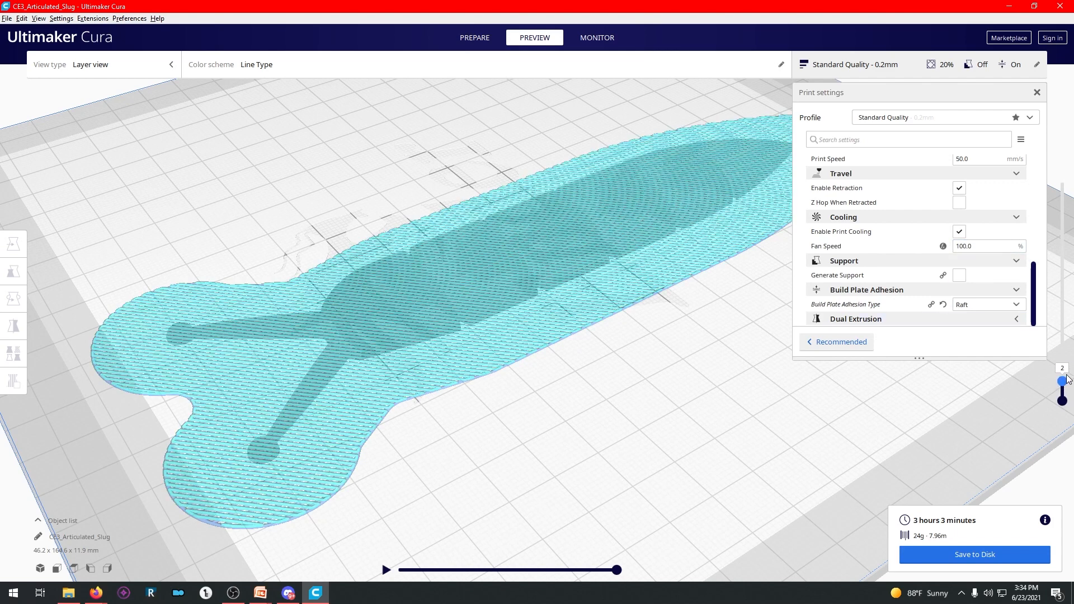
pyautogui.moveTo(1064, 380); pyautogui.dragTo(1064, 371)
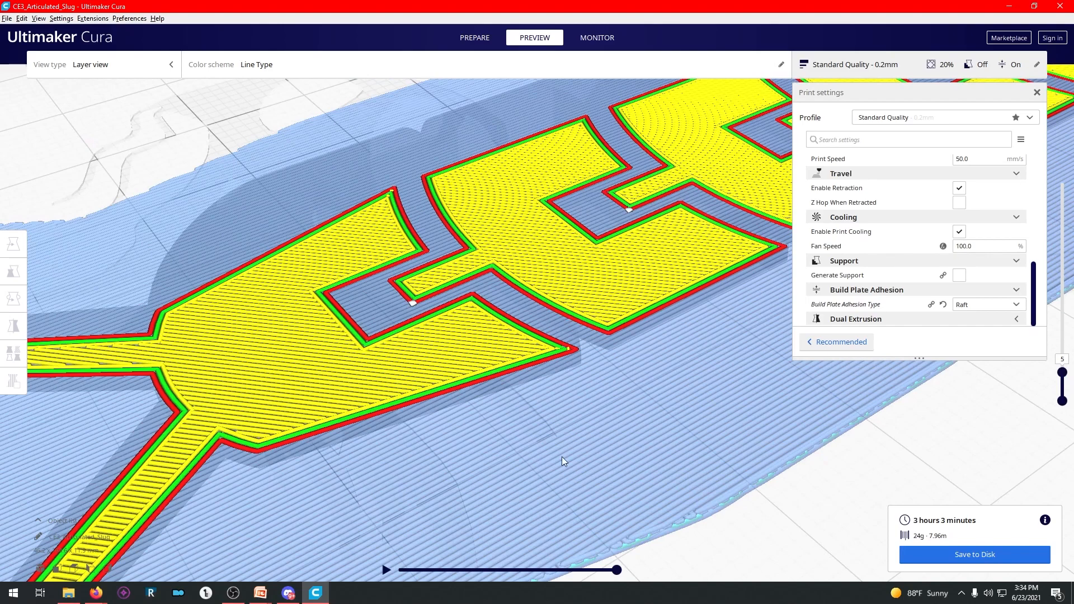
pyautogui.moveTo(674, 458)
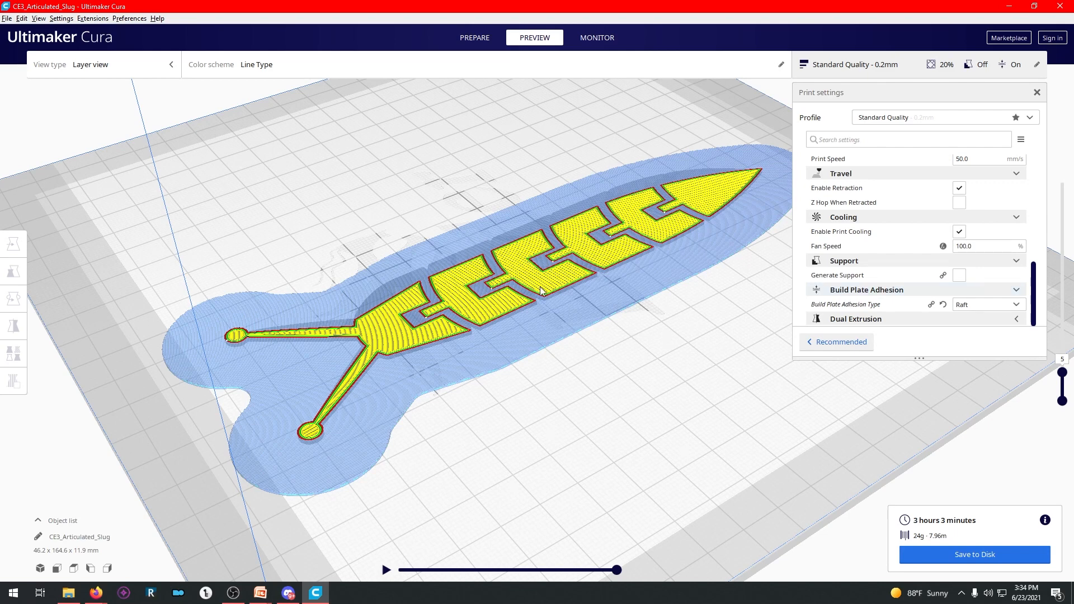
pyautogui.moveTo(300, 450)
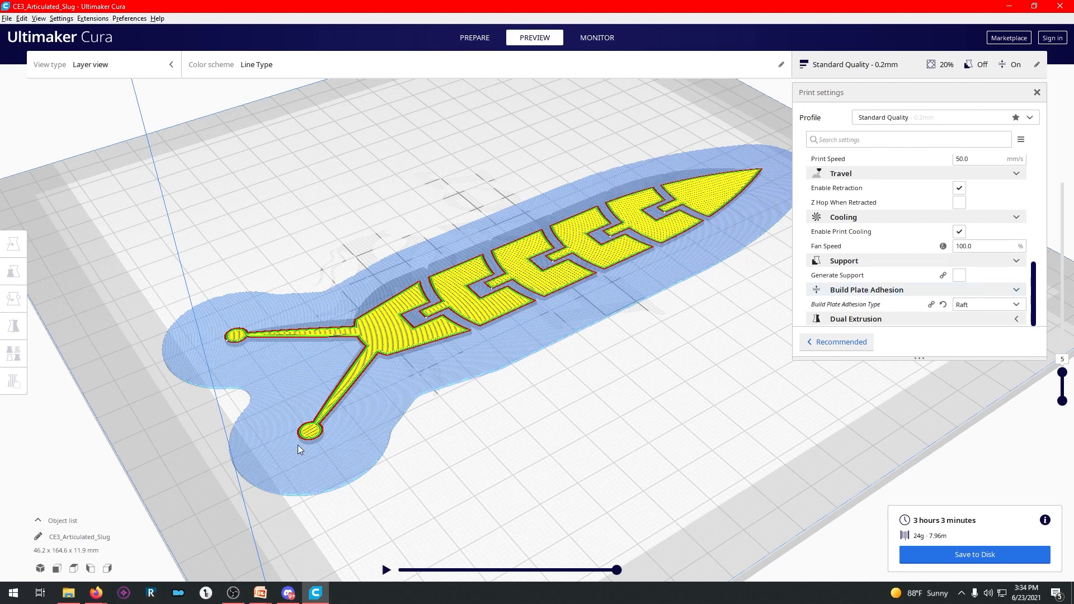
pyautogui.moveTo(229, 295)
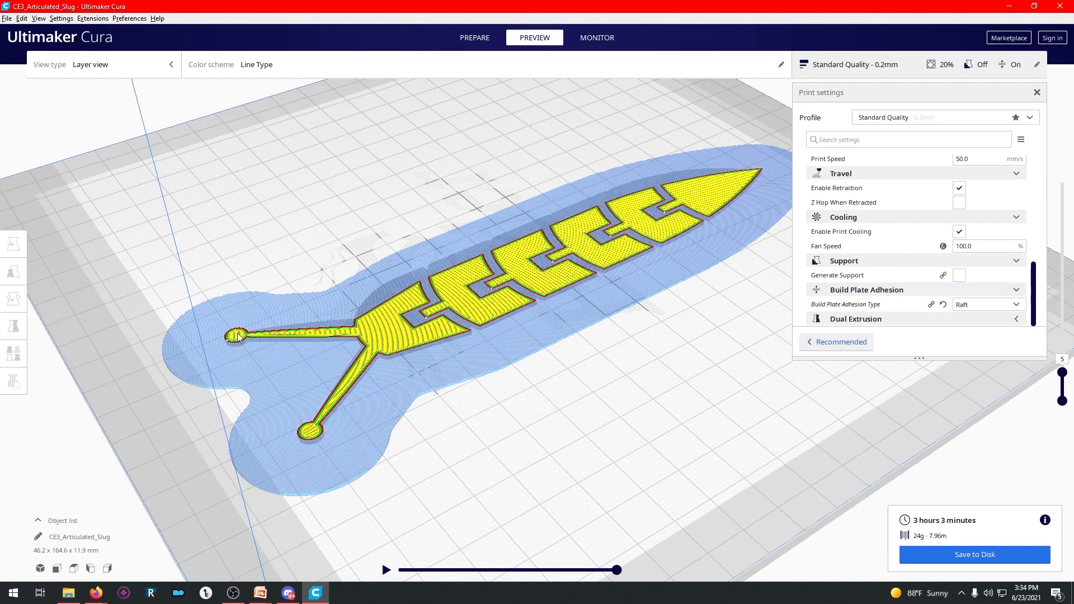
pyautogui.moveTo(980, 305)
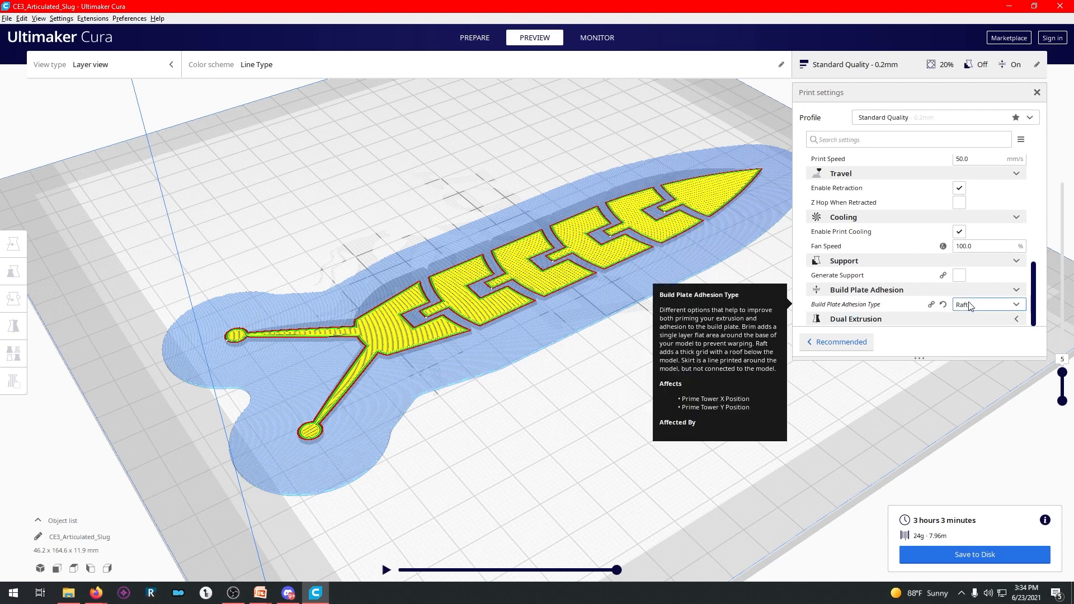
pyautogui.click(988, 304)
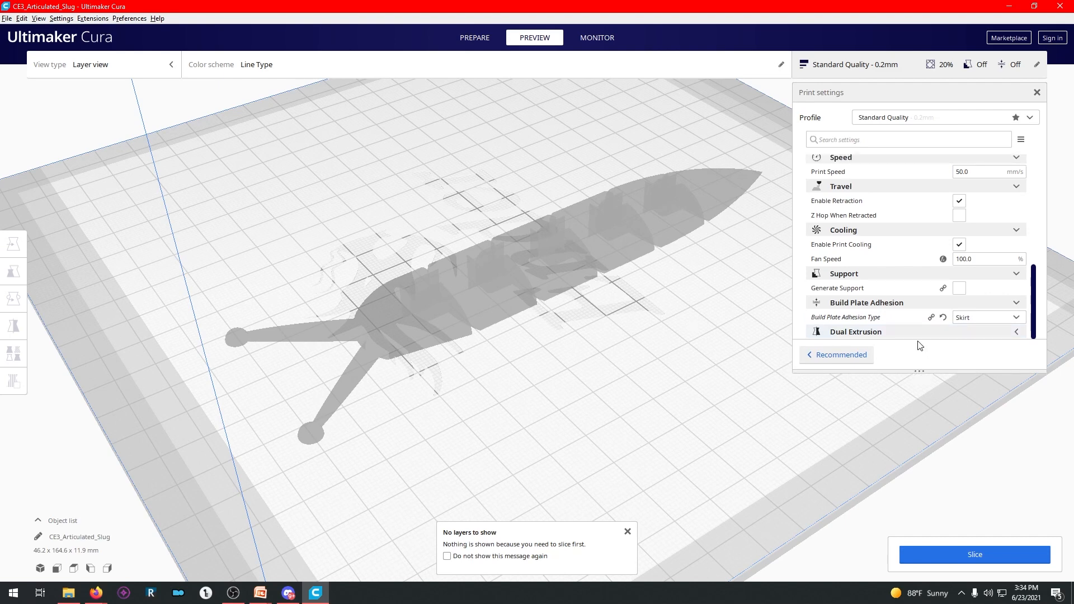
pyautogui.moveTo(884, 339)
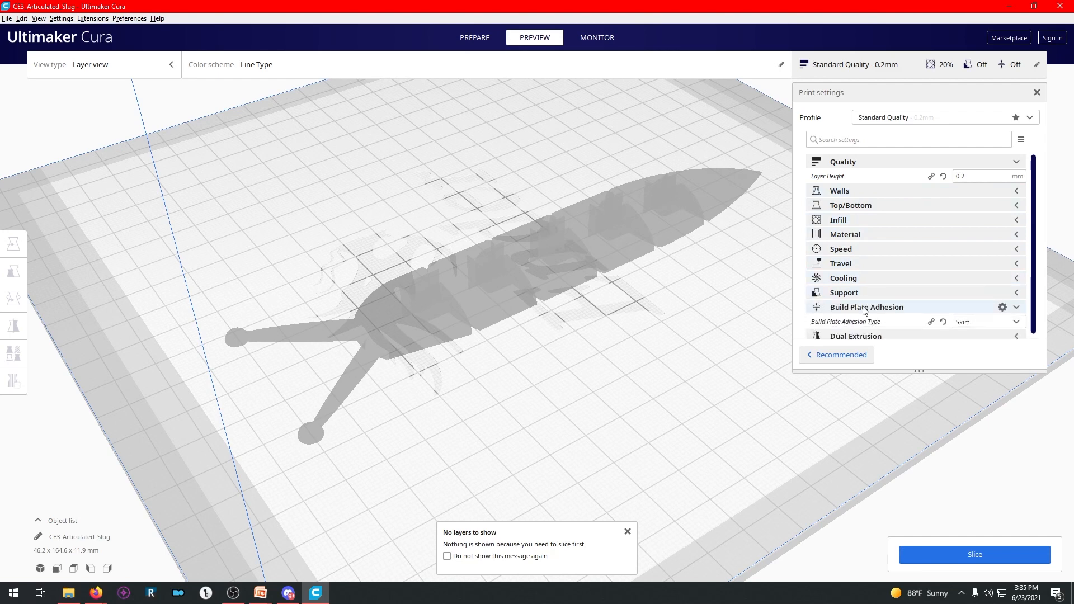
# Step: Re-slice with the skirt and scroll through infill, speed and support settings to review them
pyautogui.click(973, 554)
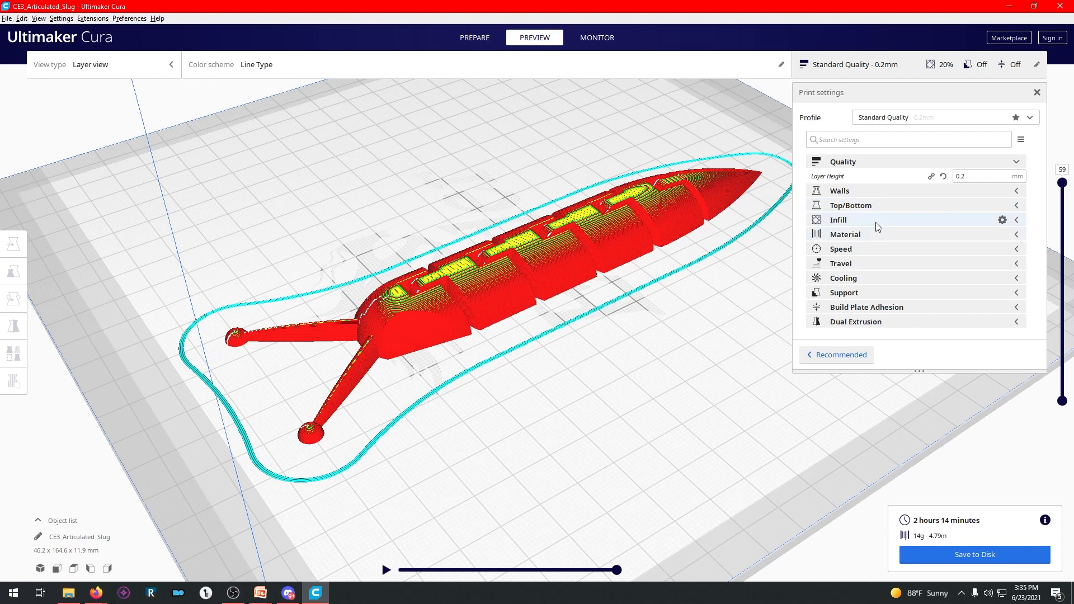
pyautogui.click(838, 219)
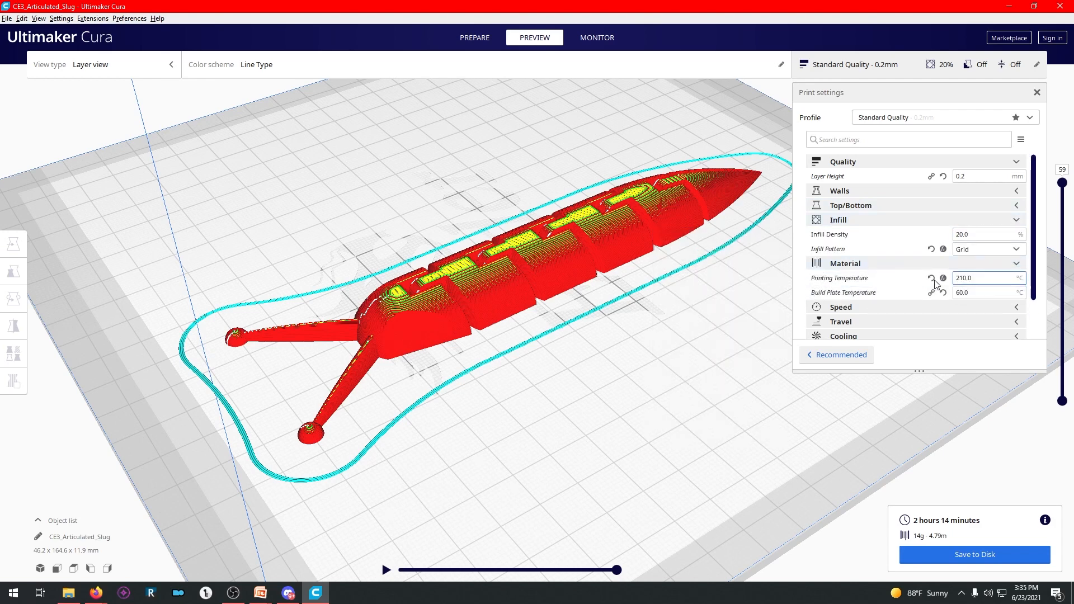
pyautogui.scroll(-3)
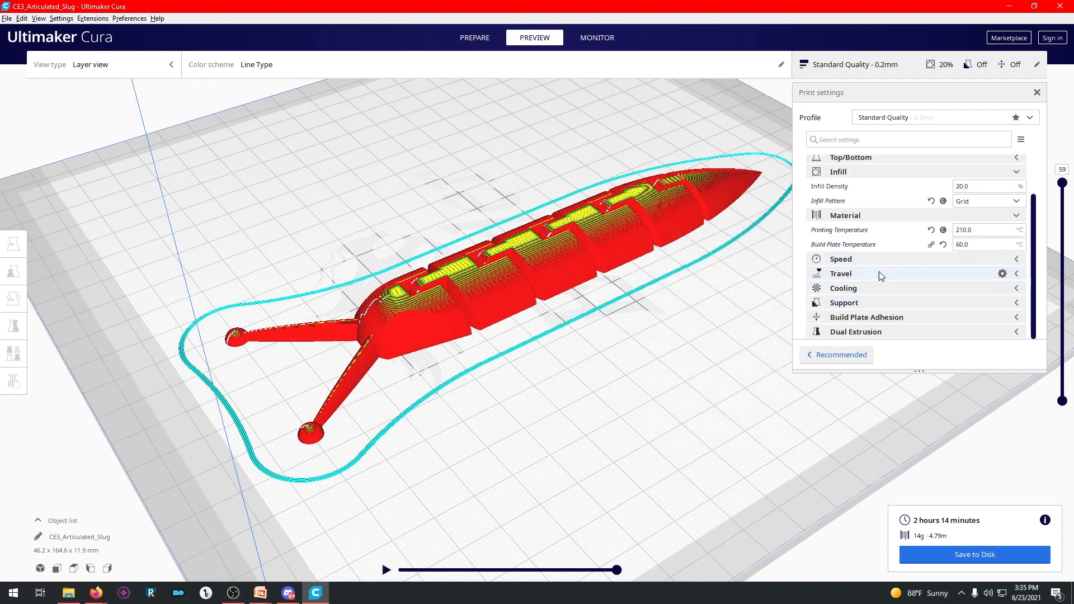
pyautogui.click(842, 259)
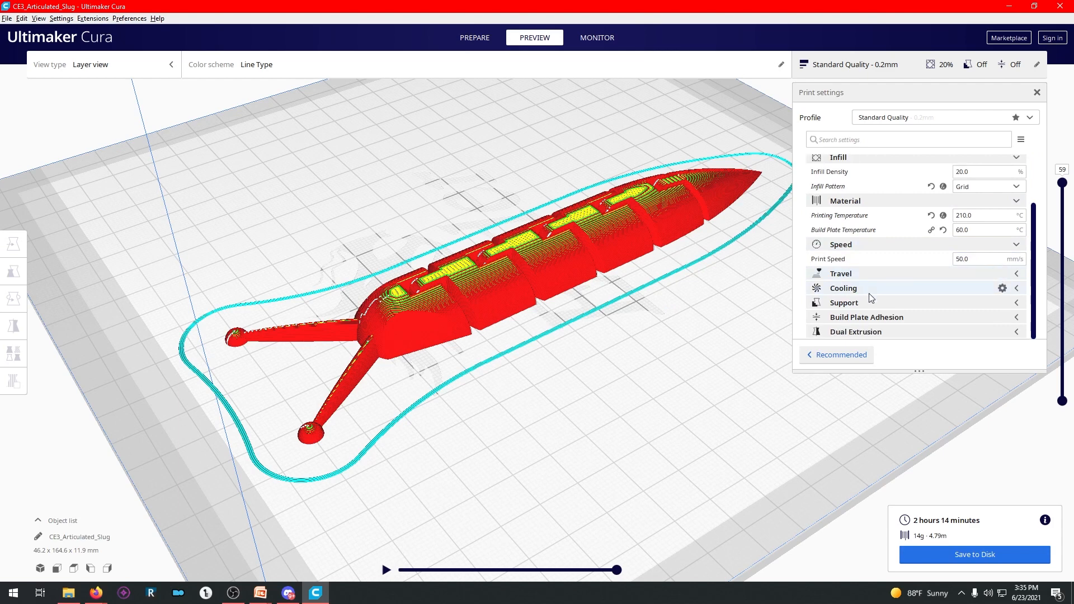
pyautogui.click(844, 288)
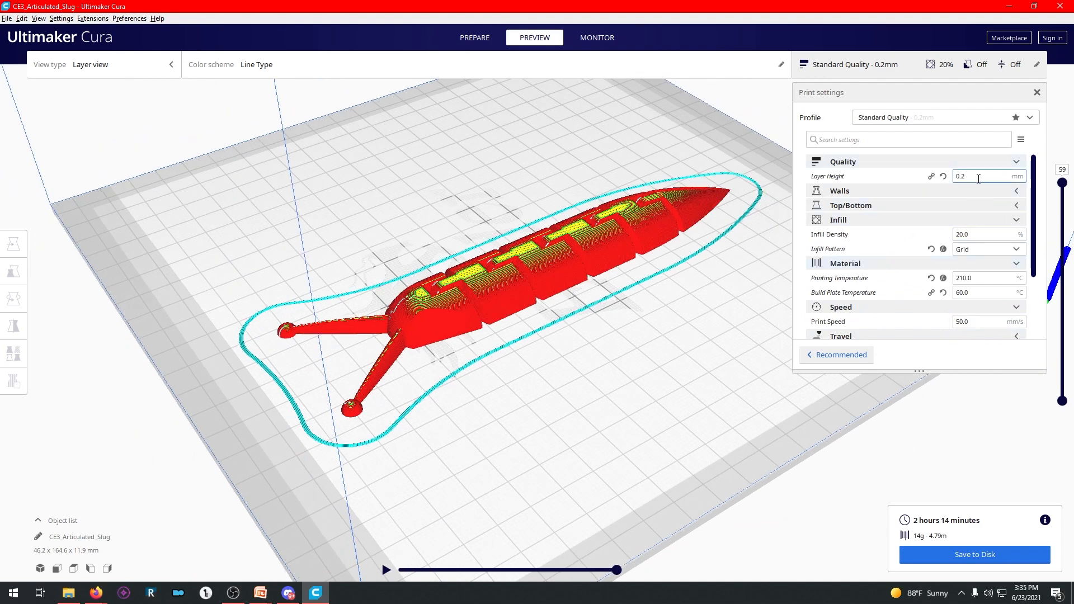
pyautogui.scroll(-3)
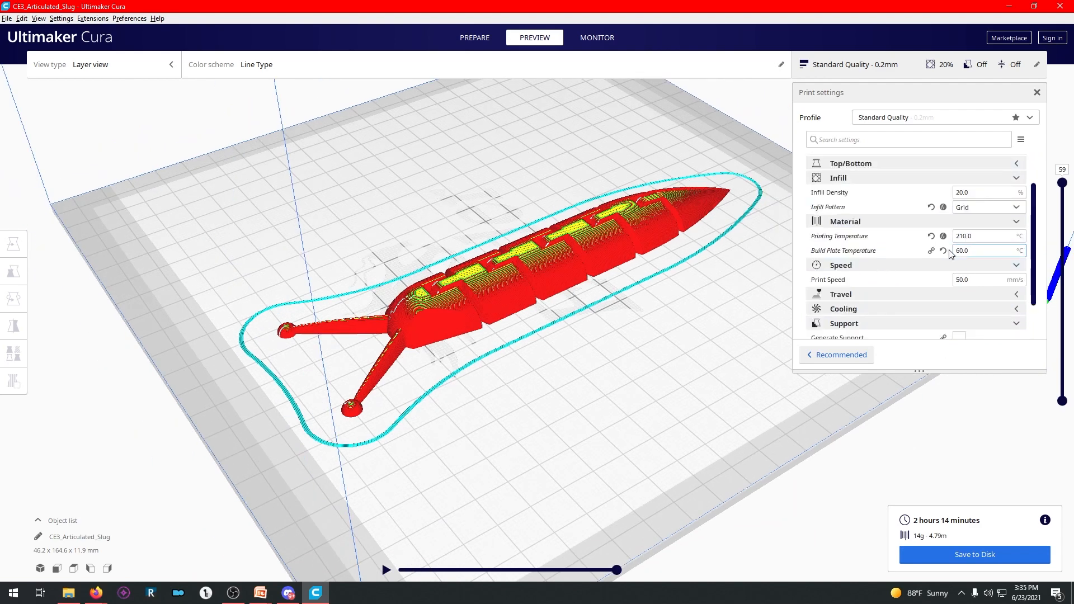
pyautogui.scroll(-3)
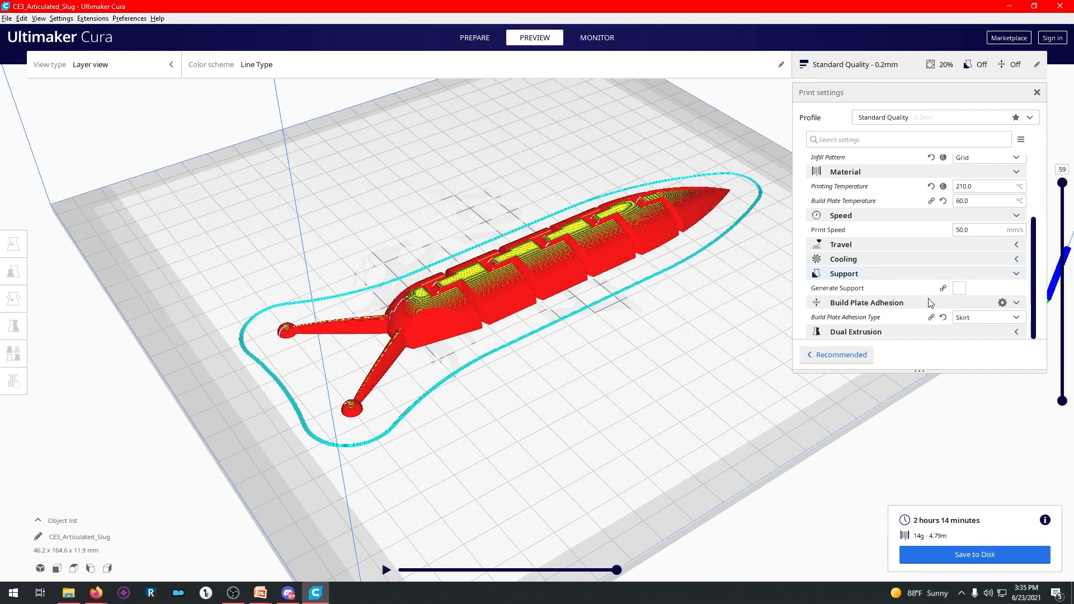
pyautogui.moveTo(969, 316)
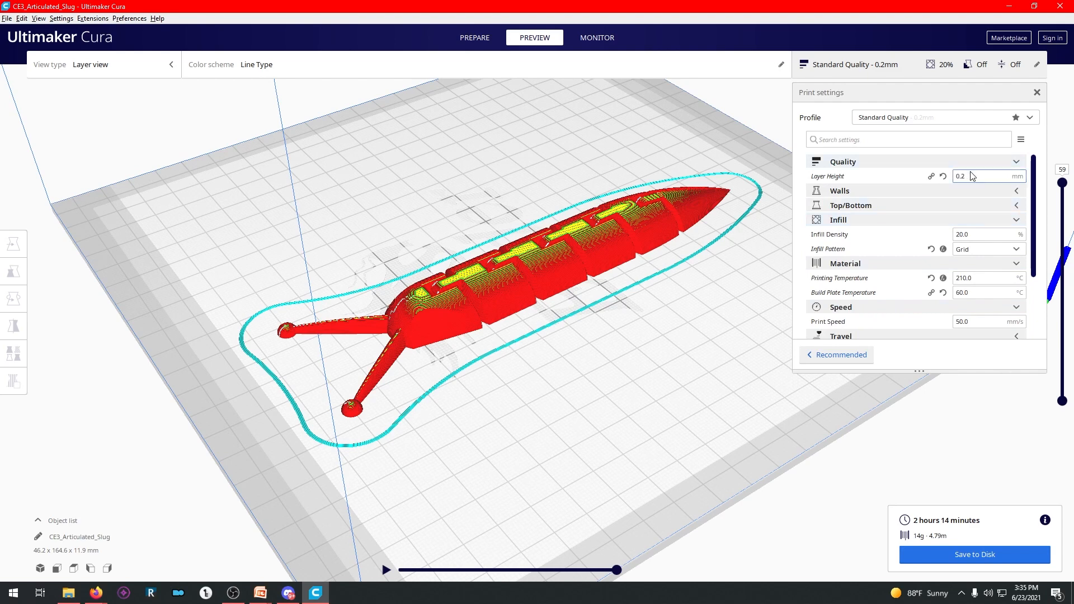
pyautogui.moveTo(971, 175)
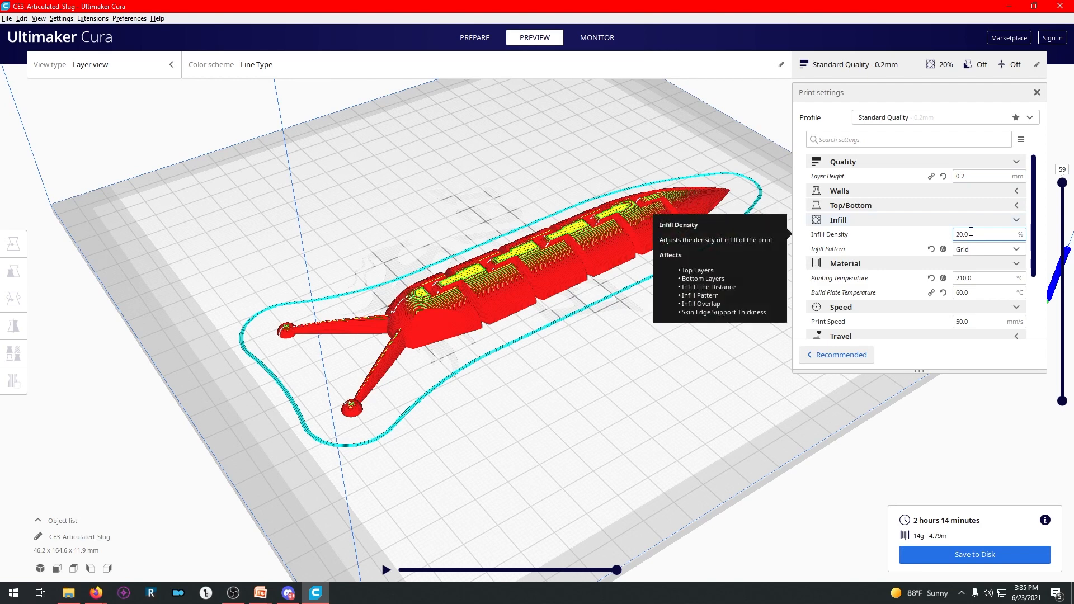
pyautogui.moveTo(976, 281)
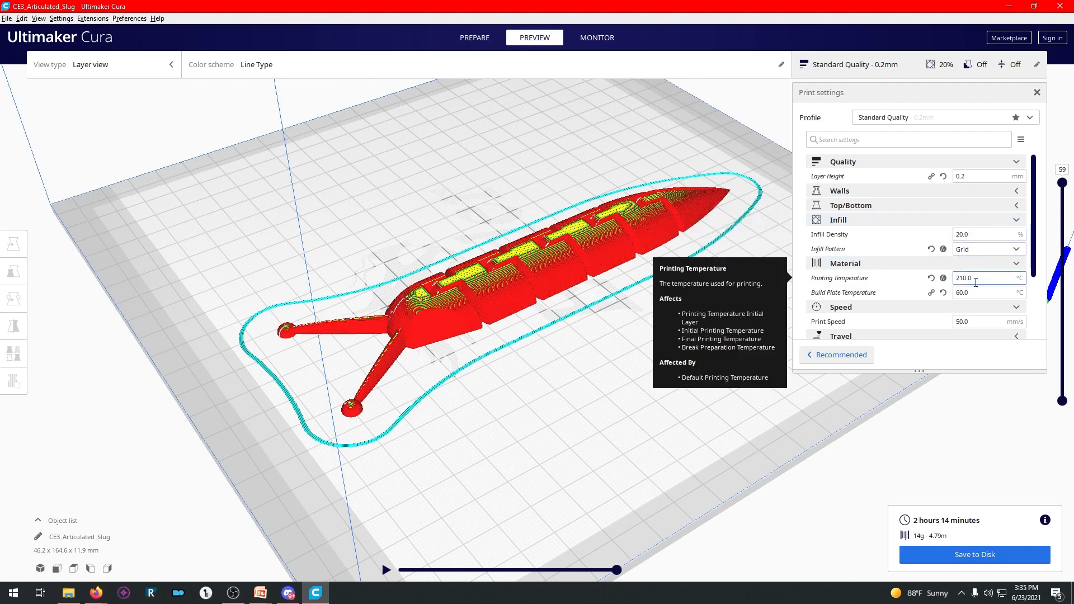
pyautogui.scroll(-3)
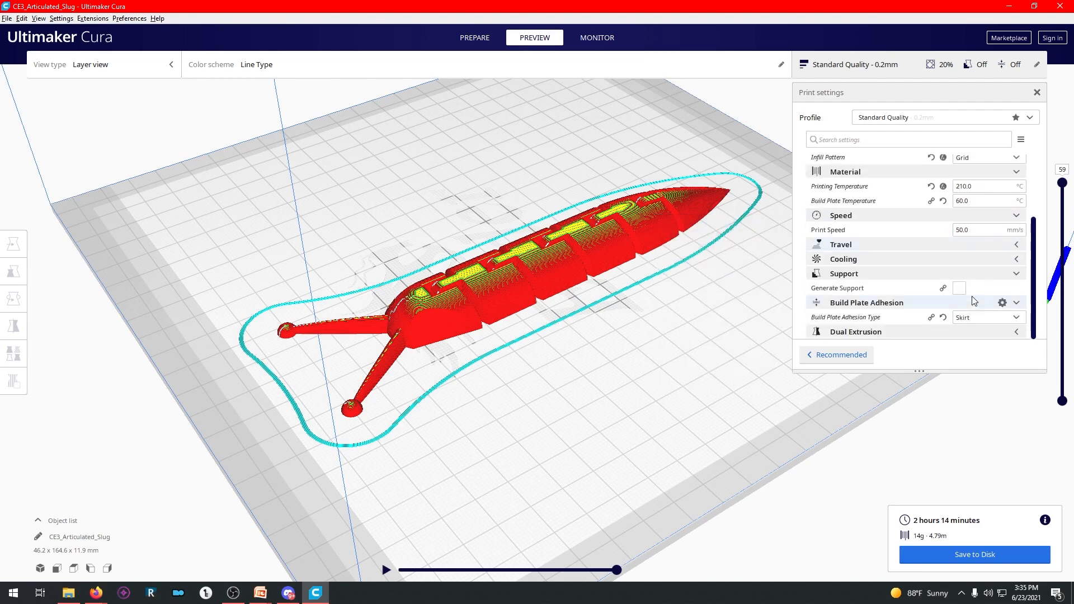
pyautogui.moveTo(978, 229)
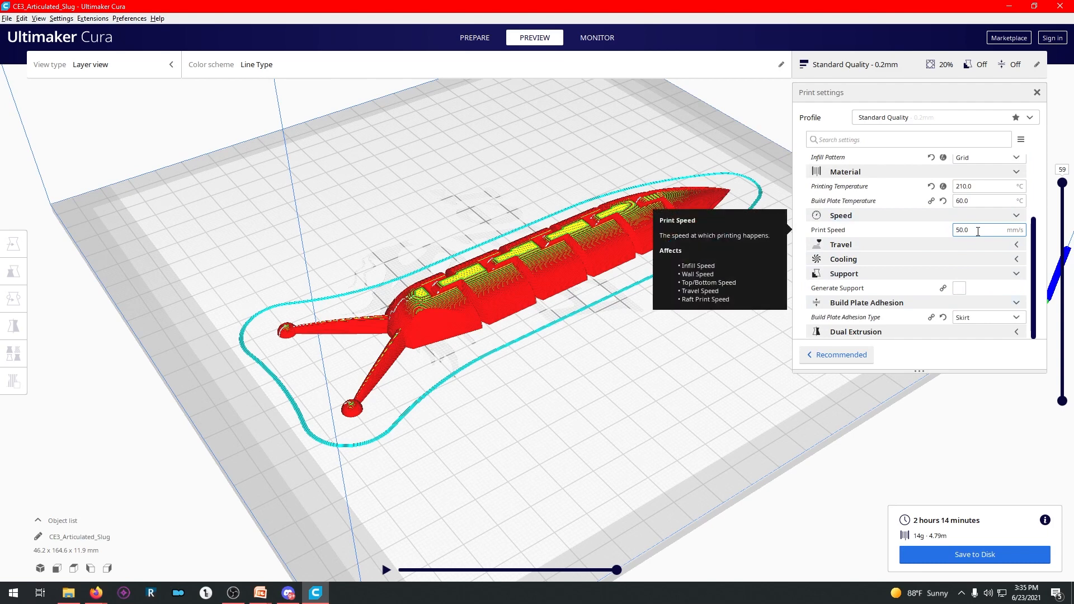
pyautogui.moveTo(980, 316)
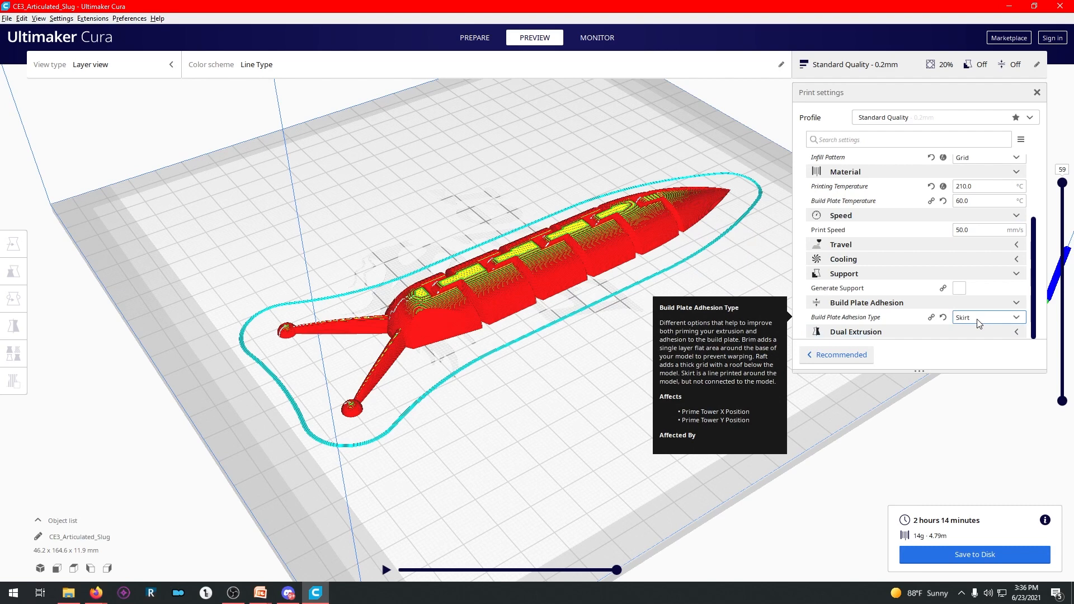
pyautogui.moveTo(963, 379)
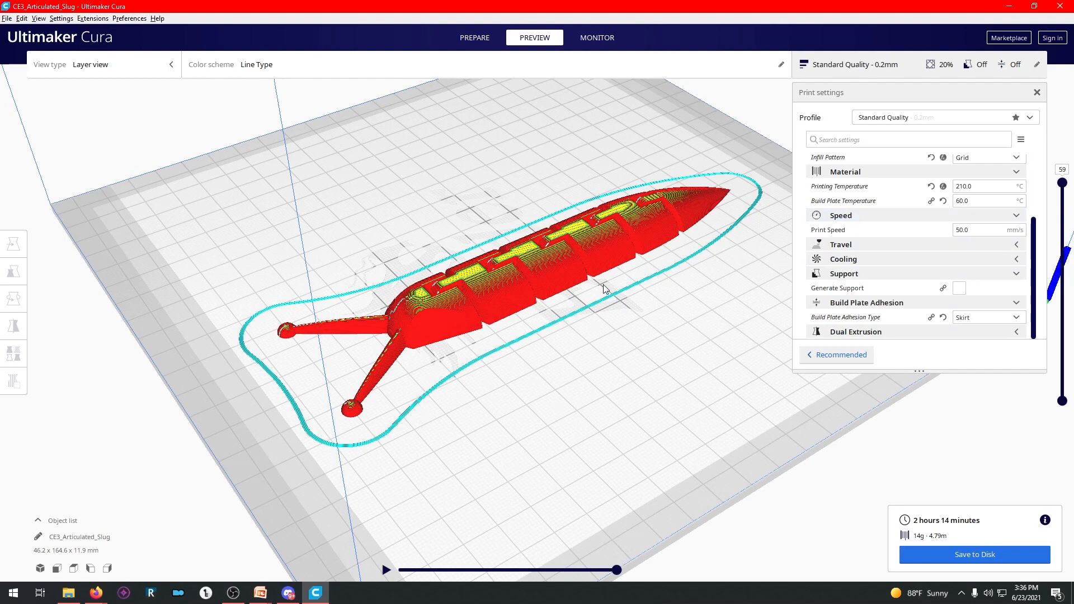
pyautogui.moveTo(1066, 188)
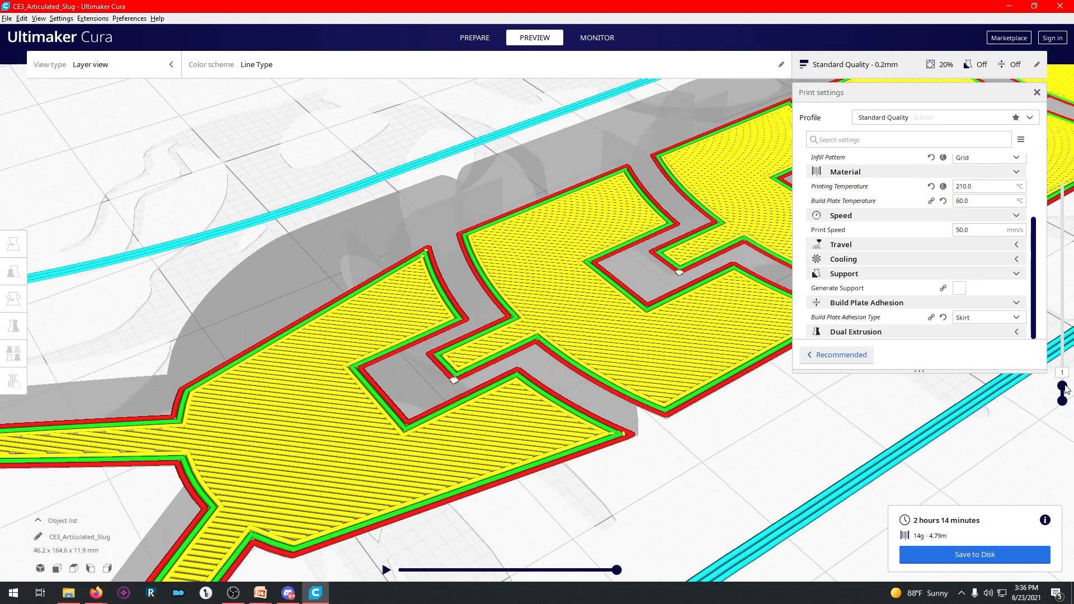
# Step: Step the layer preview up from 1 through 5 and 15 to about layer 22, viewing the joint walls
pyautogui.moveTo(1062, 390); pyautogui.dragTo(1062, 370)
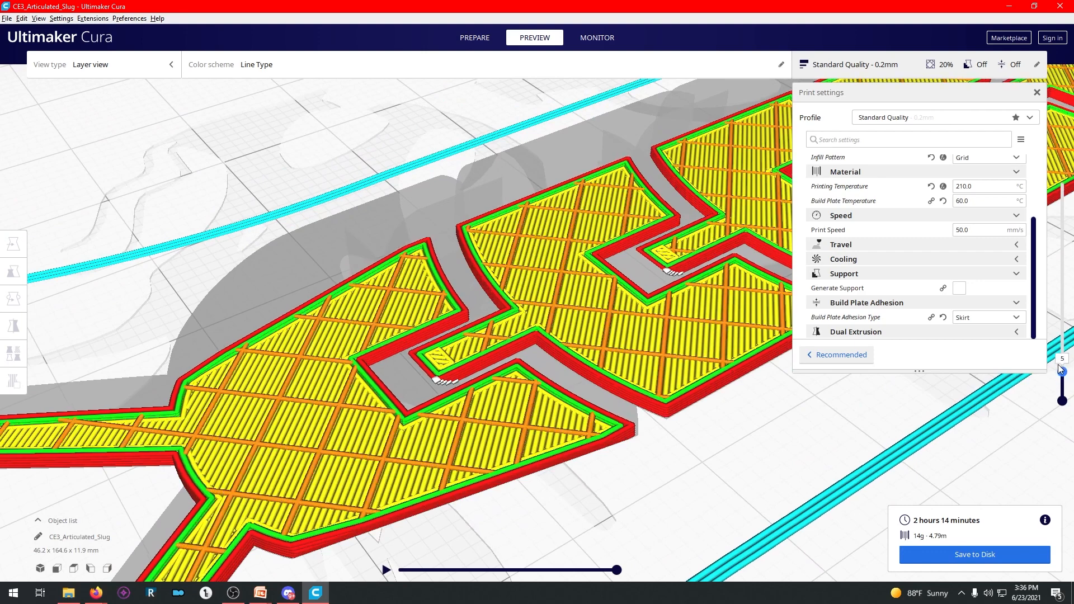
pyautogui.moveTo(1061, 370); pyautogui.dragTo(1061, 375)
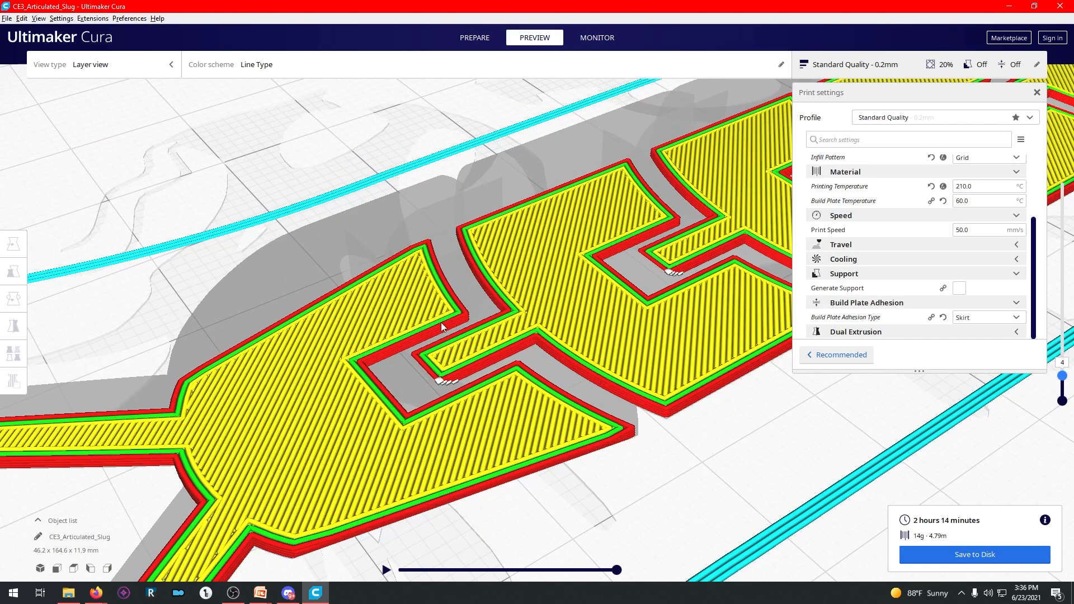
pyautogui.moveTo(1064, 376); pyautogui.dragTo(1063, 372)
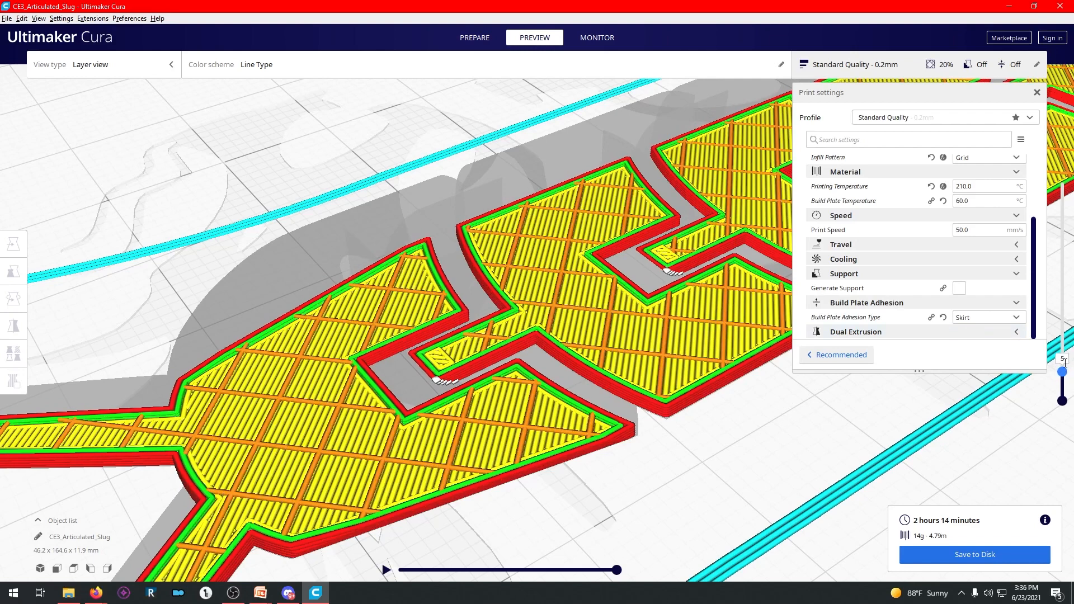
pyautogui.moveTo(1063, 372); pyautogui.dragTo(1063, 332)
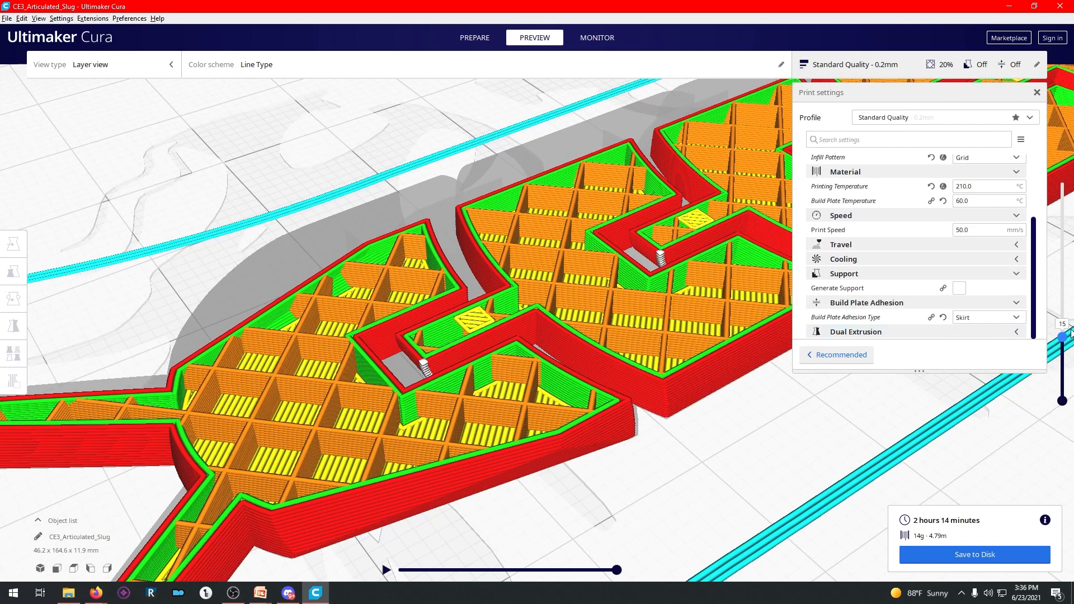
pyautogui.moveTo(1063, 331); pyautogui.dragTo(1063, 313)
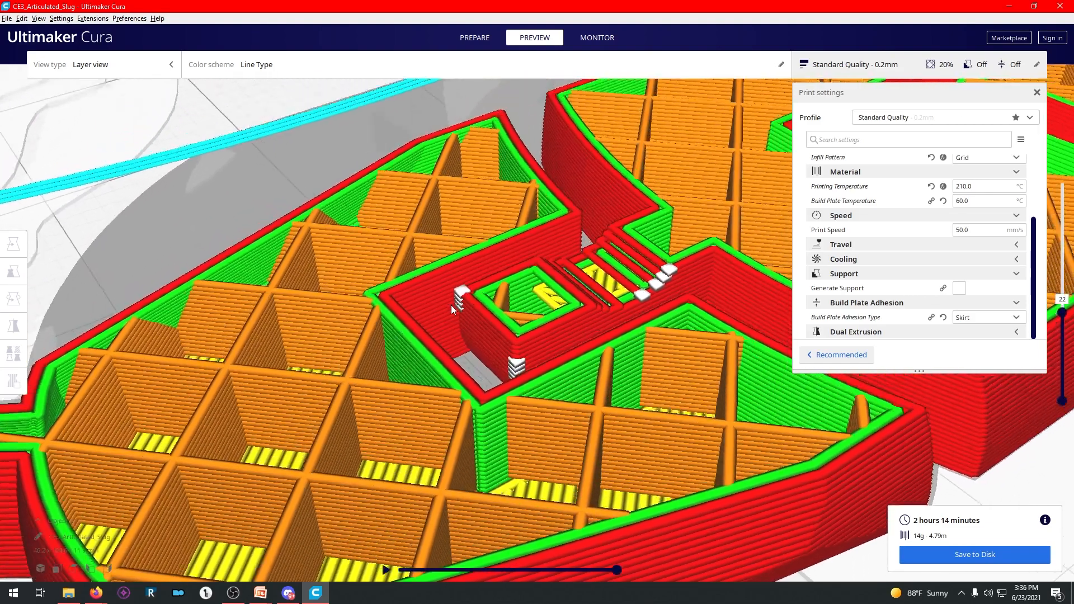
pyautogui.moveTo(452, 309); pyautogui.dragTo(596, 294)
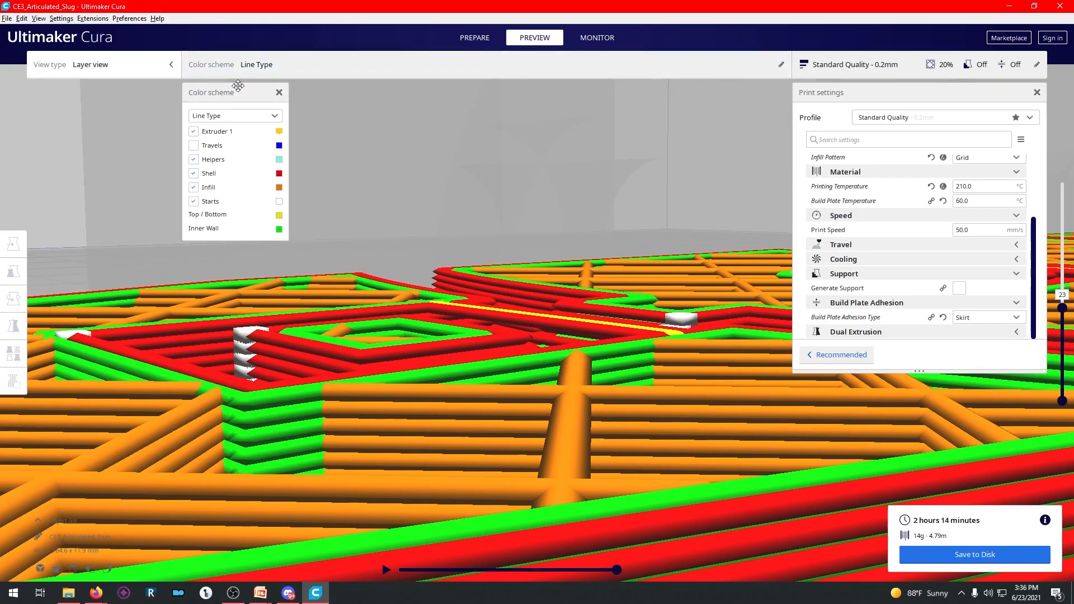
pyautogui.click(234, 115)
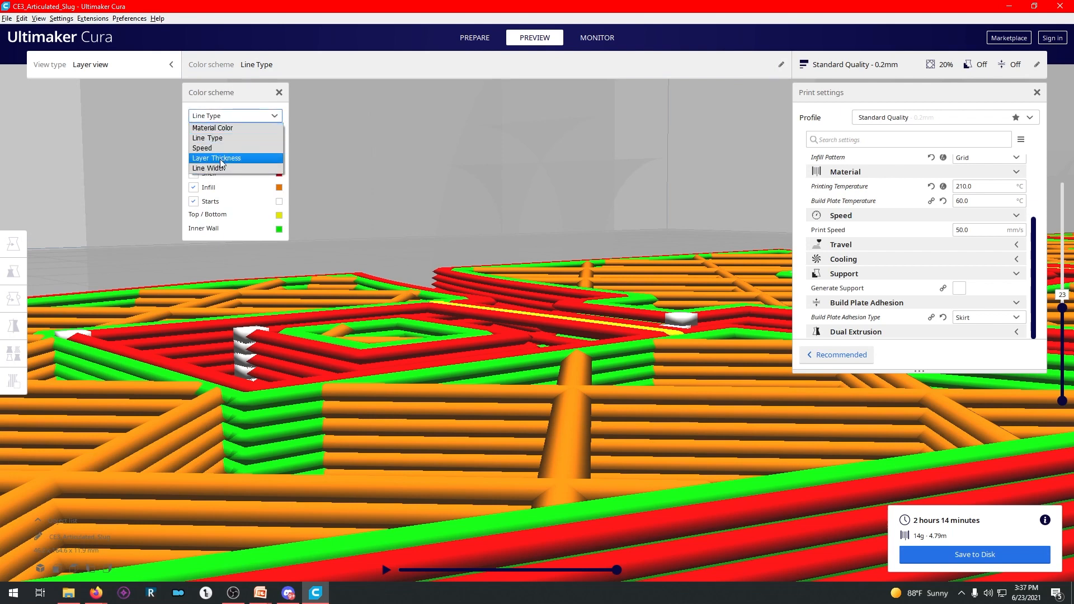
pyautogui.click(213, 127)
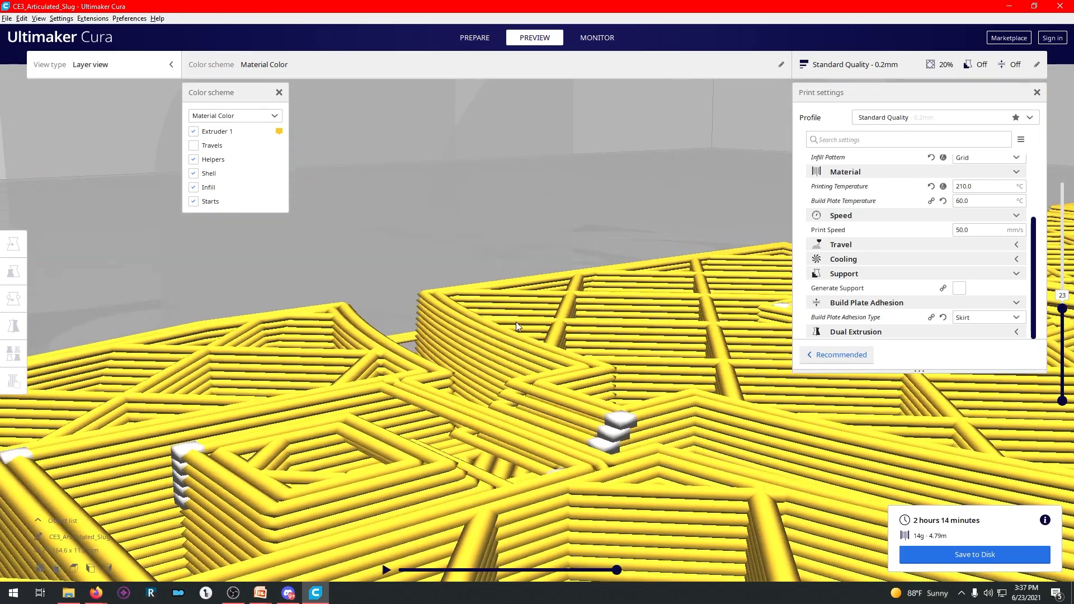
pyautogui.moveTo(517, 327); pyautogui.dragTo(472, 326)
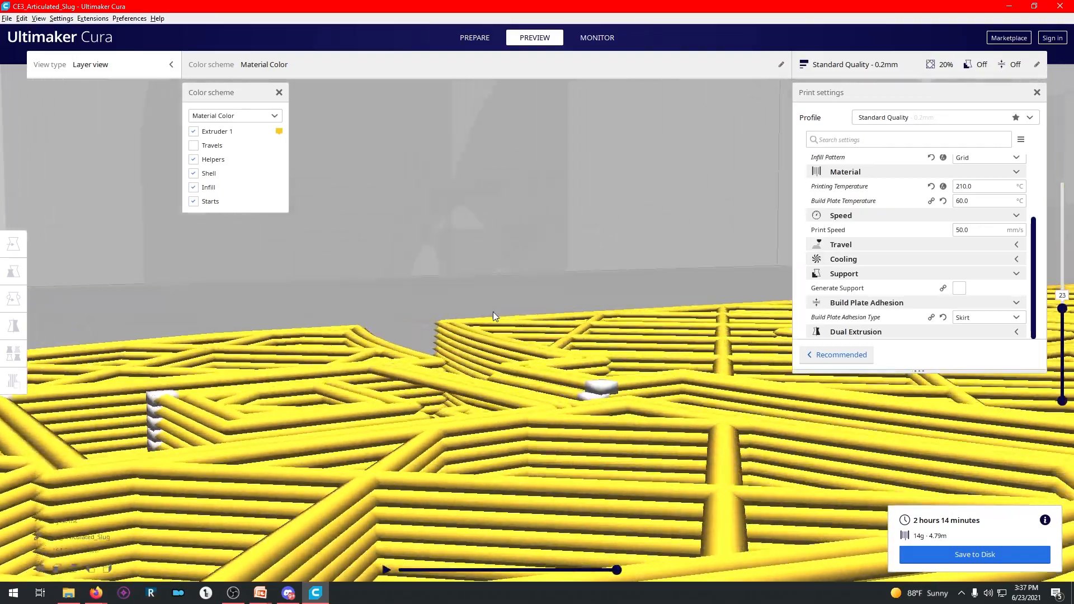
pyautogui.moveTo(494, 316); pyautogui.dragTo(378, 322)
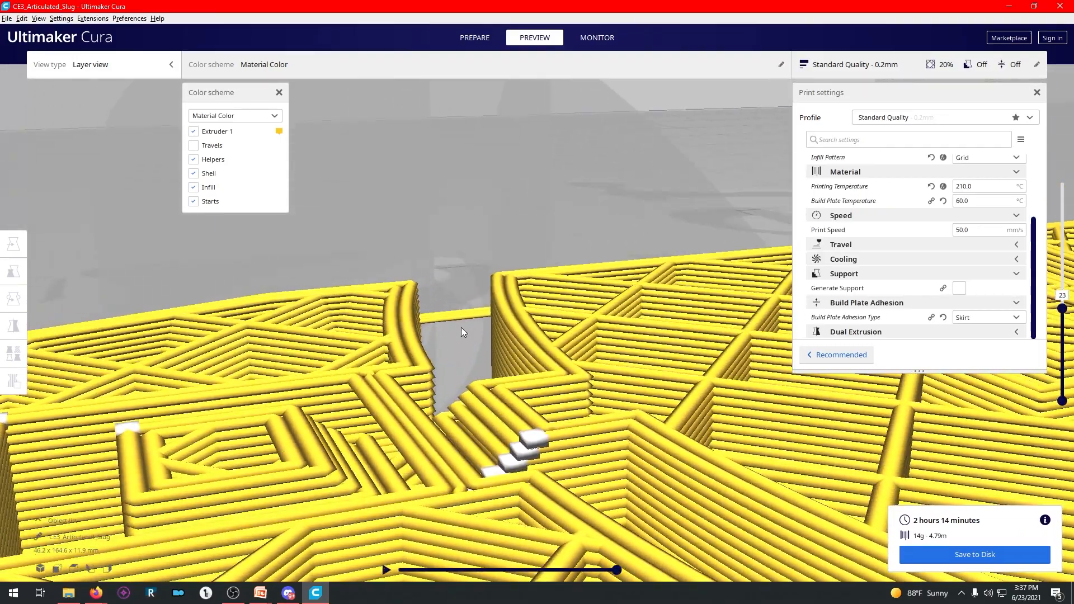
pyautogui.moveTo(463, 332); pyautogui.dragTo(552, 444)
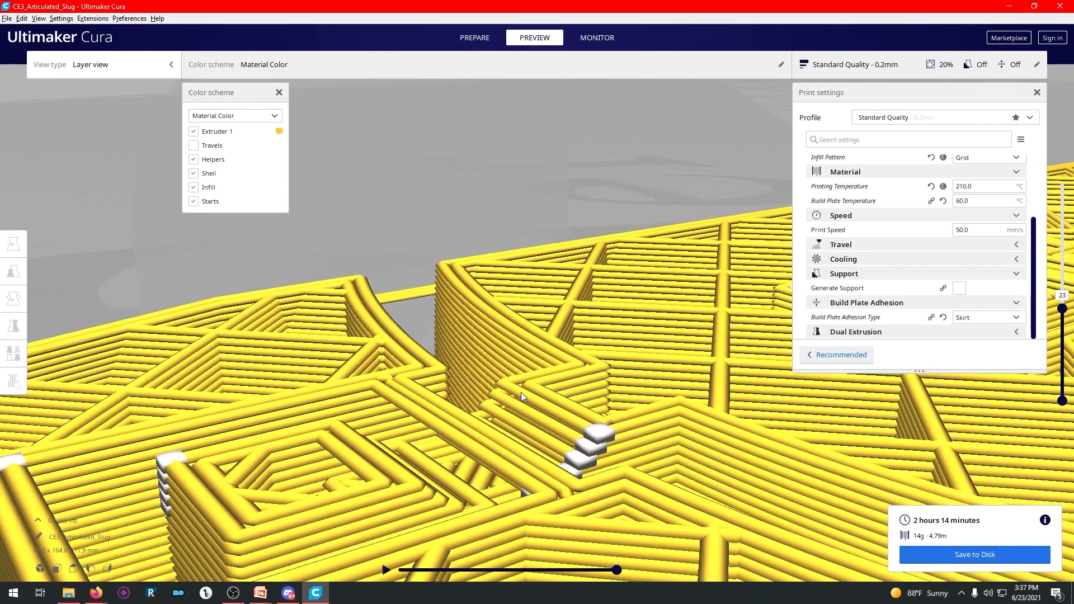
pyautogui.click(235, 115)
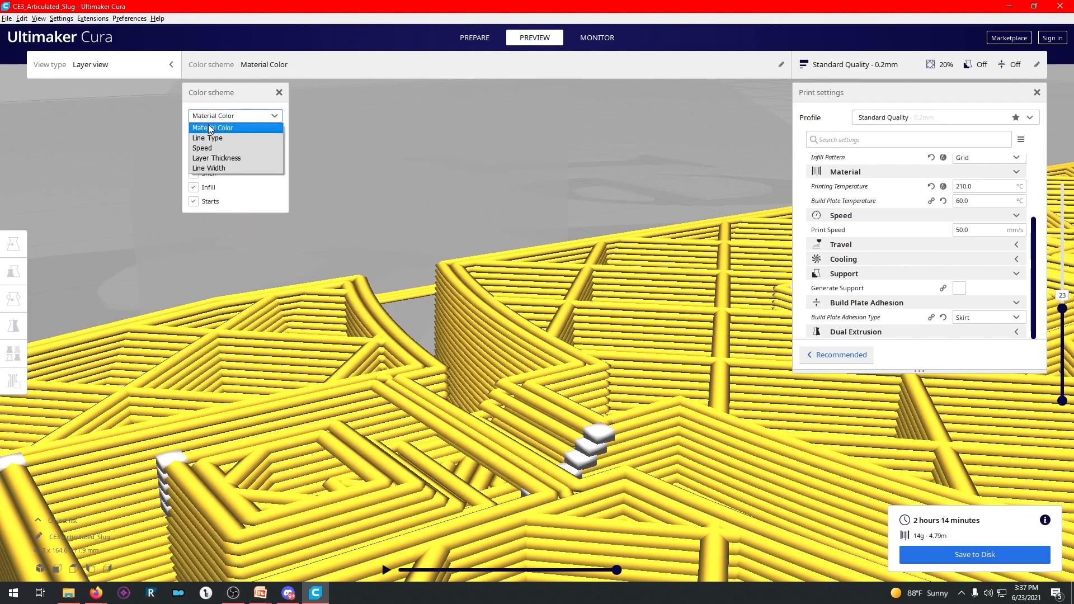
pyautogui.click(207, 138)
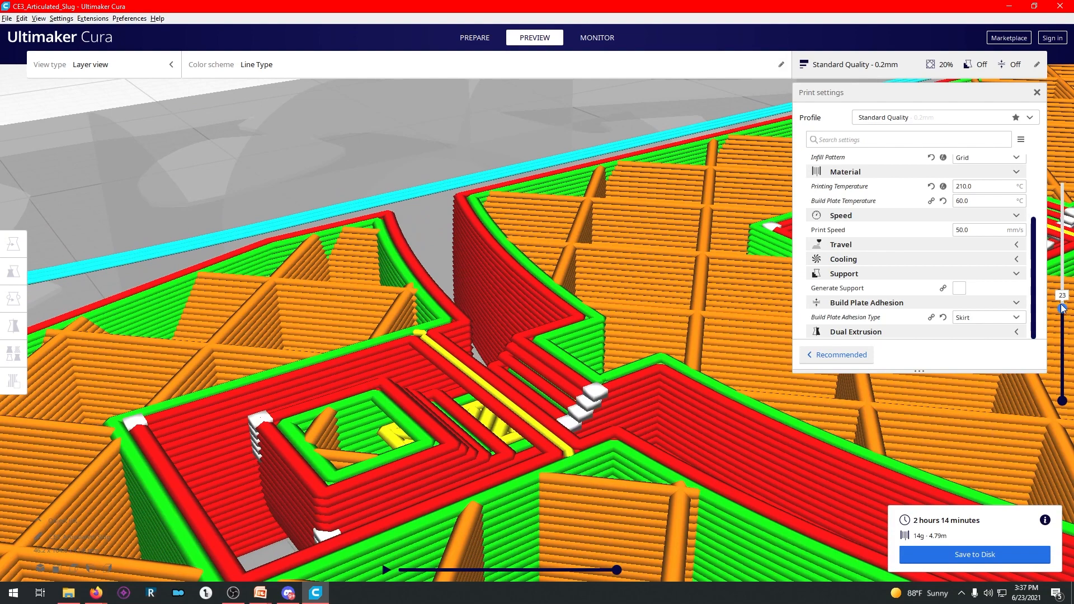
# Step: Raise the layer preview from 23 through 37 to about layer 43 and beyond
pyautogui.moveTo(1061, 309); pyautogui.dragTo(1061, 267)
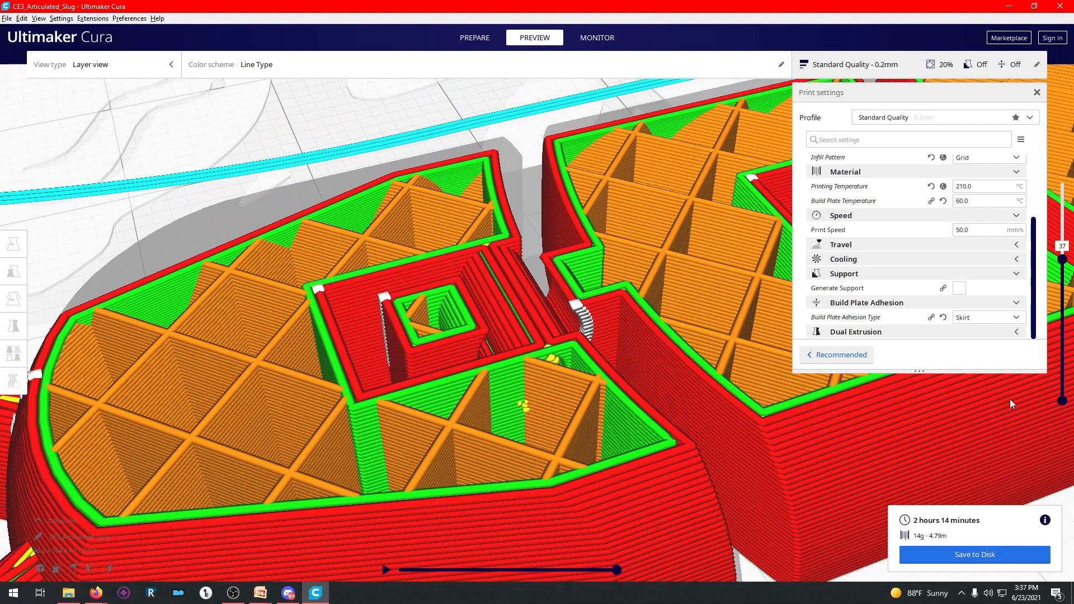
pyautogui.moveTo(702, 220)
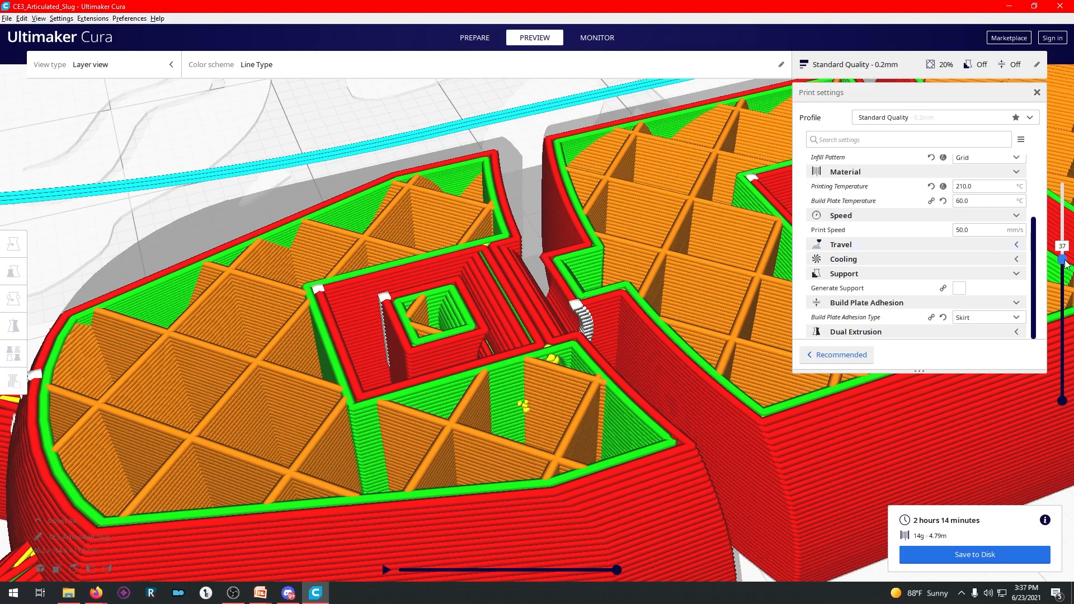
pyautogui.moveTo(1063, 246); pyautogui.dragTo(1063, 233)
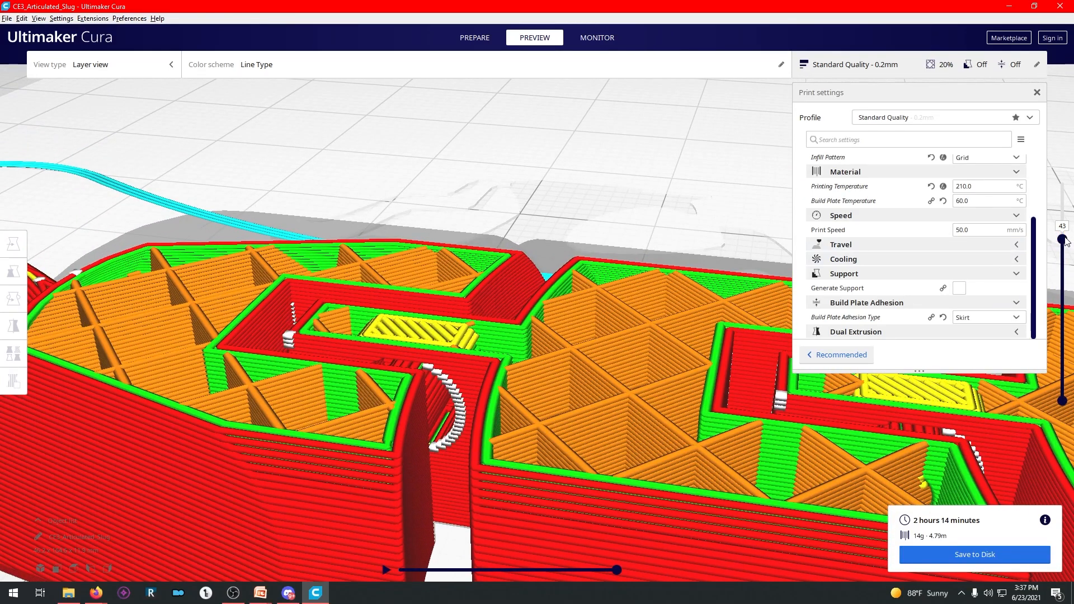
pyautogui.moveTo(1063, 239); pyautogui.dragTo(1063, 183)
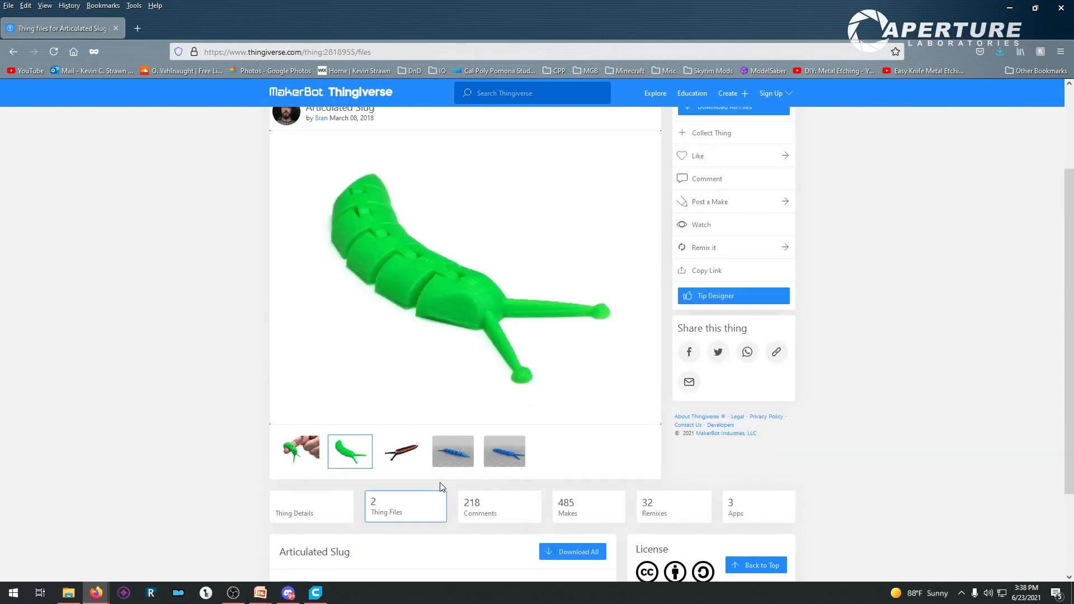
# Step: Show the Thing Files listing on the Articulated Slug Thingiverse page
pyautogui.click(297, 451)
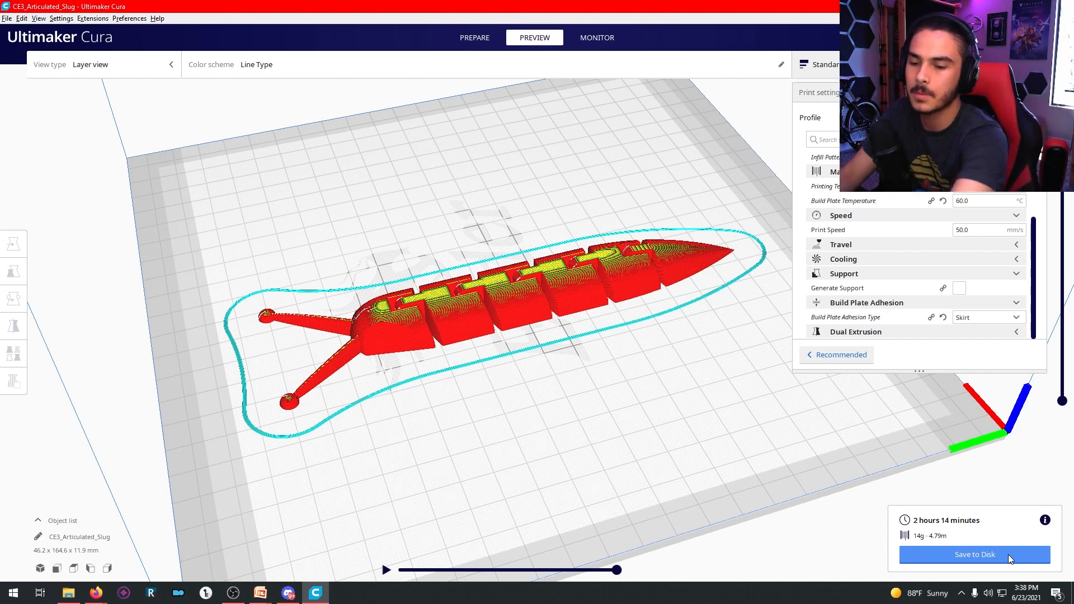
# Step: Save the sliced slug G-code to Removable Drive (D:)
pyautogui.click(974, 554)
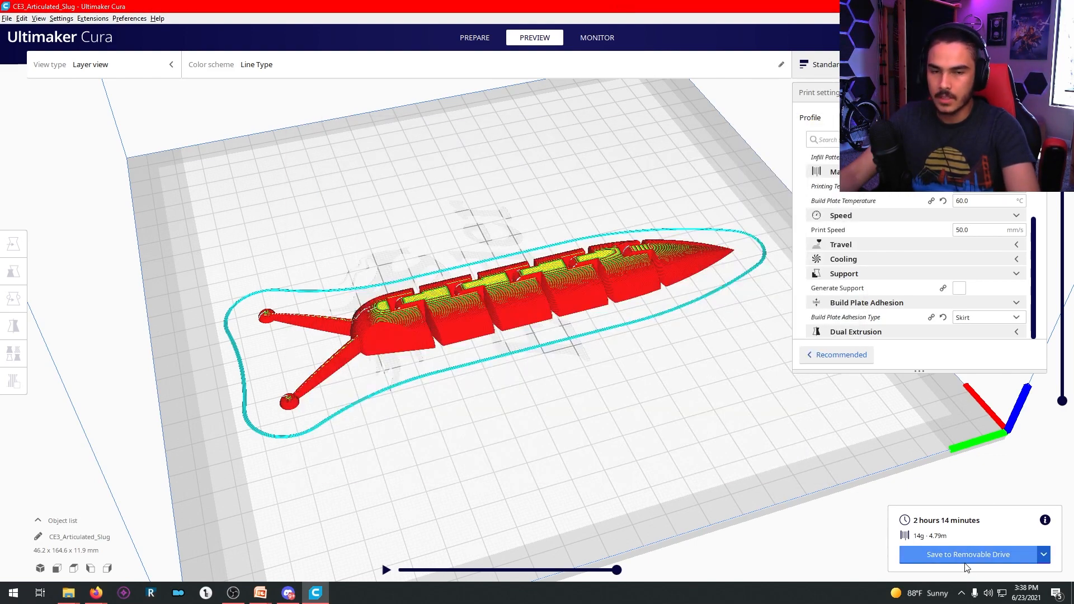
pyautogui.moveTo(968, 554)
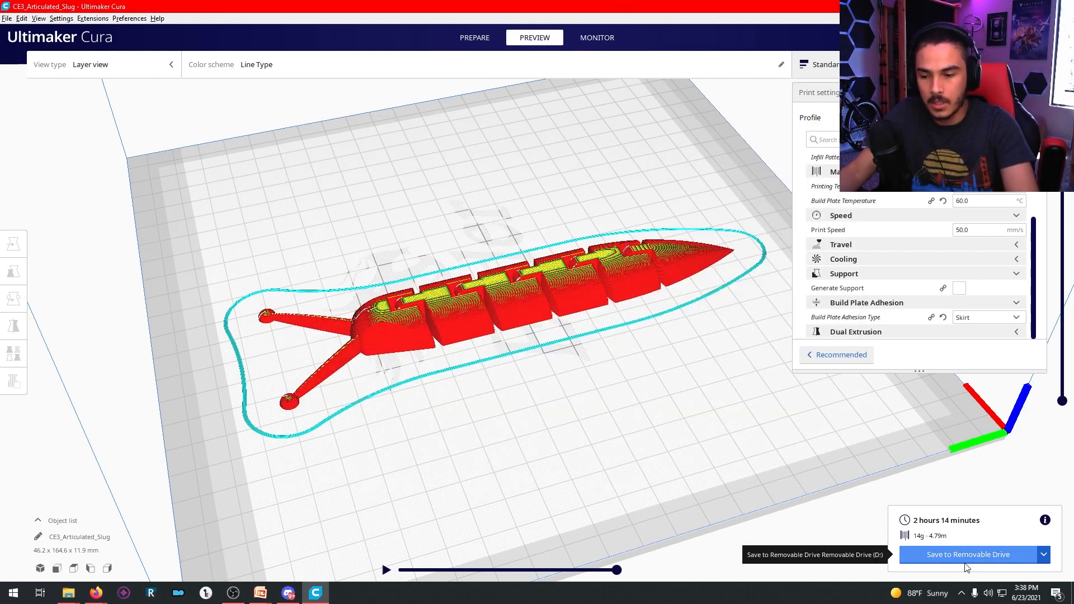
pyautogui.moveTo(503, 240)
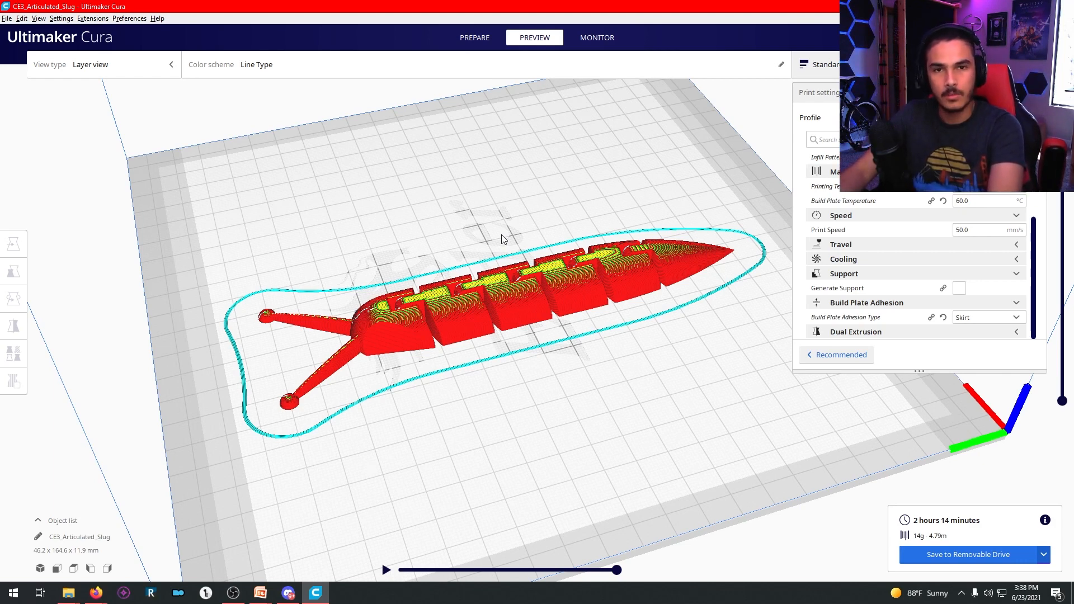
pyautogui.moveTo(355, 541)
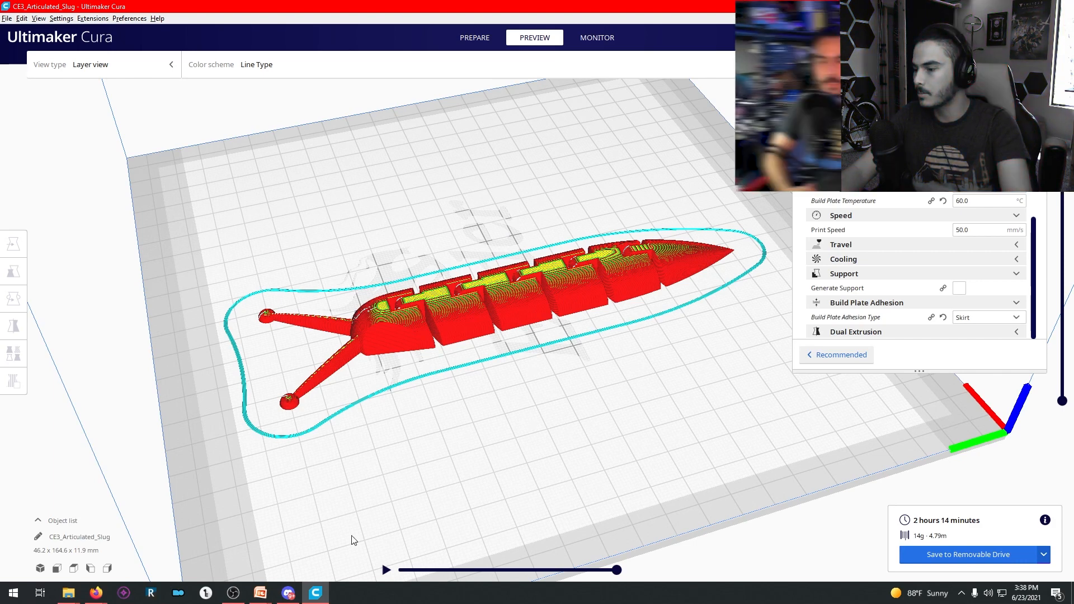